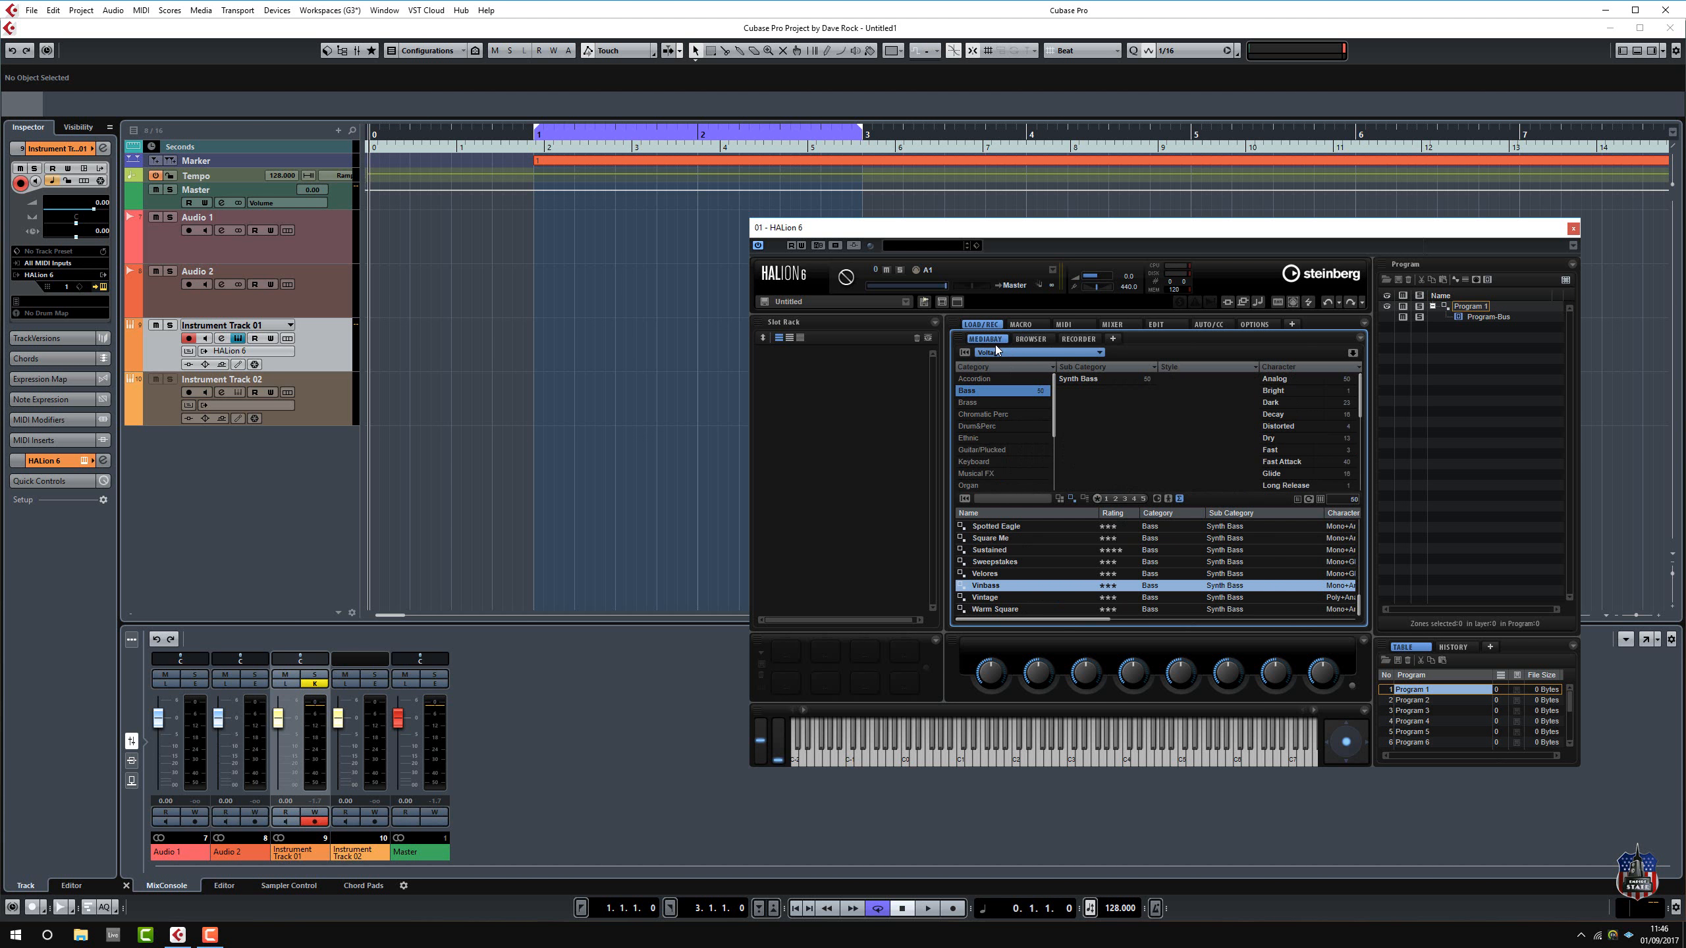
Browse the Sample Library location into the Loopmasters CLASSIC 90S HOUSE folder.
click(1031, 338)
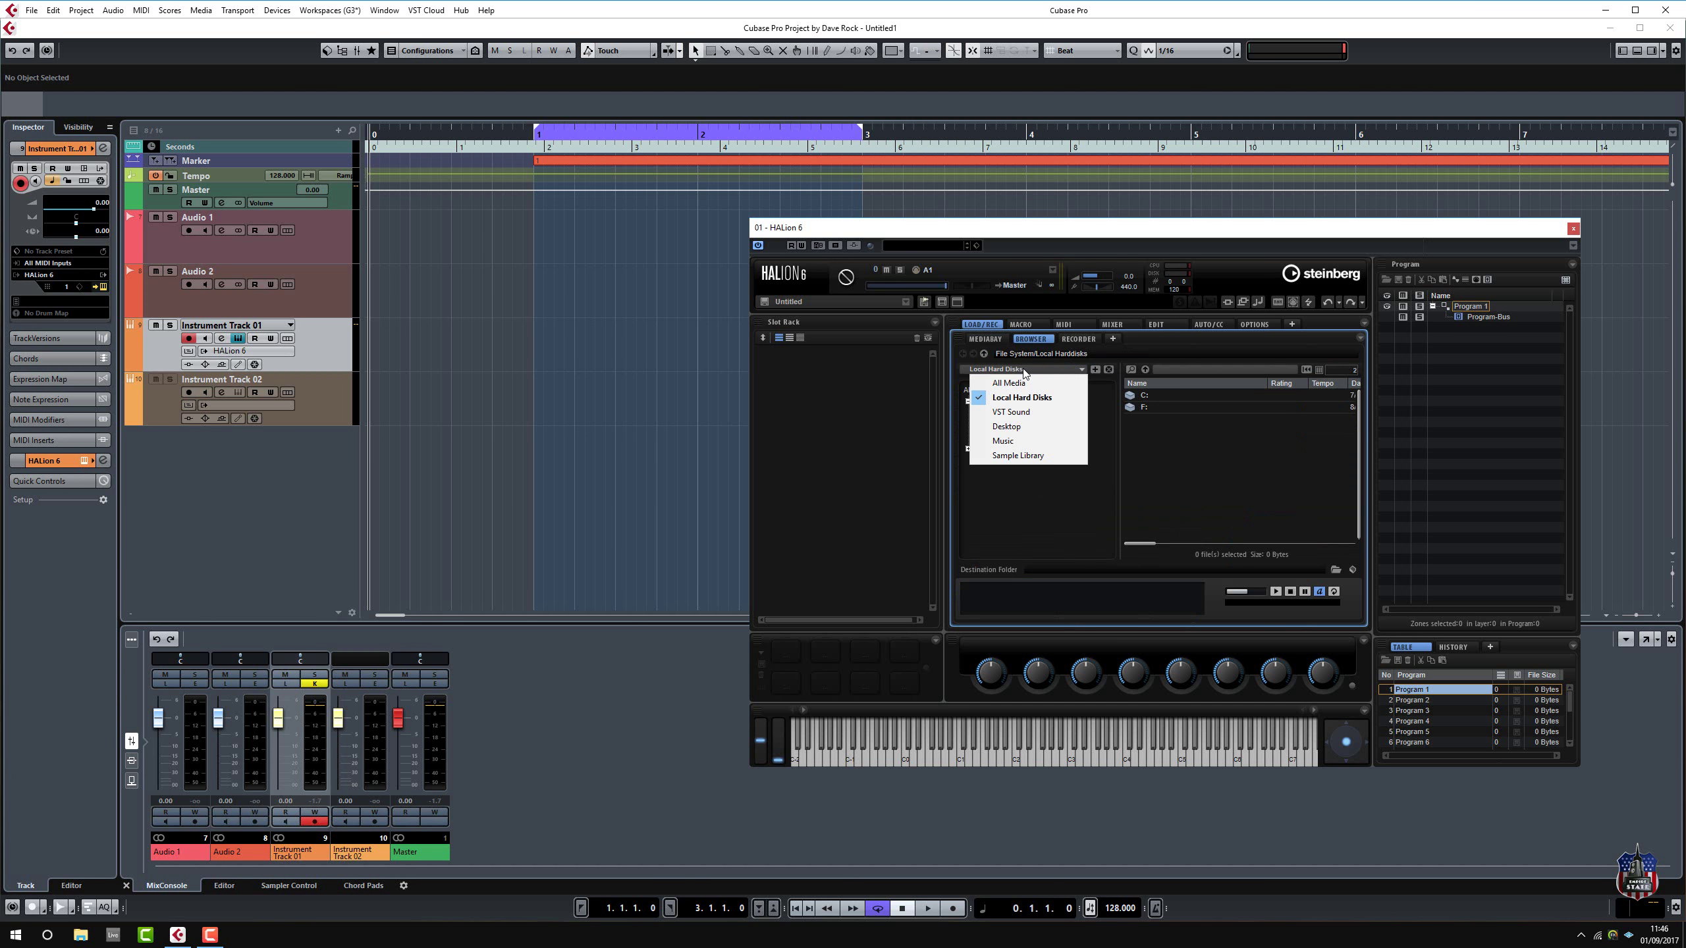
click(1016, 456)
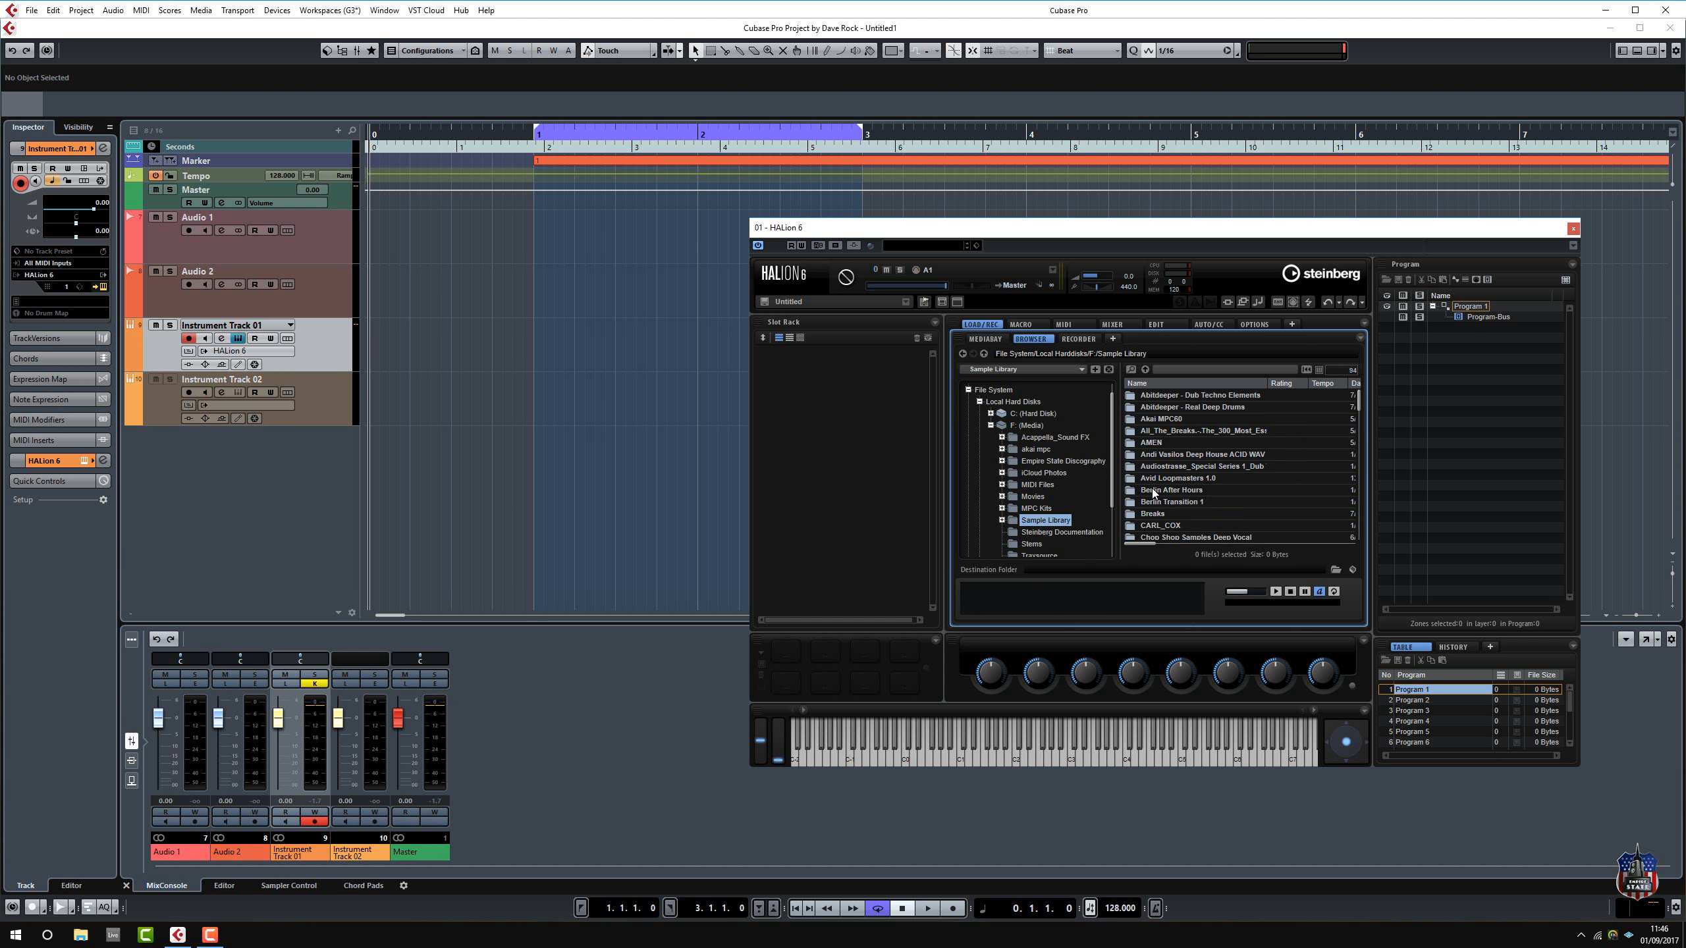
scroll(down, 3)
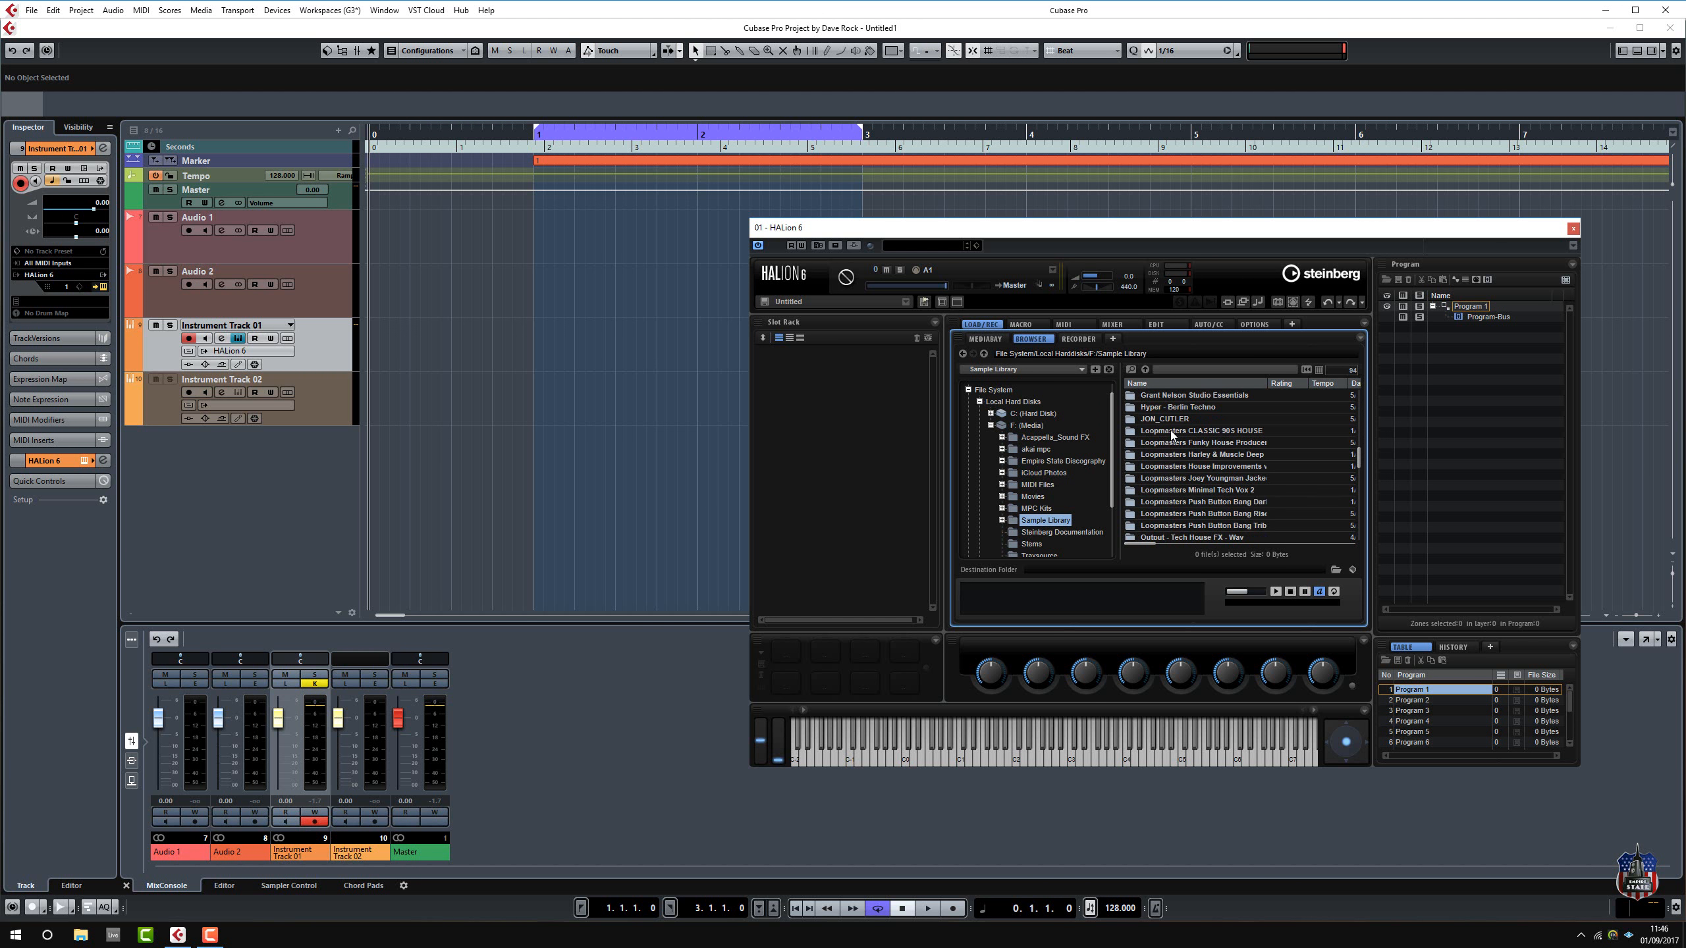
double_click(1199, 430)
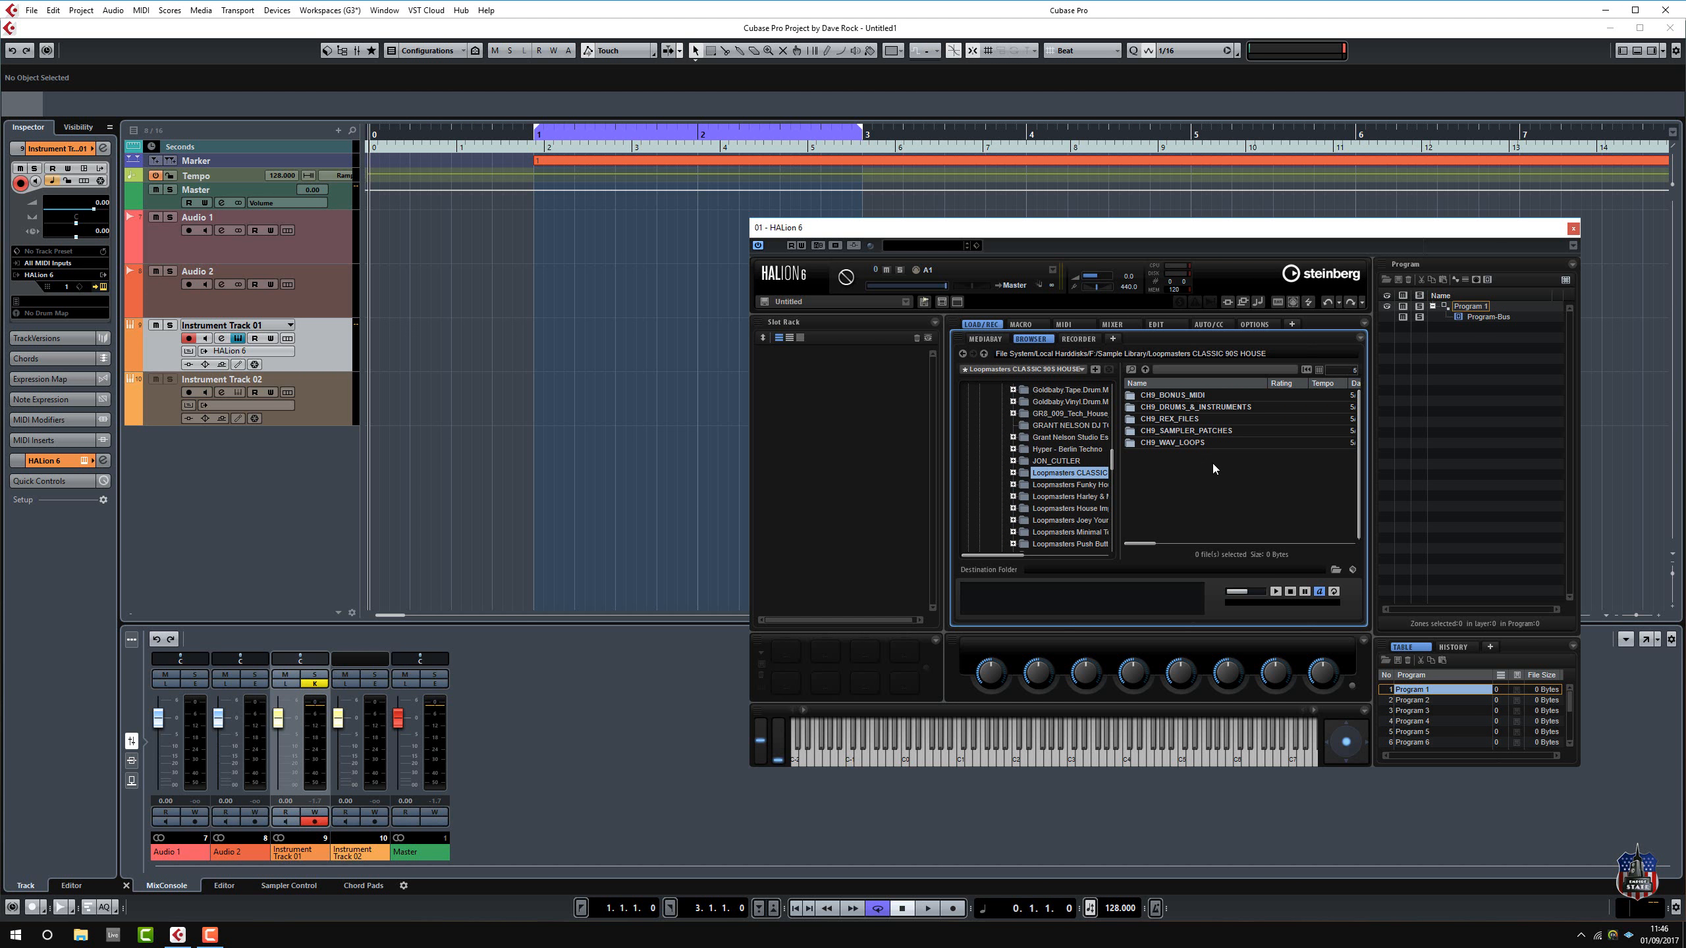
mouse_move(1178, 437)
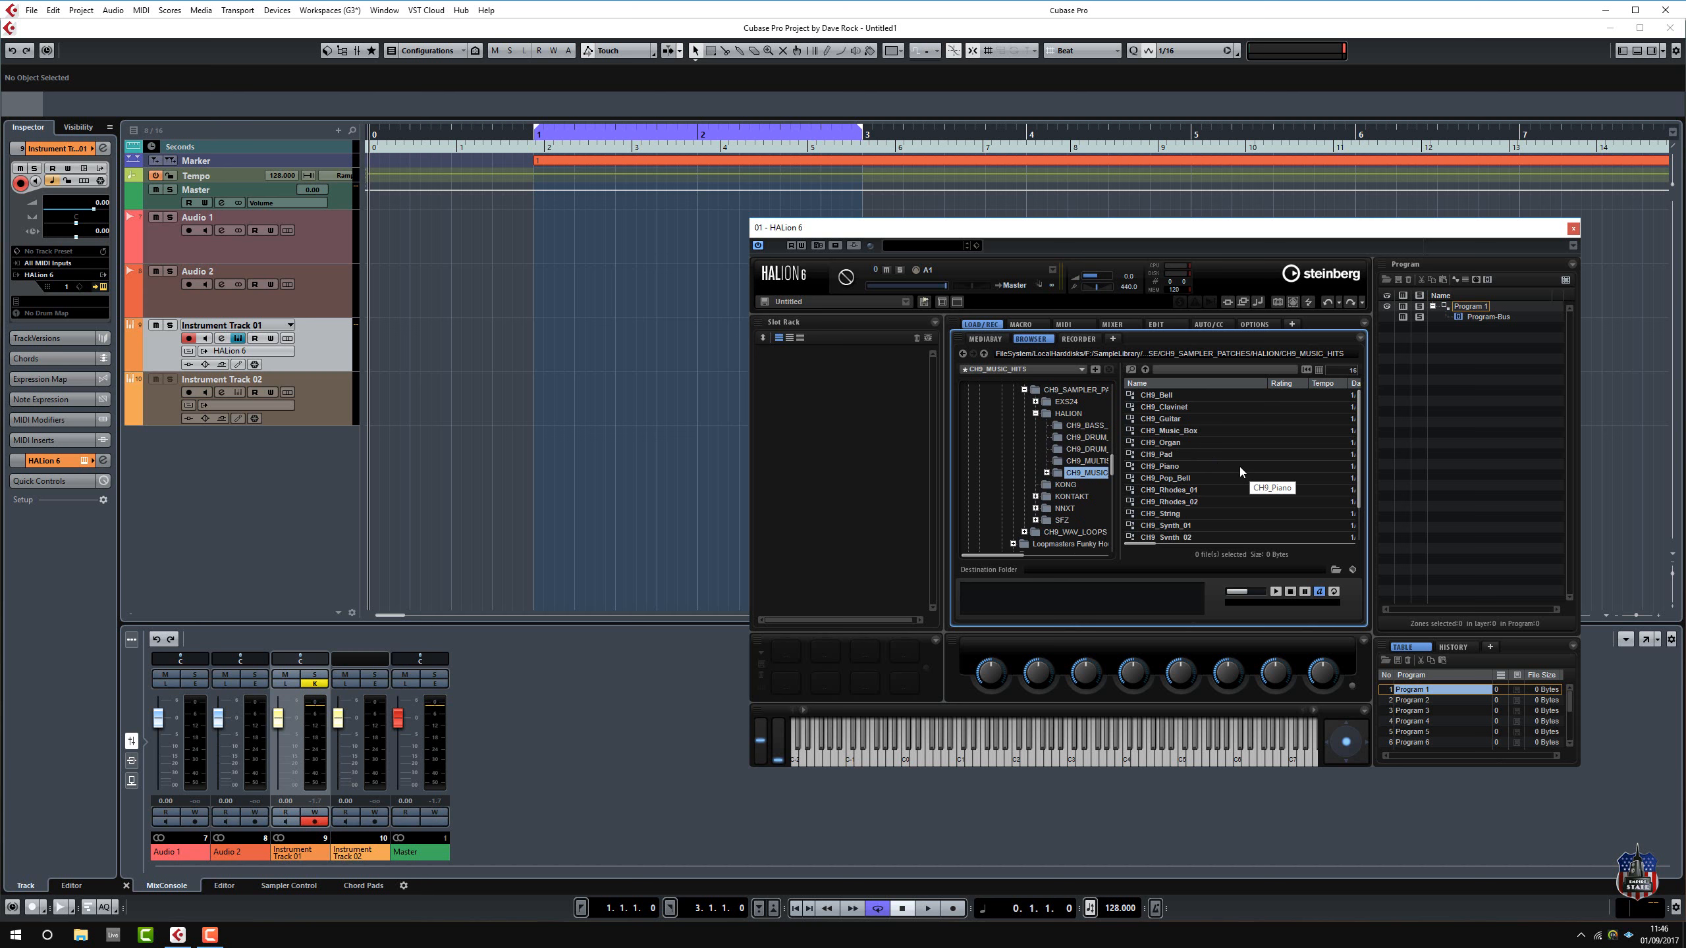
Load the CH9_Organ patch from CH9_MUSIC_HITS into HALion's first slot.
click(1161, 443)
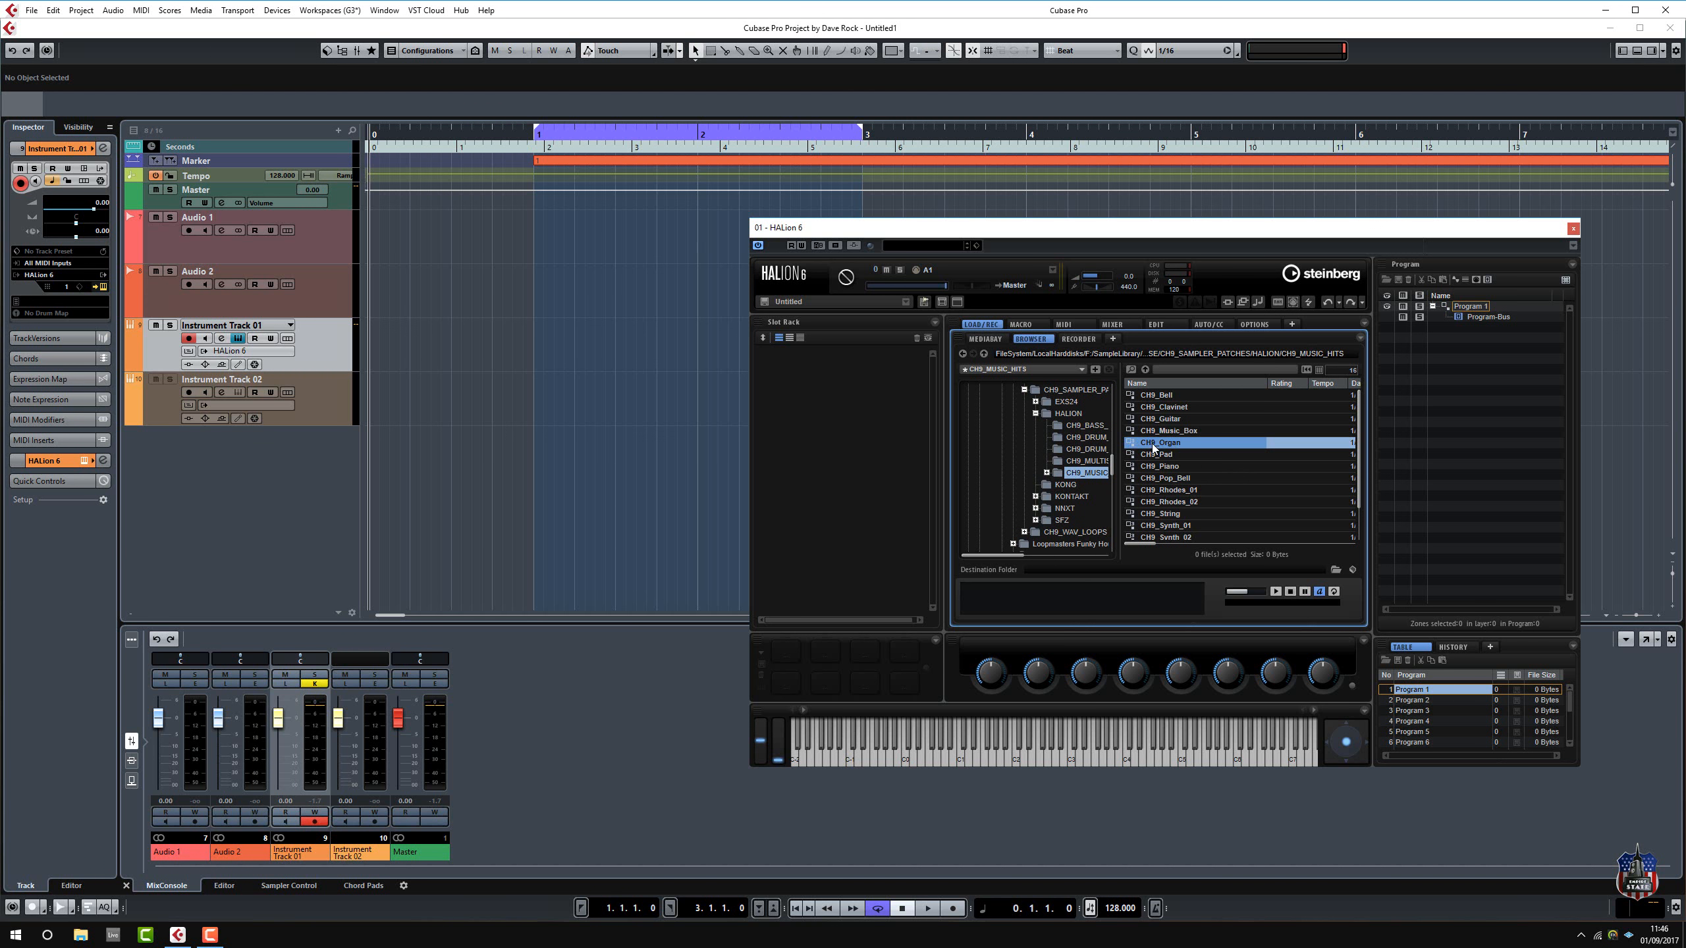
double_click(1160, 442)
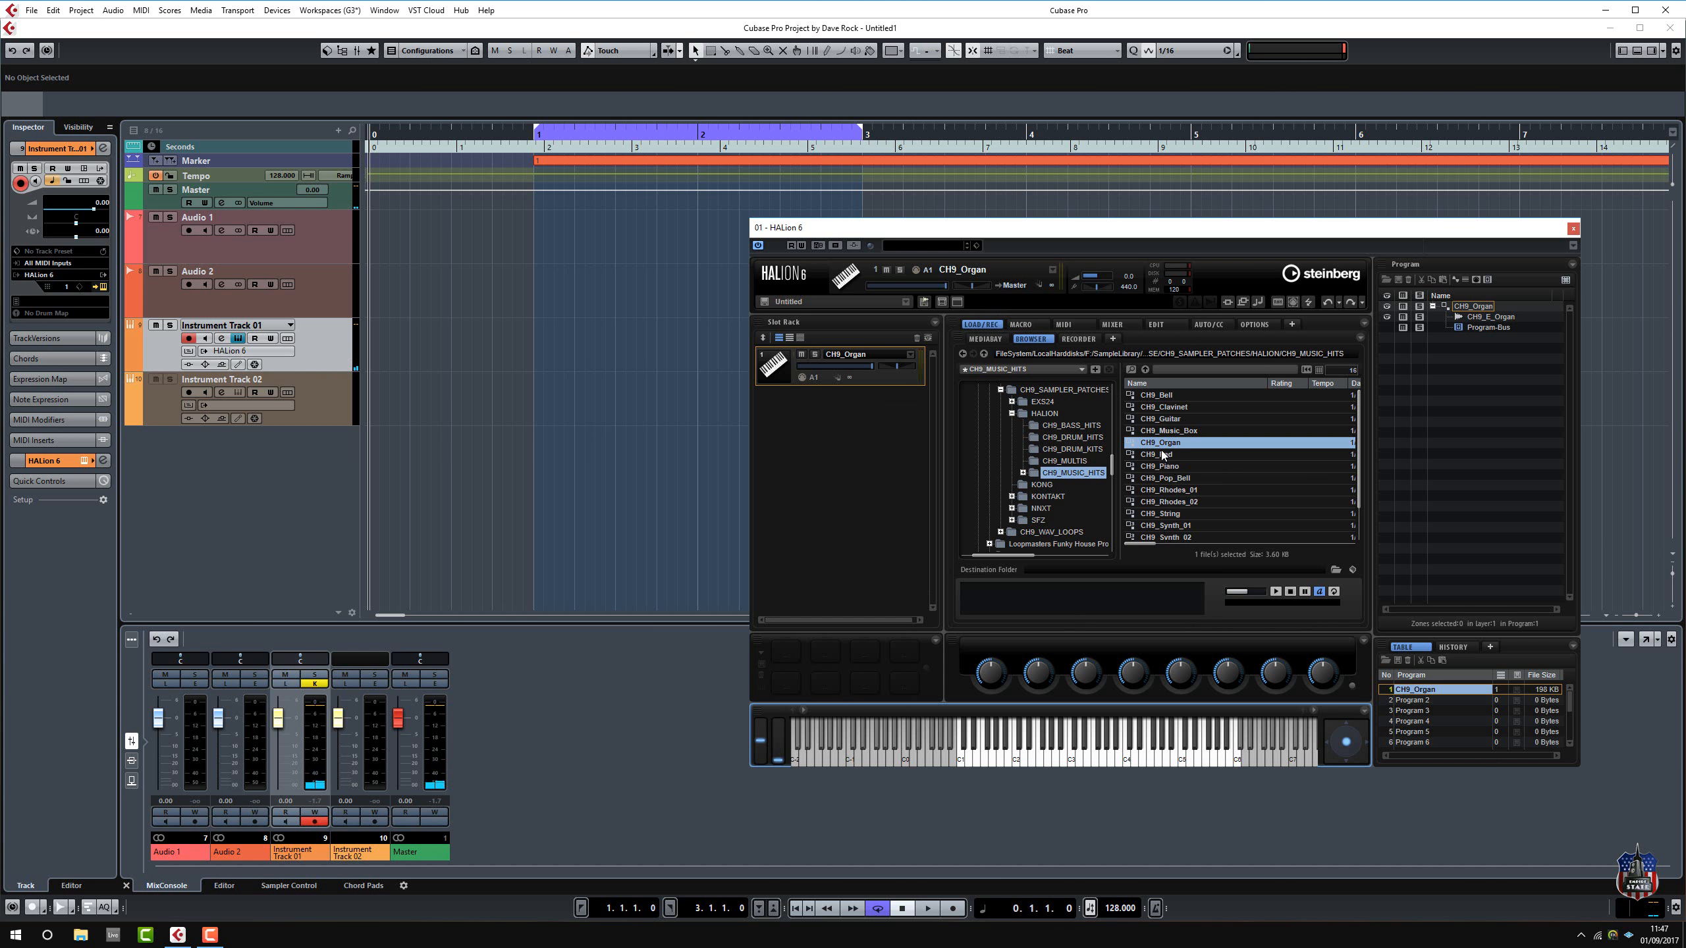
mouse_move(1167, 419)
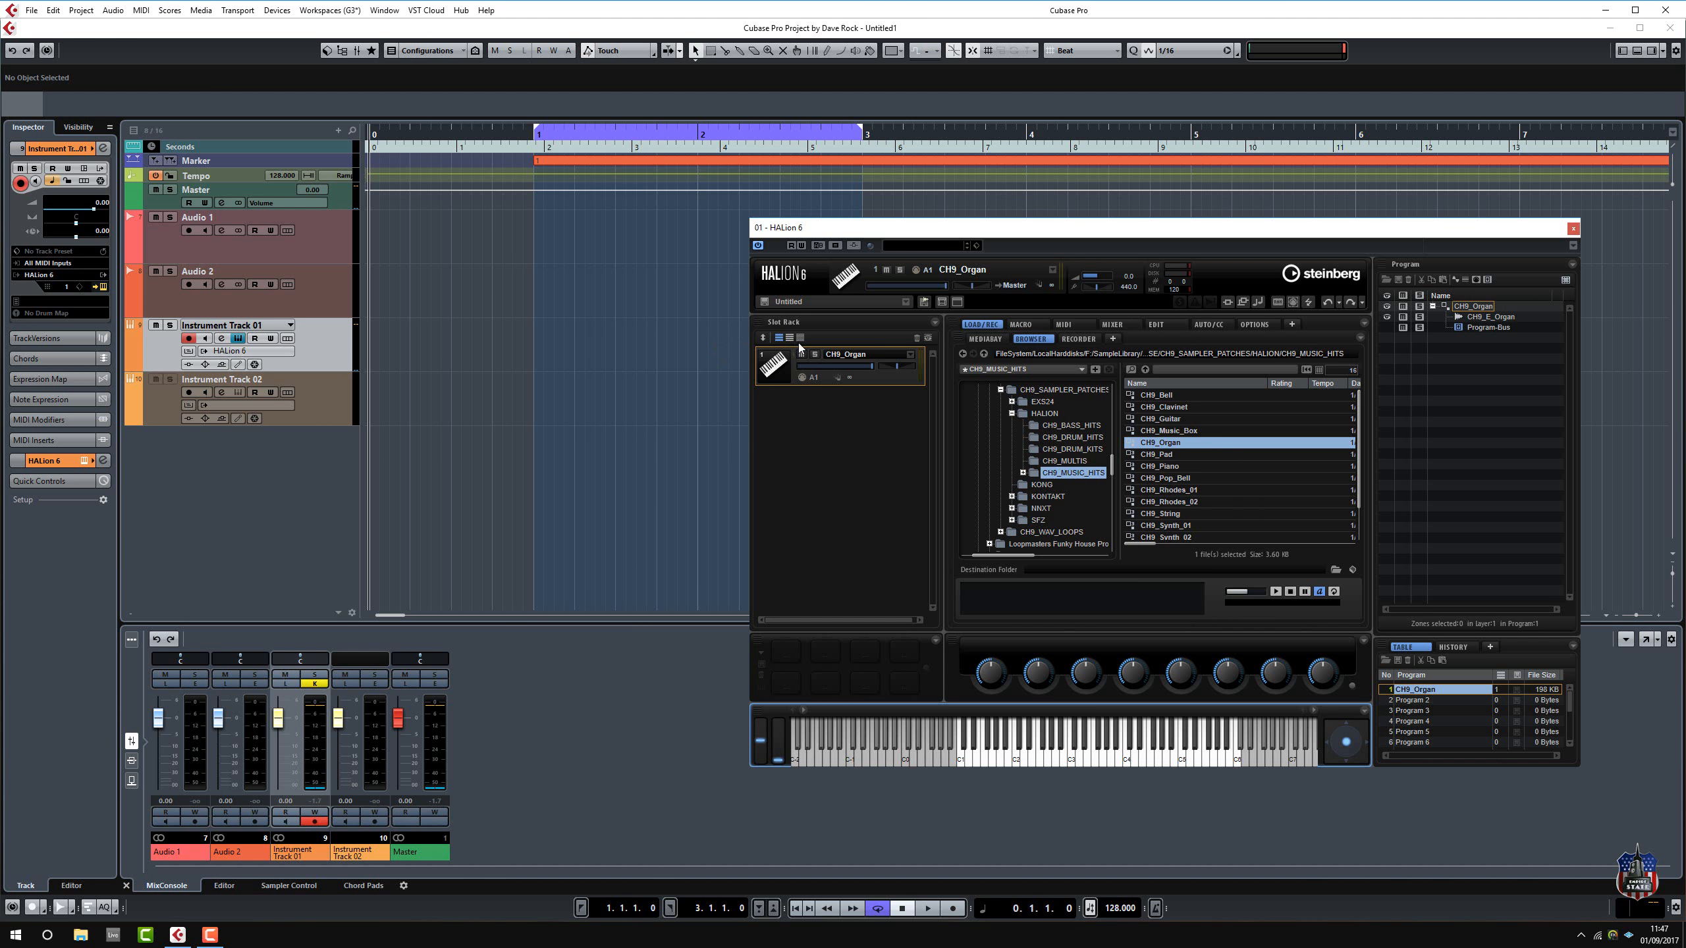
mouse_move(840, 392)
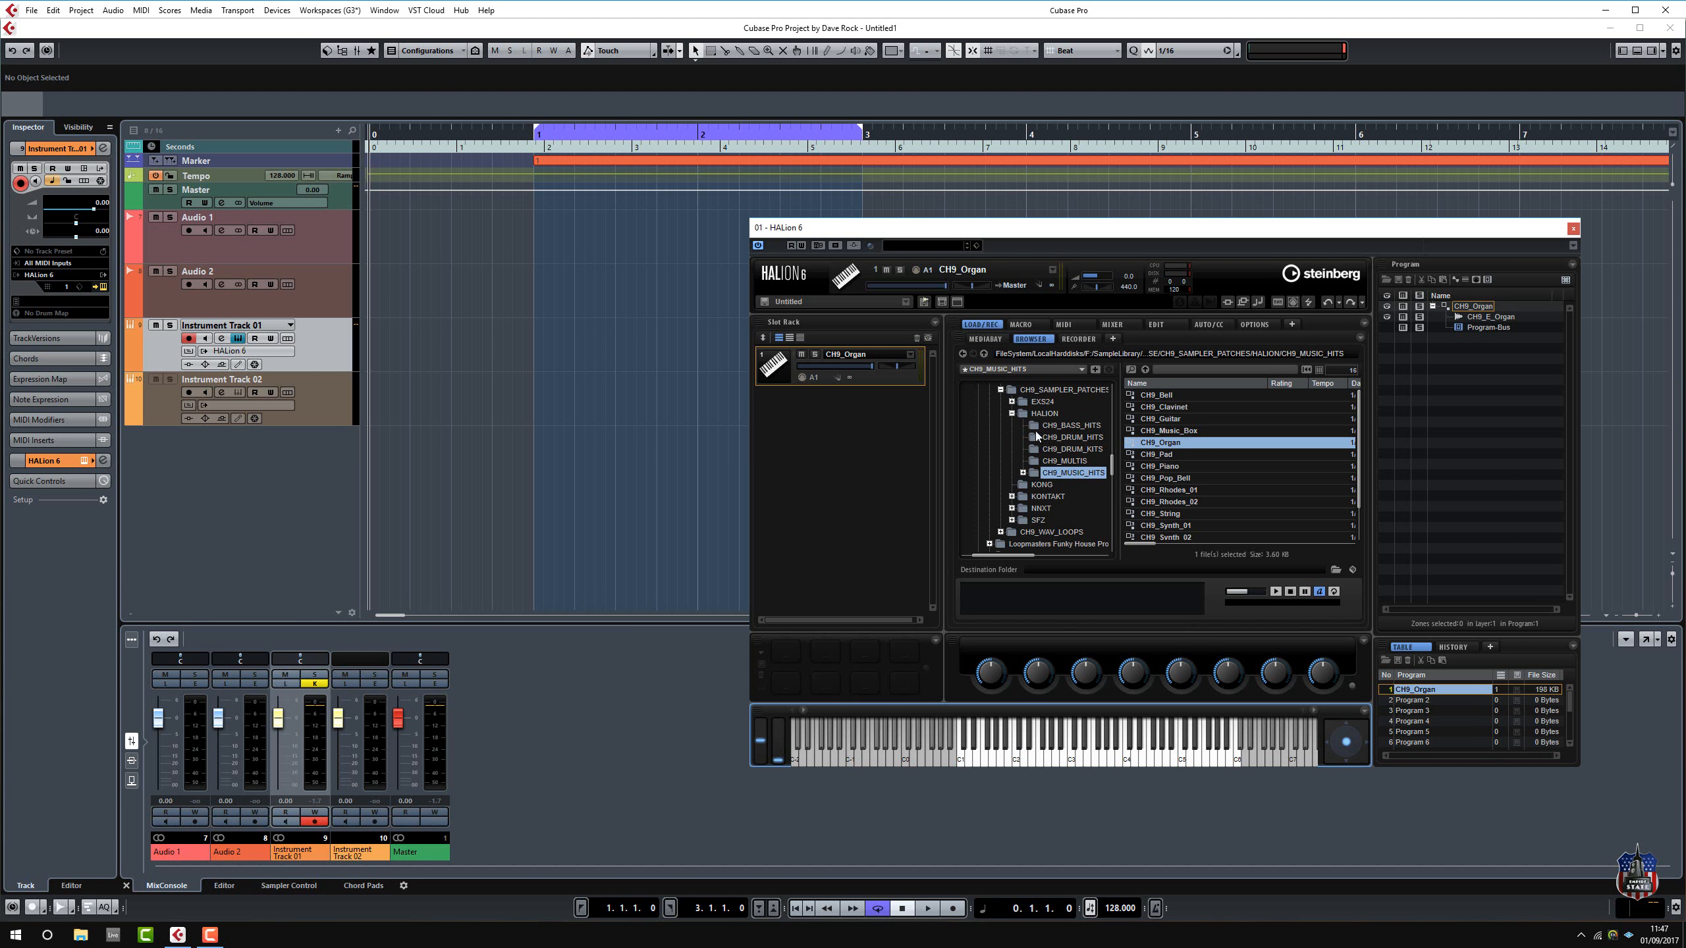
mouse_move(1181, 456)
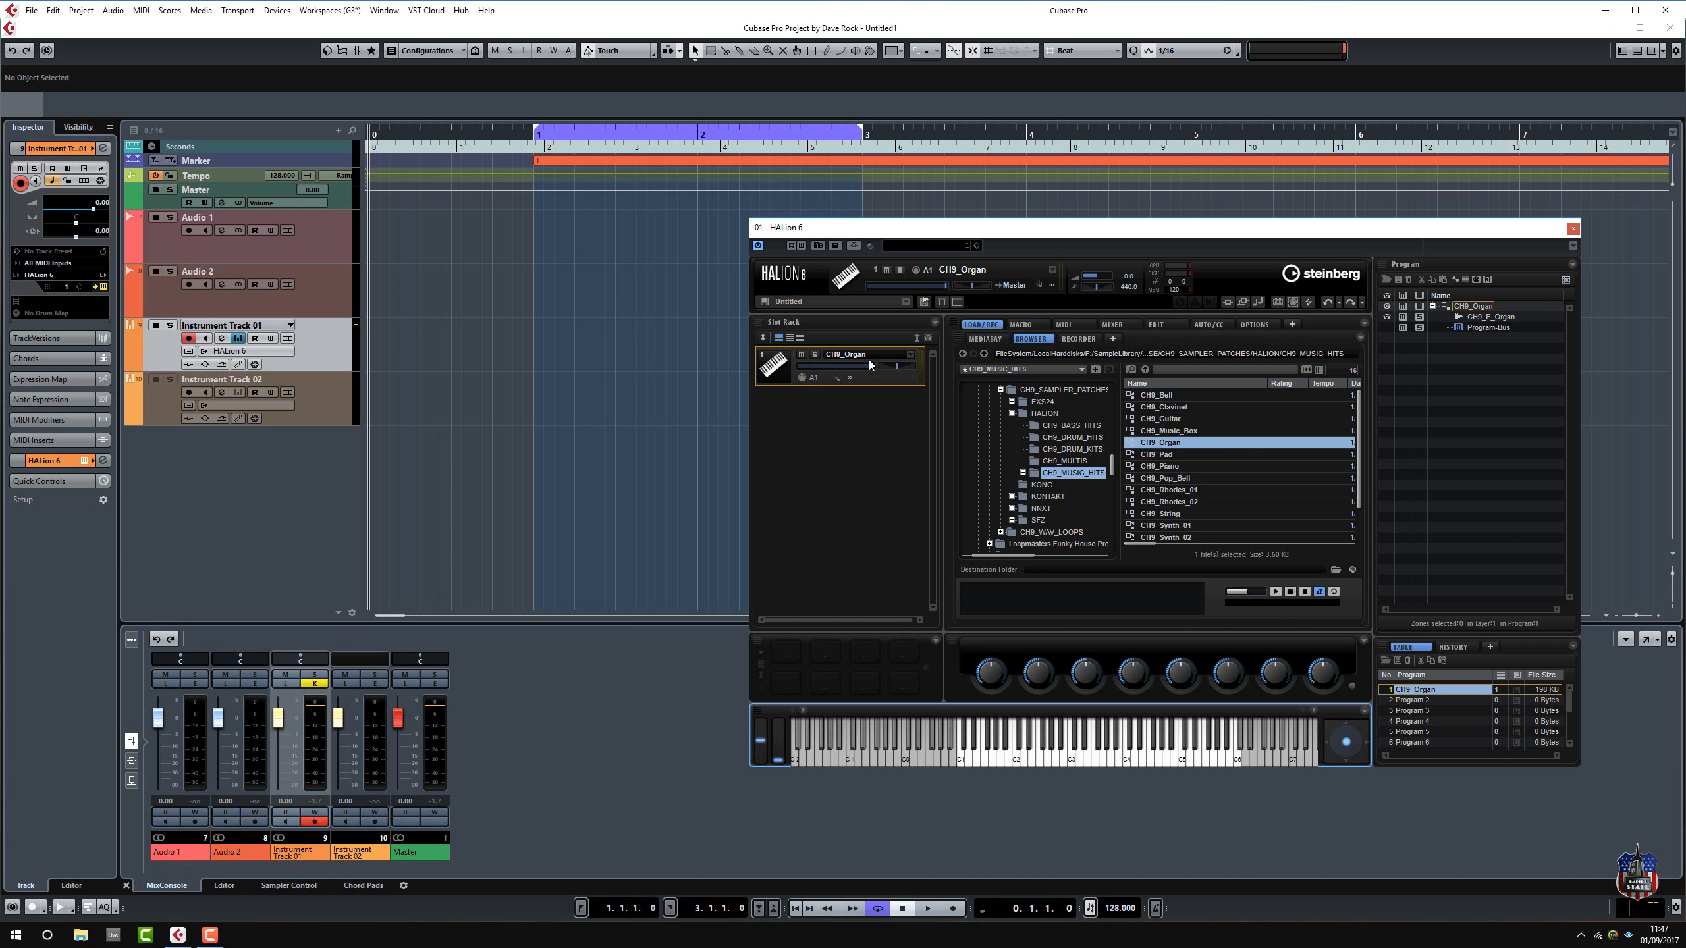
mouse_move(1053, 764)
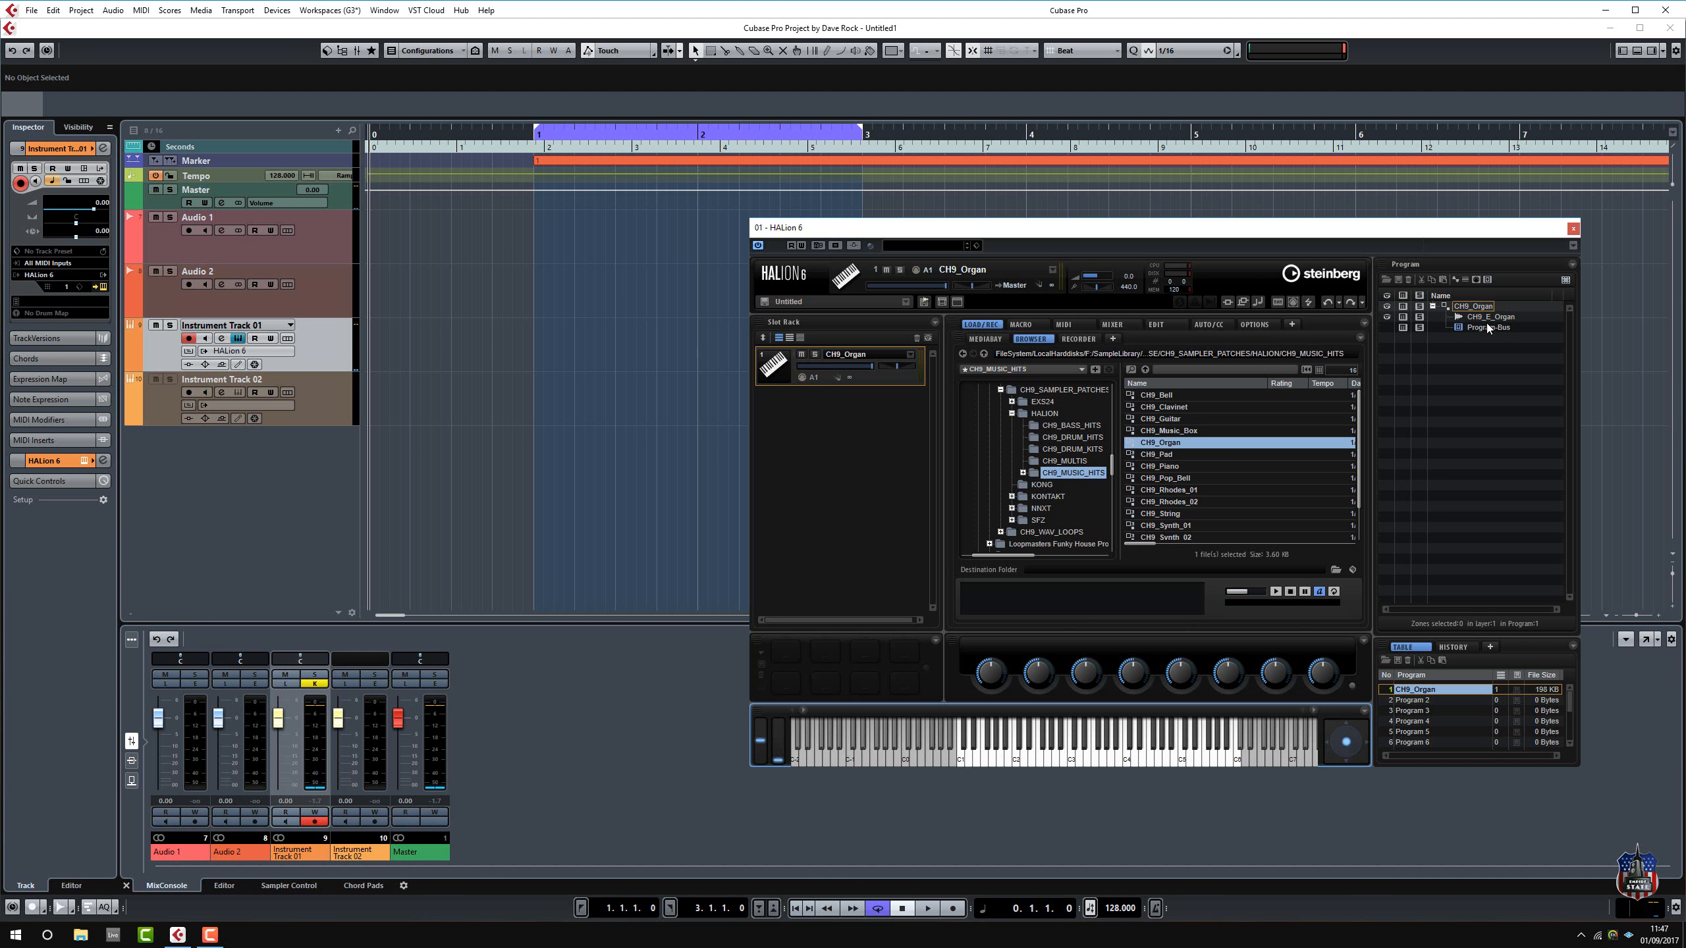
mouse_move(1475, 279)
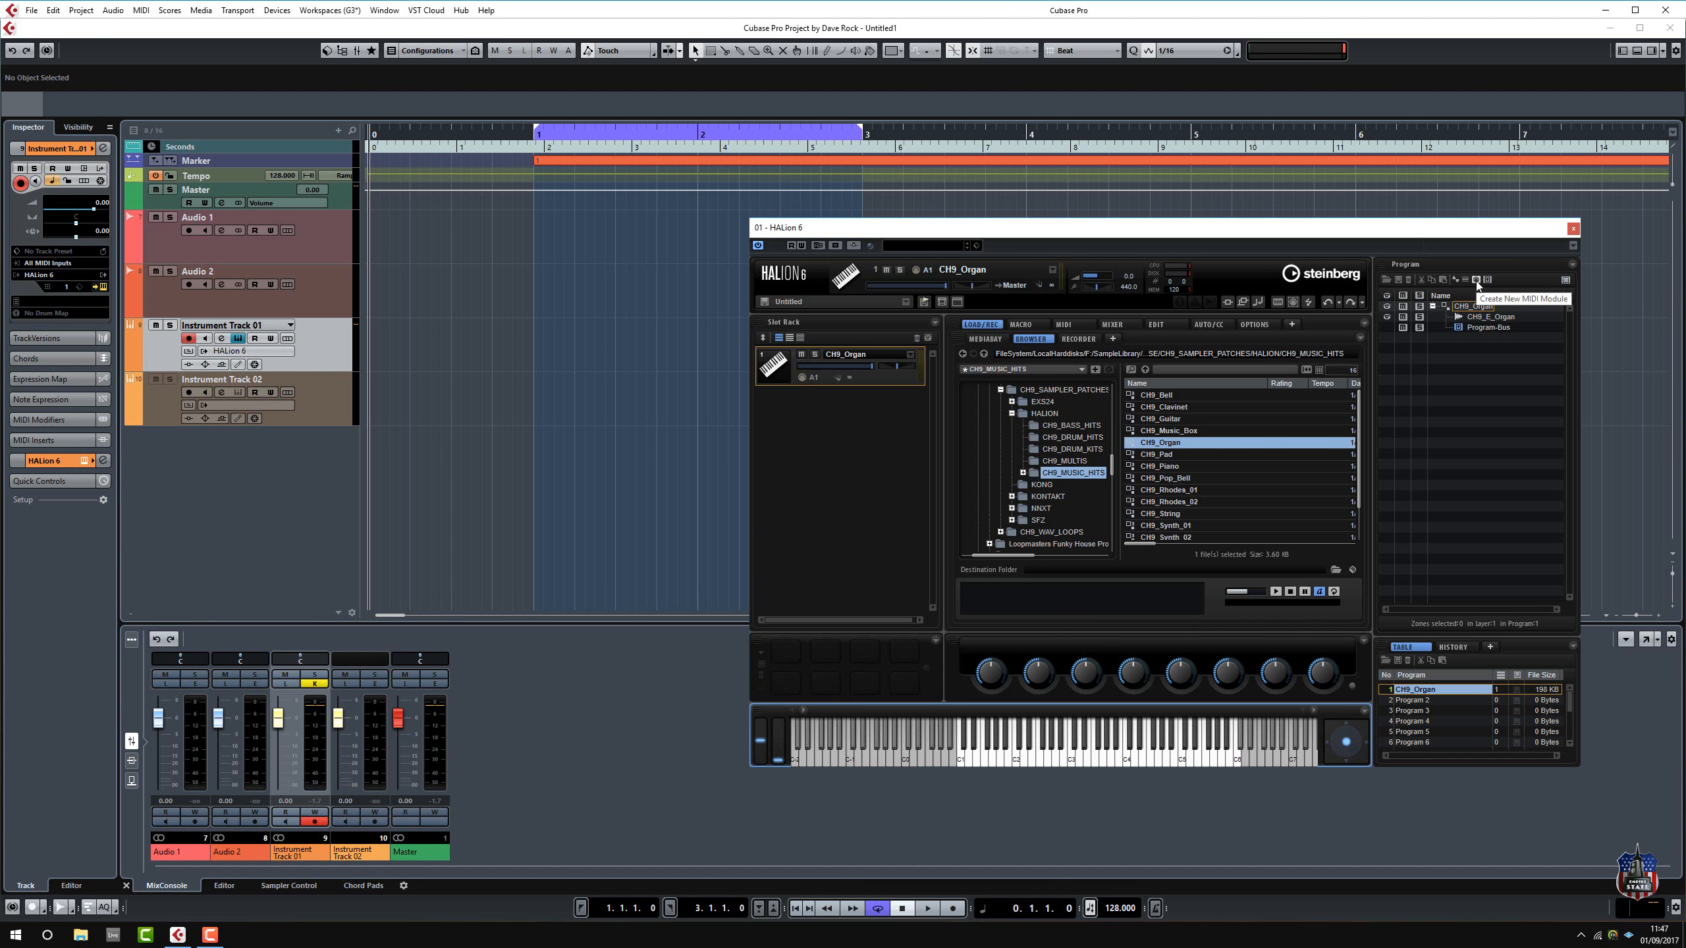
Add a FlexPhraser MIDI module to the CH9_Organ program and show its settings.
click(1475, 279)
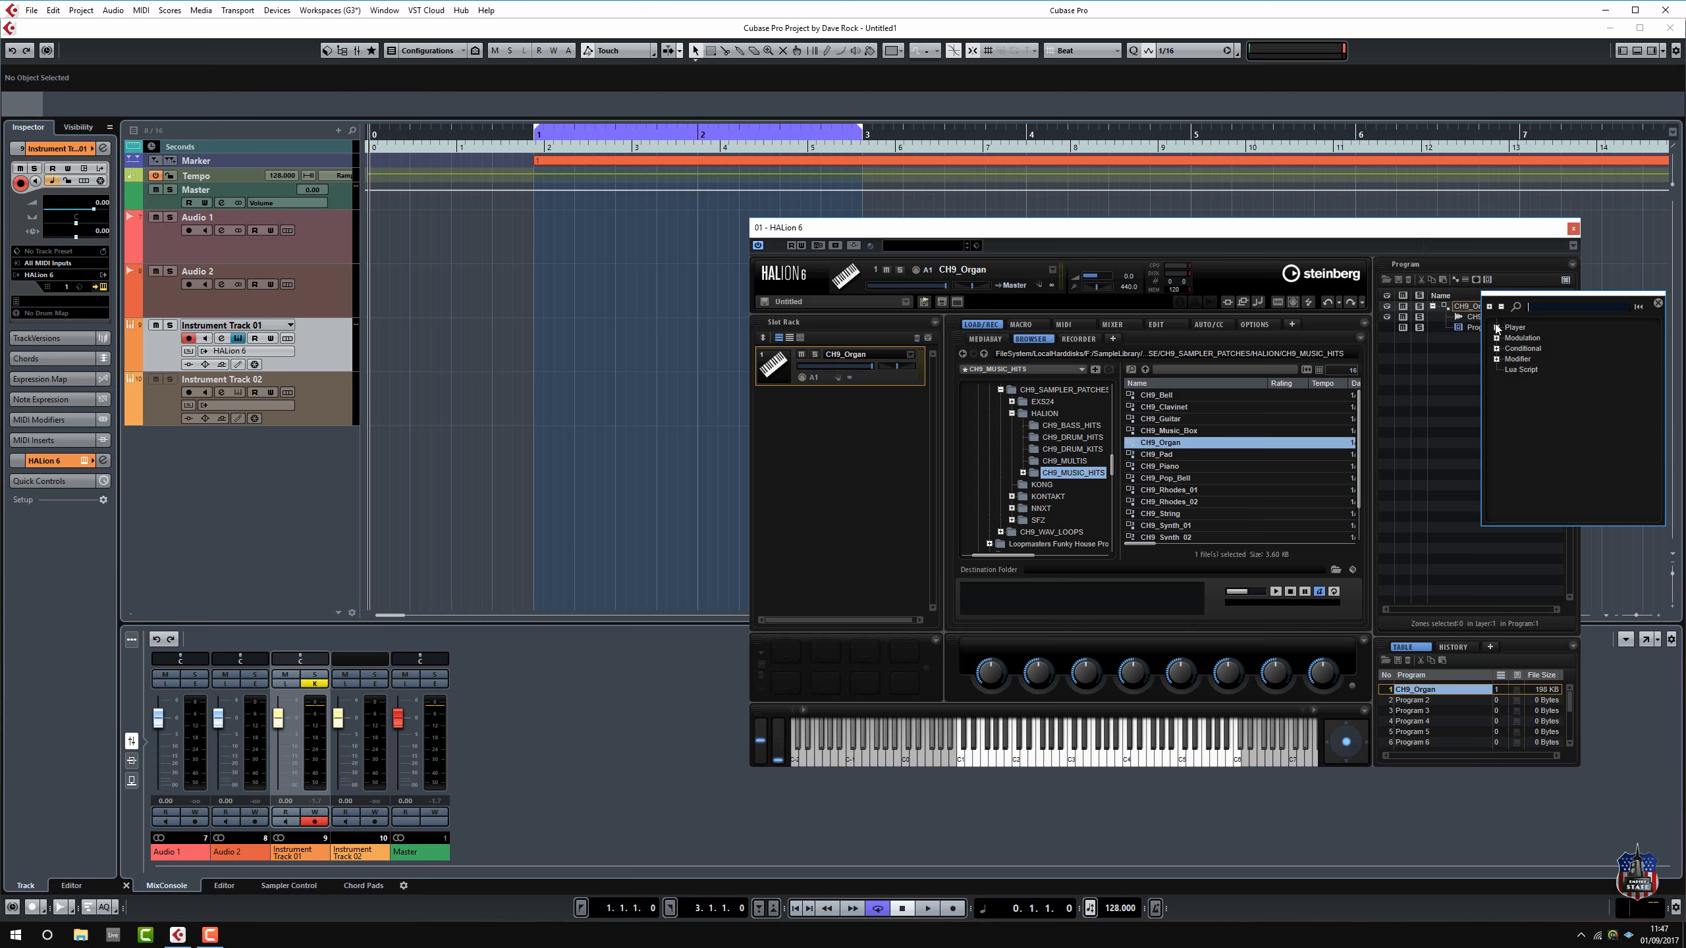
click(1499, 327)
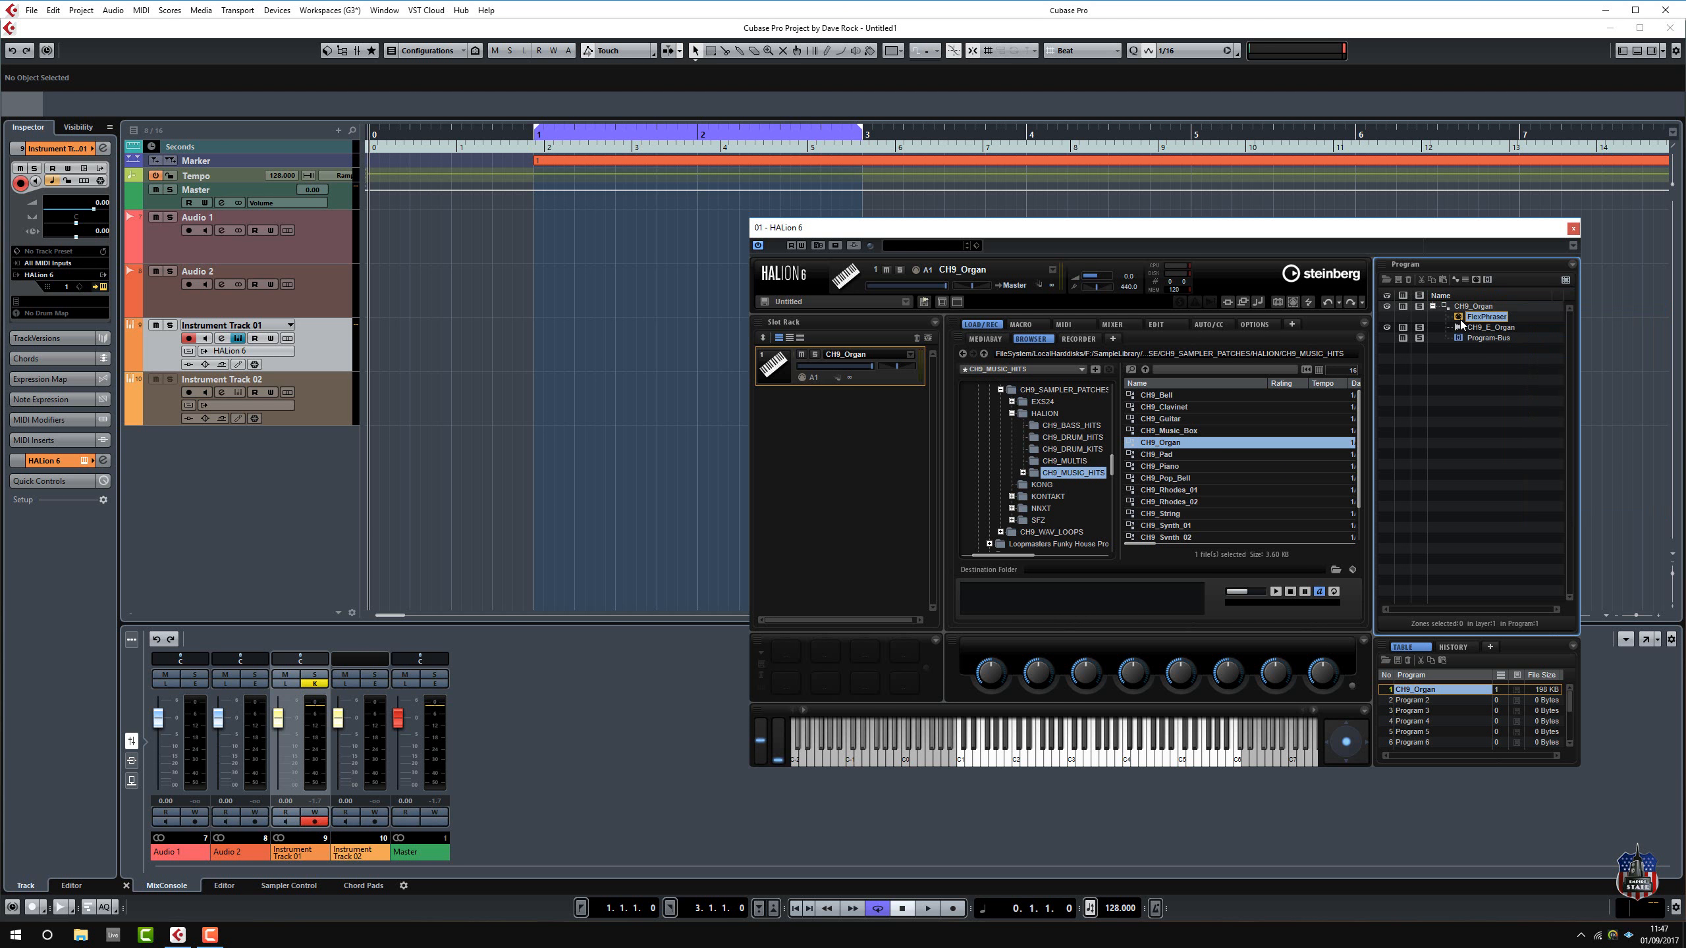
mouse_move(1230, 369)
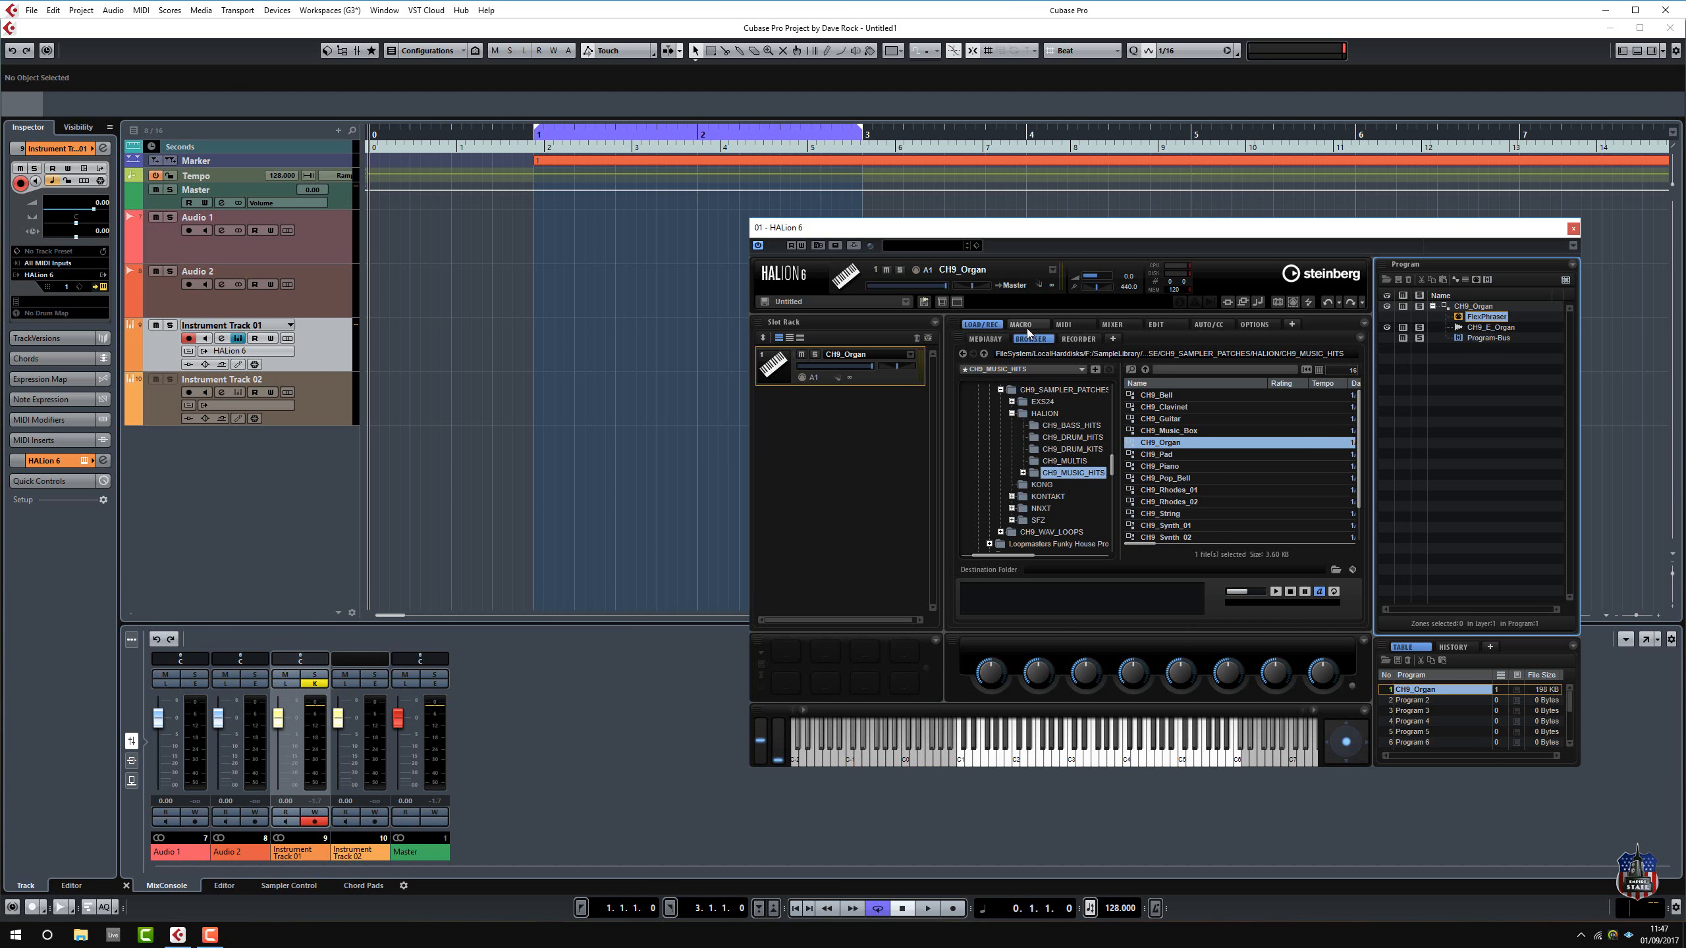
click(1166, 324)
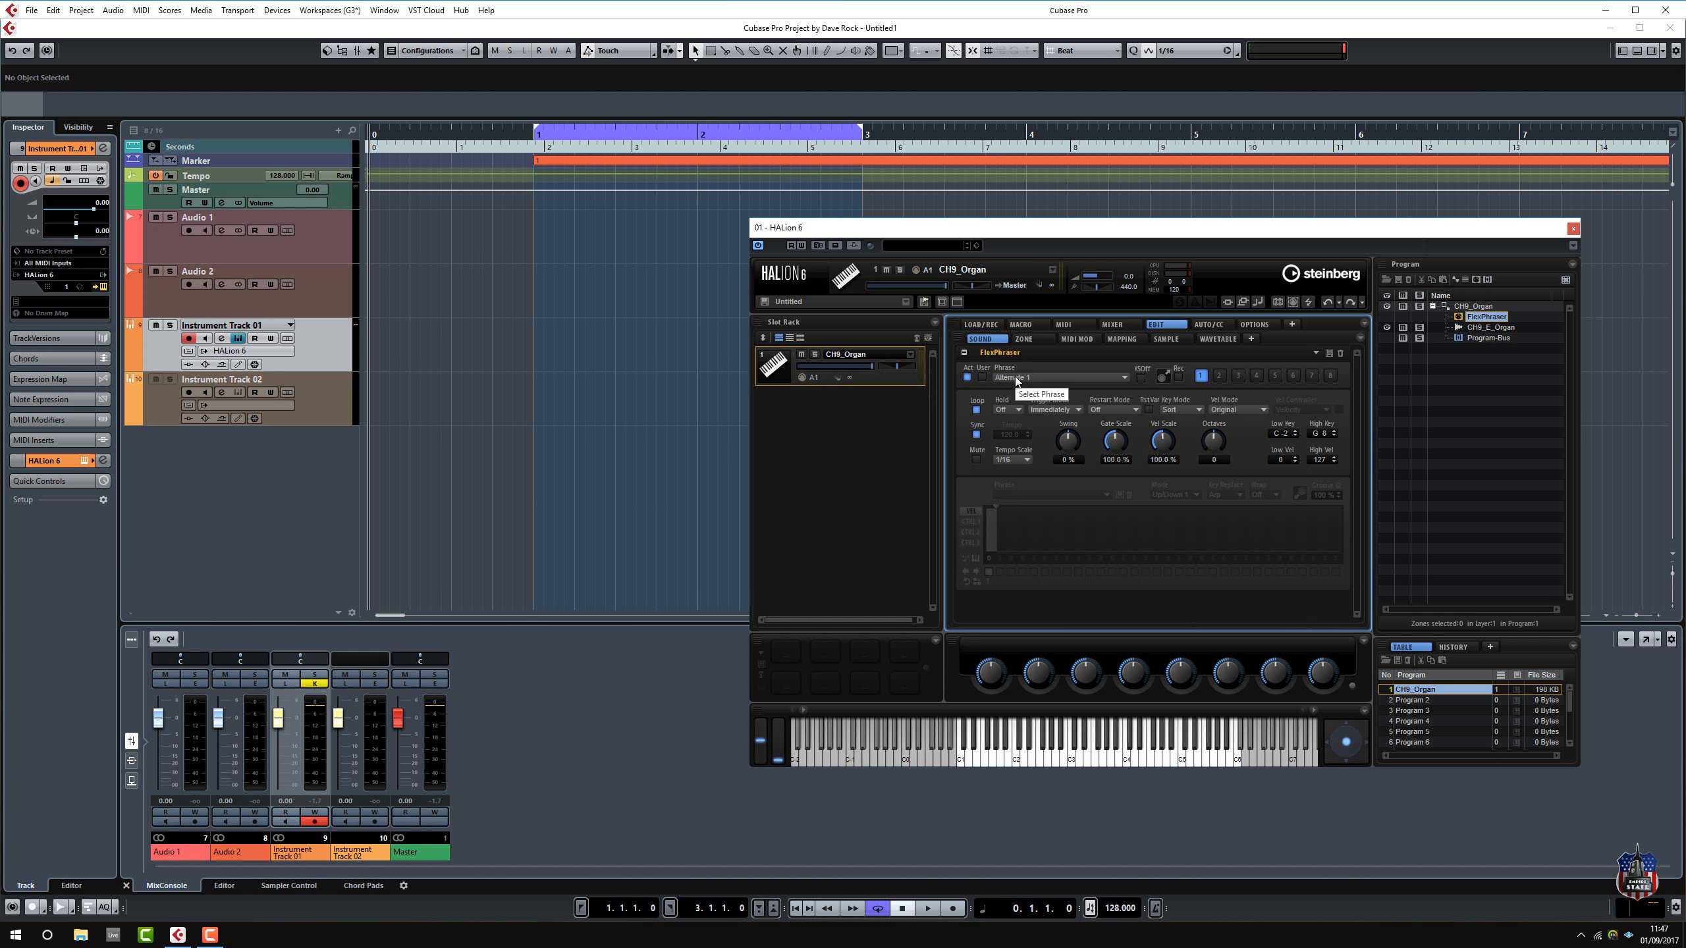
Choose the House Organ 1 phrase from the Organ > House category for the FlexPhraser.
click(1059, 377)
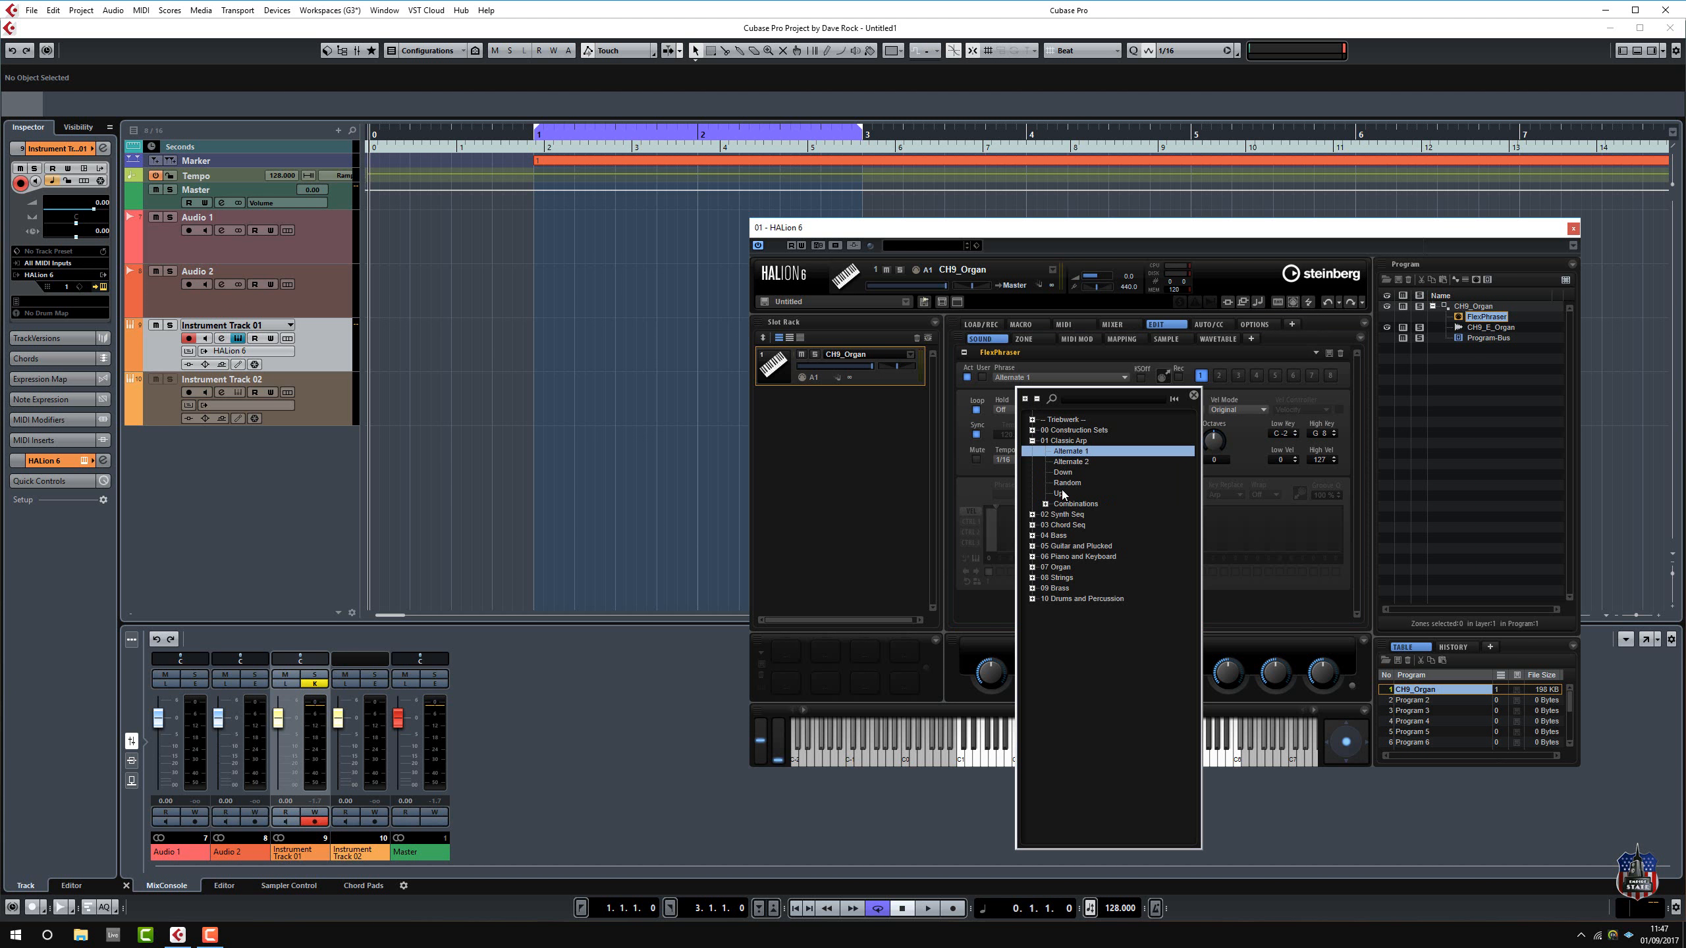
click(1032, 440)
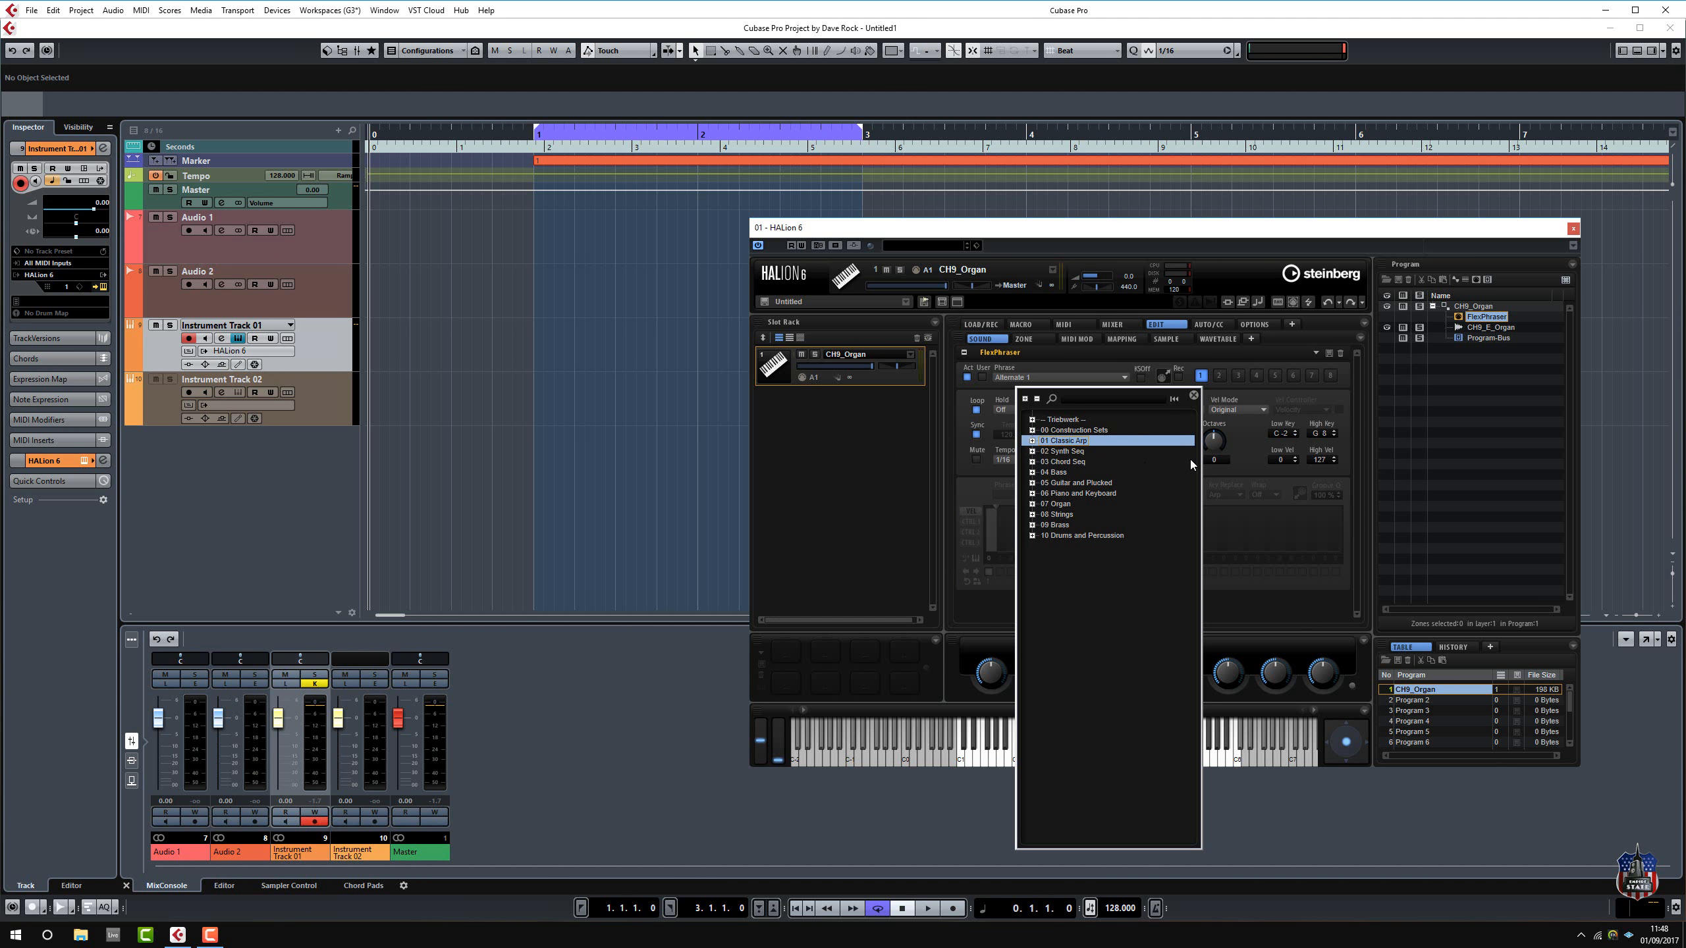
mouse_move(1054, 505)
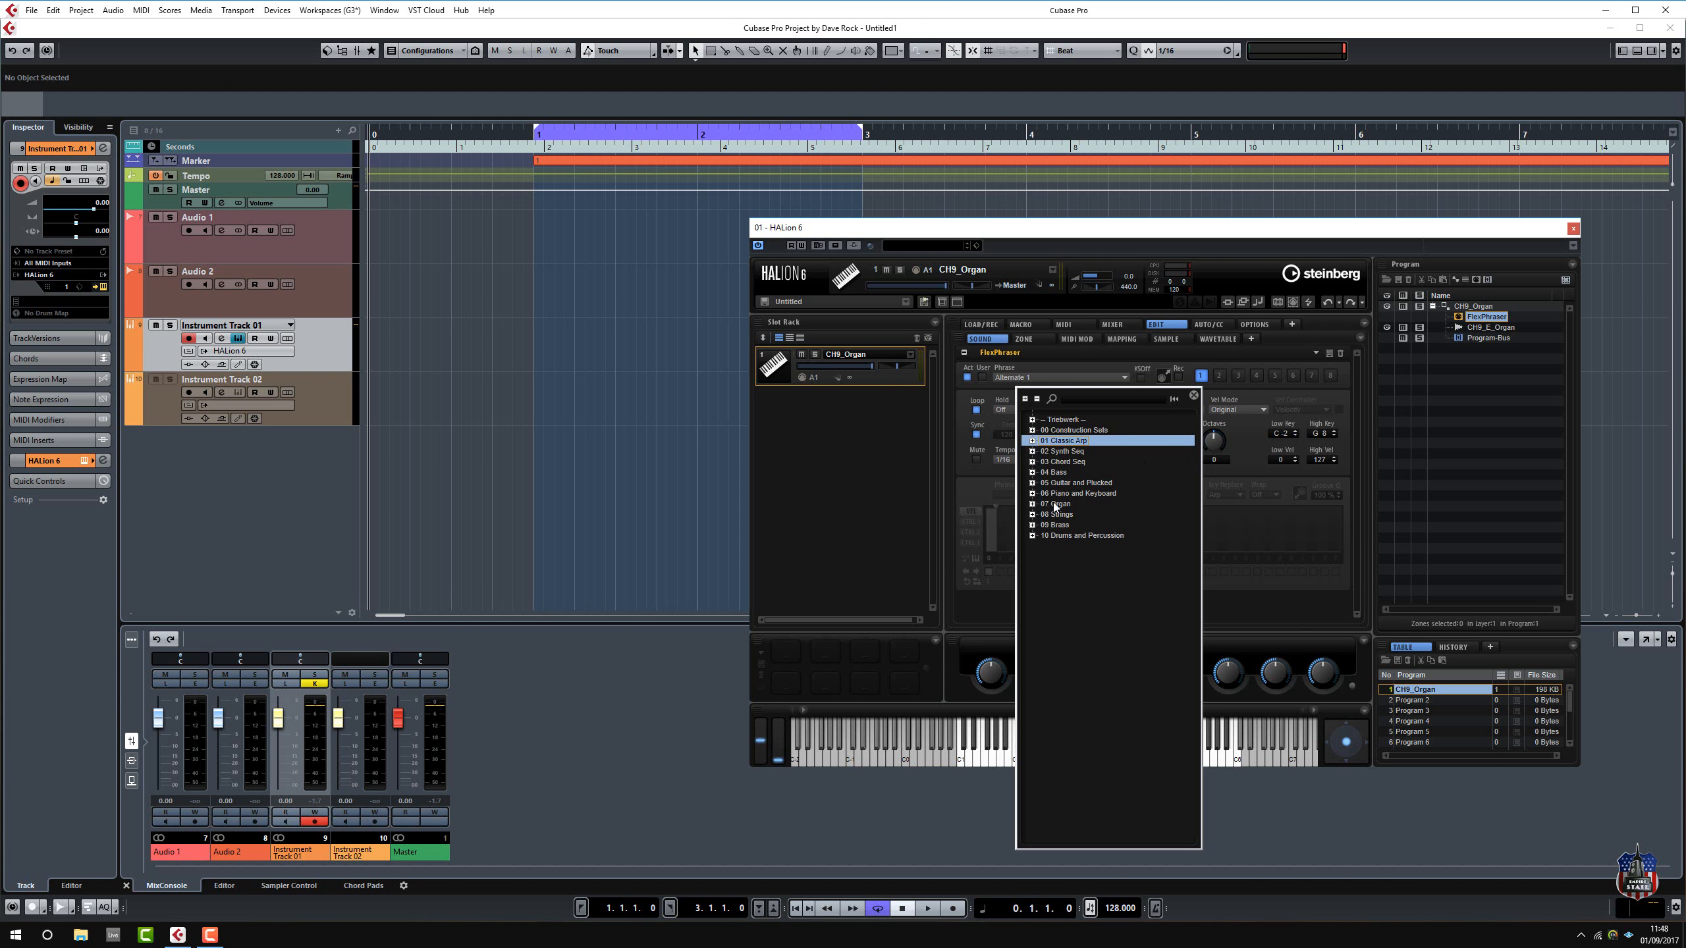
click(1033, 503)
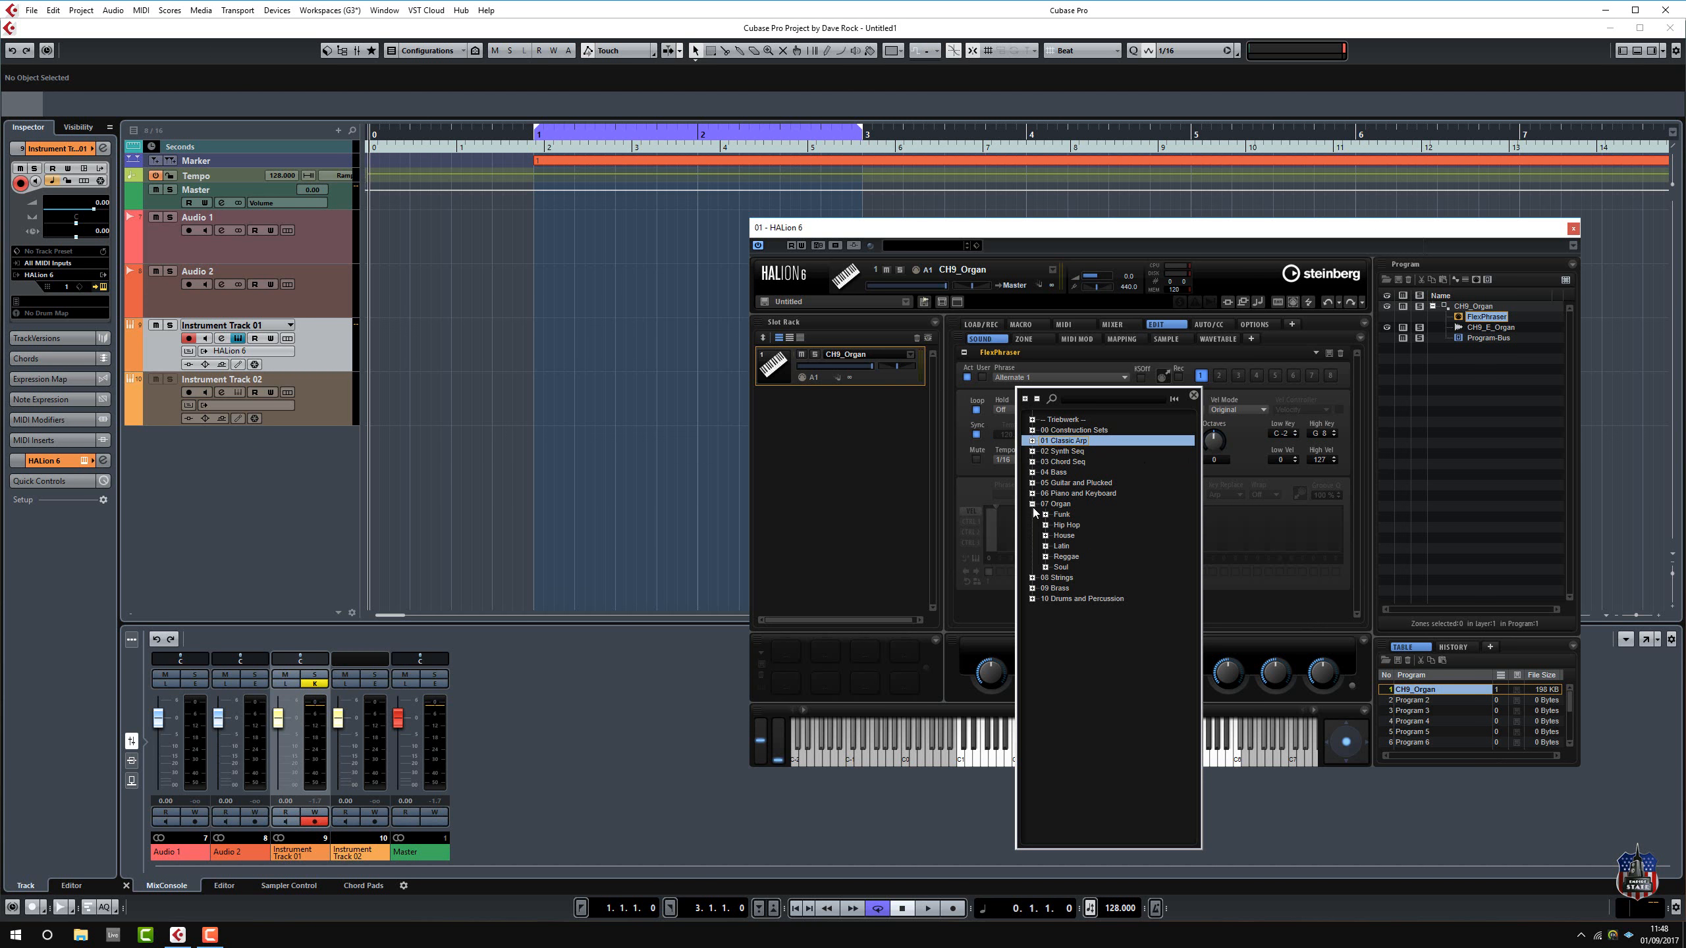
click(1045, 534)
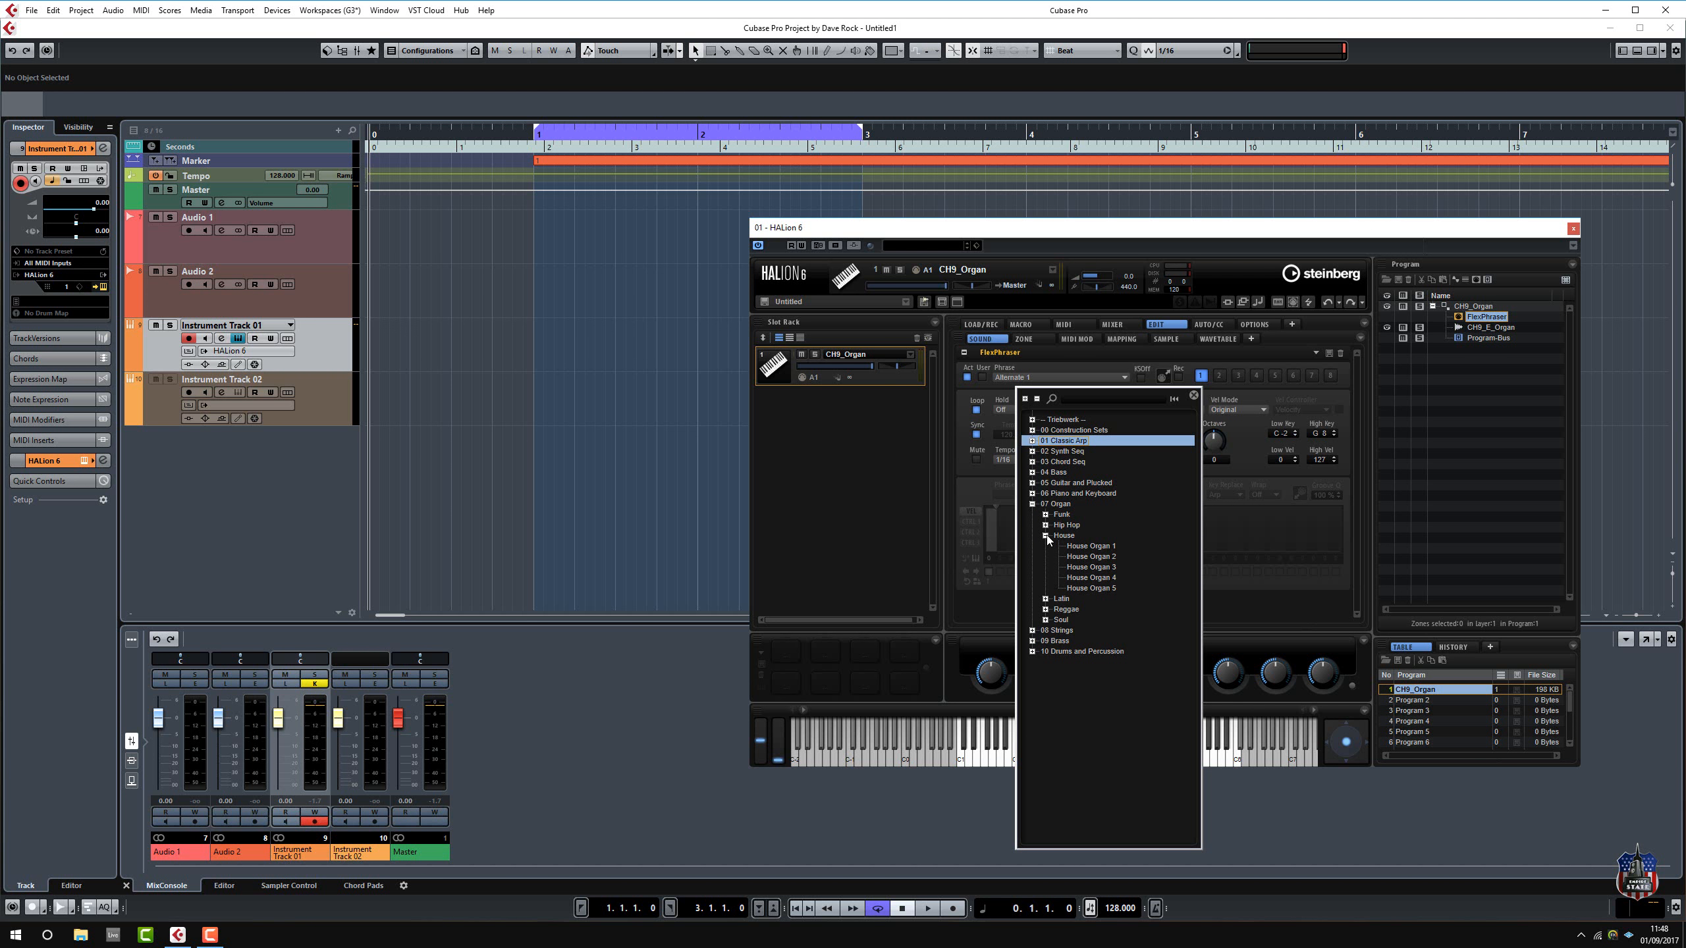
click(1092, 545)
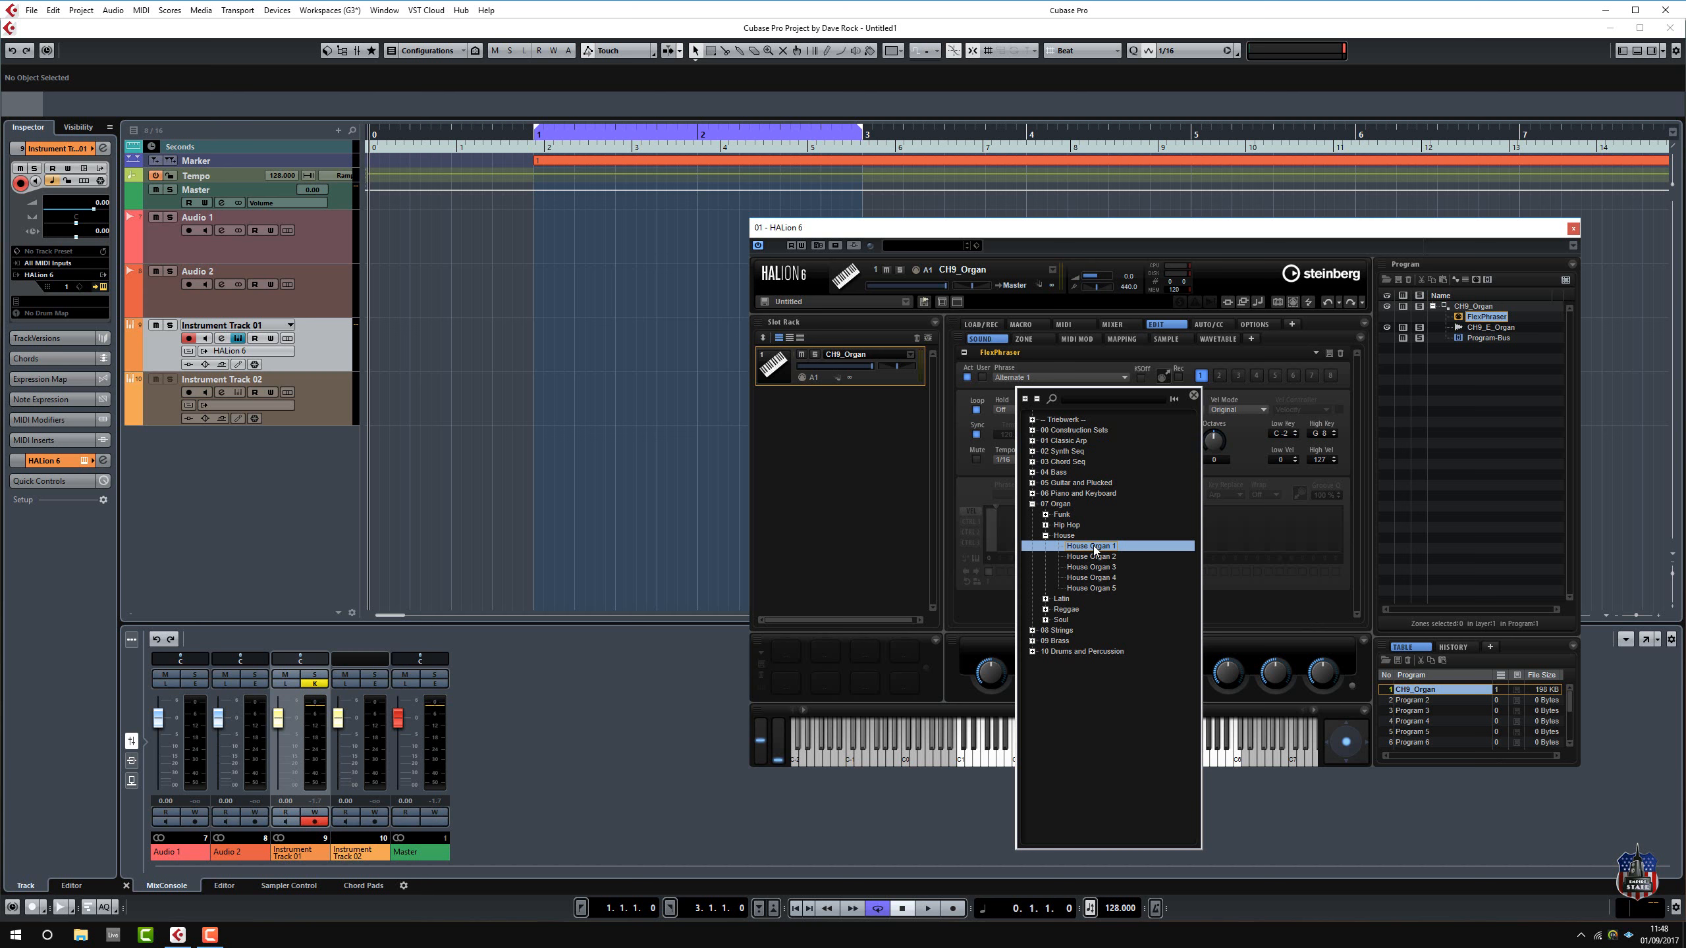
double_click(1092, 545)
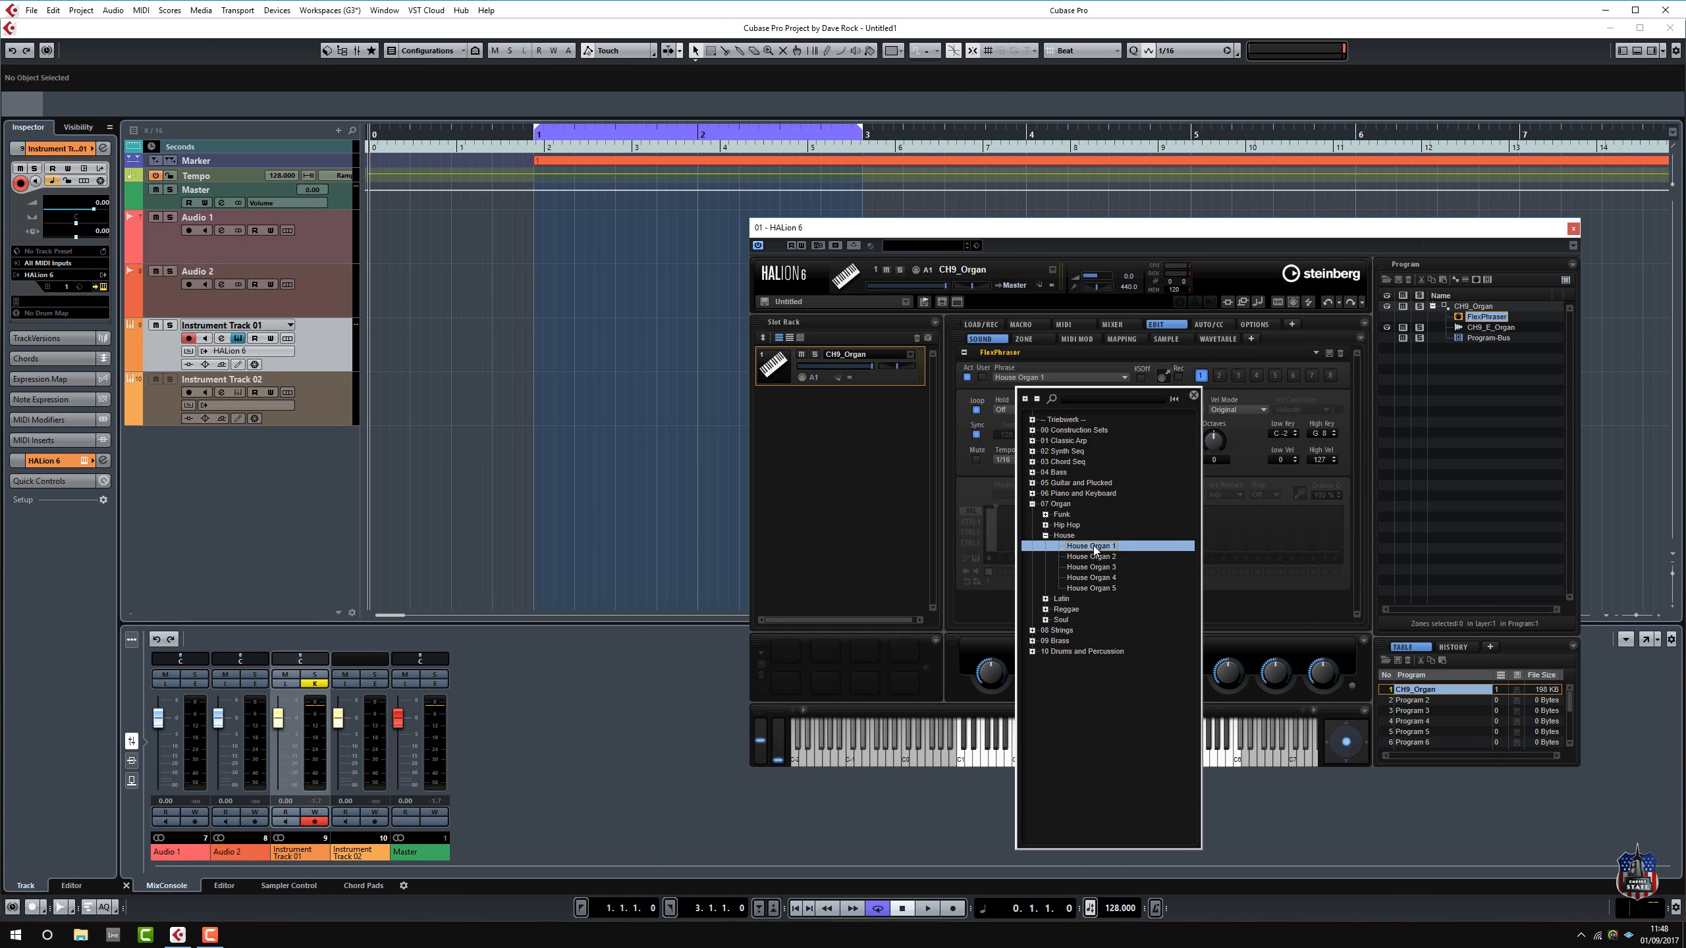
click(1091, 545)
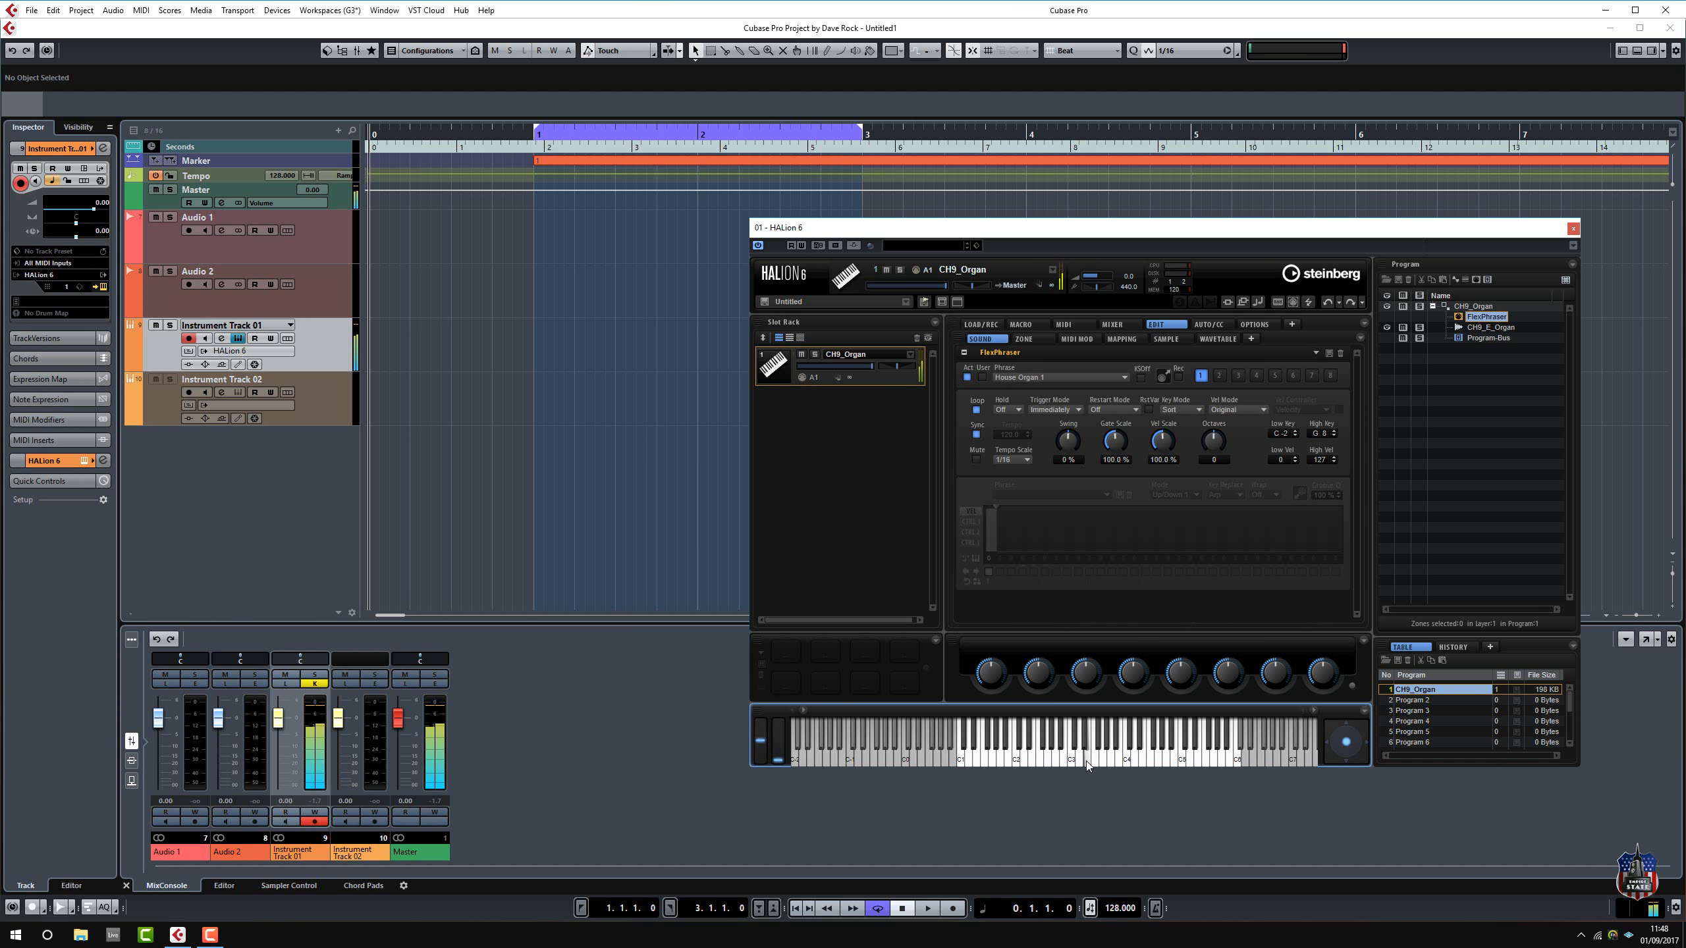
mouse_move(1094, 767)
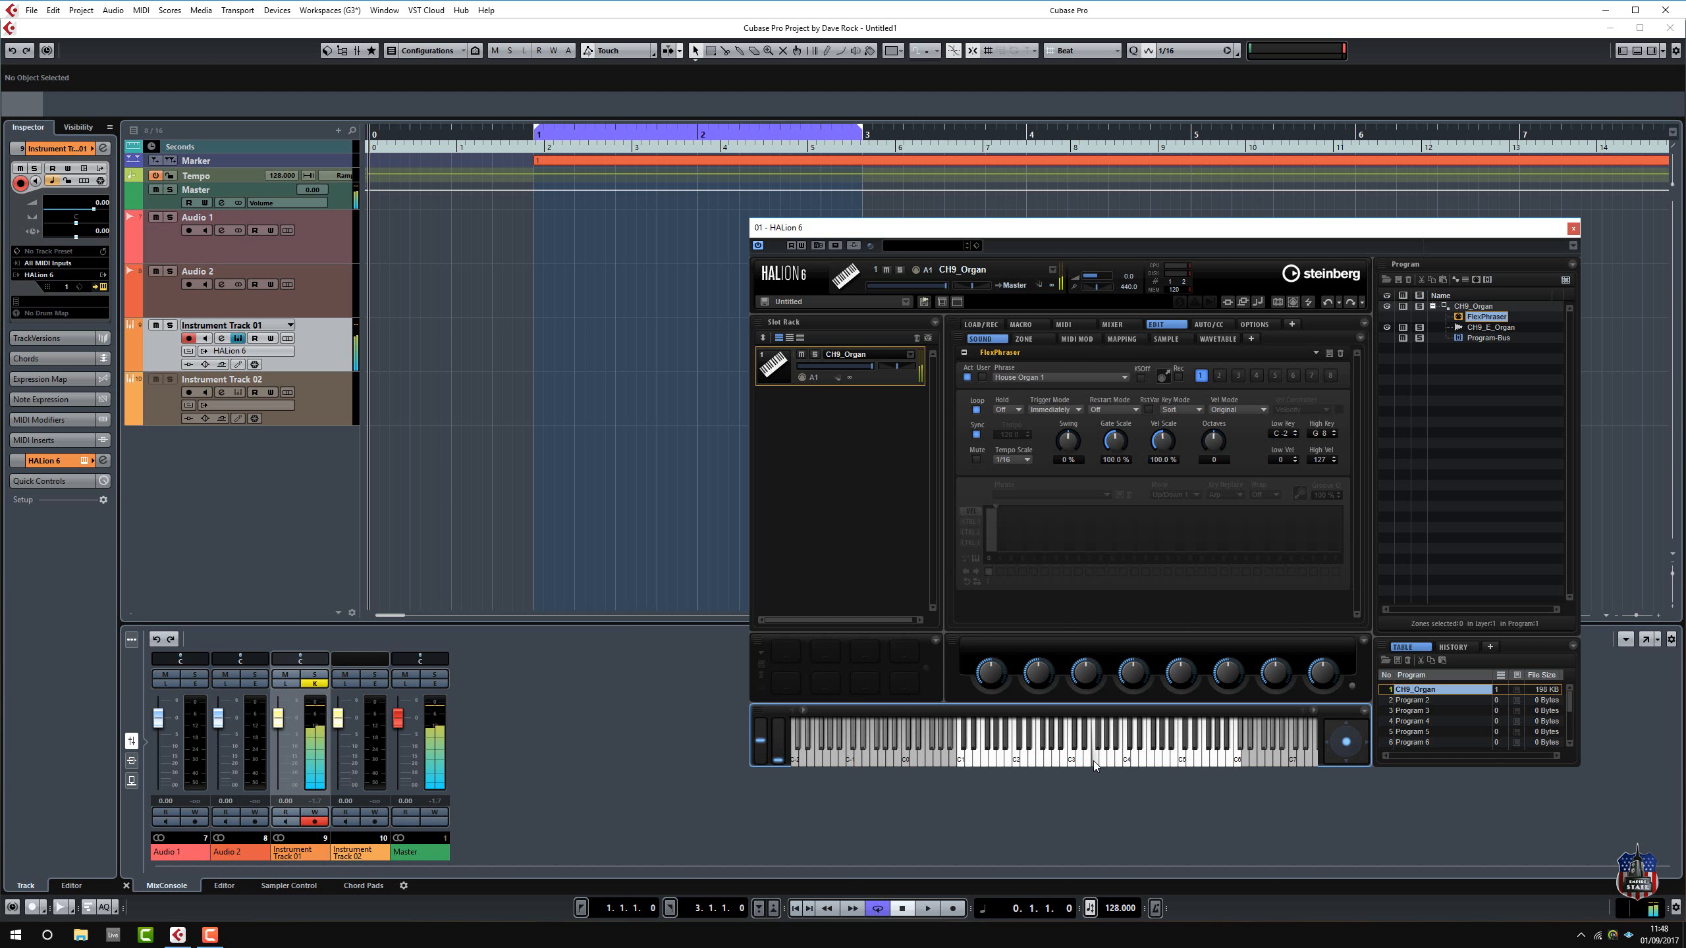
mouse_move(1080, 764)
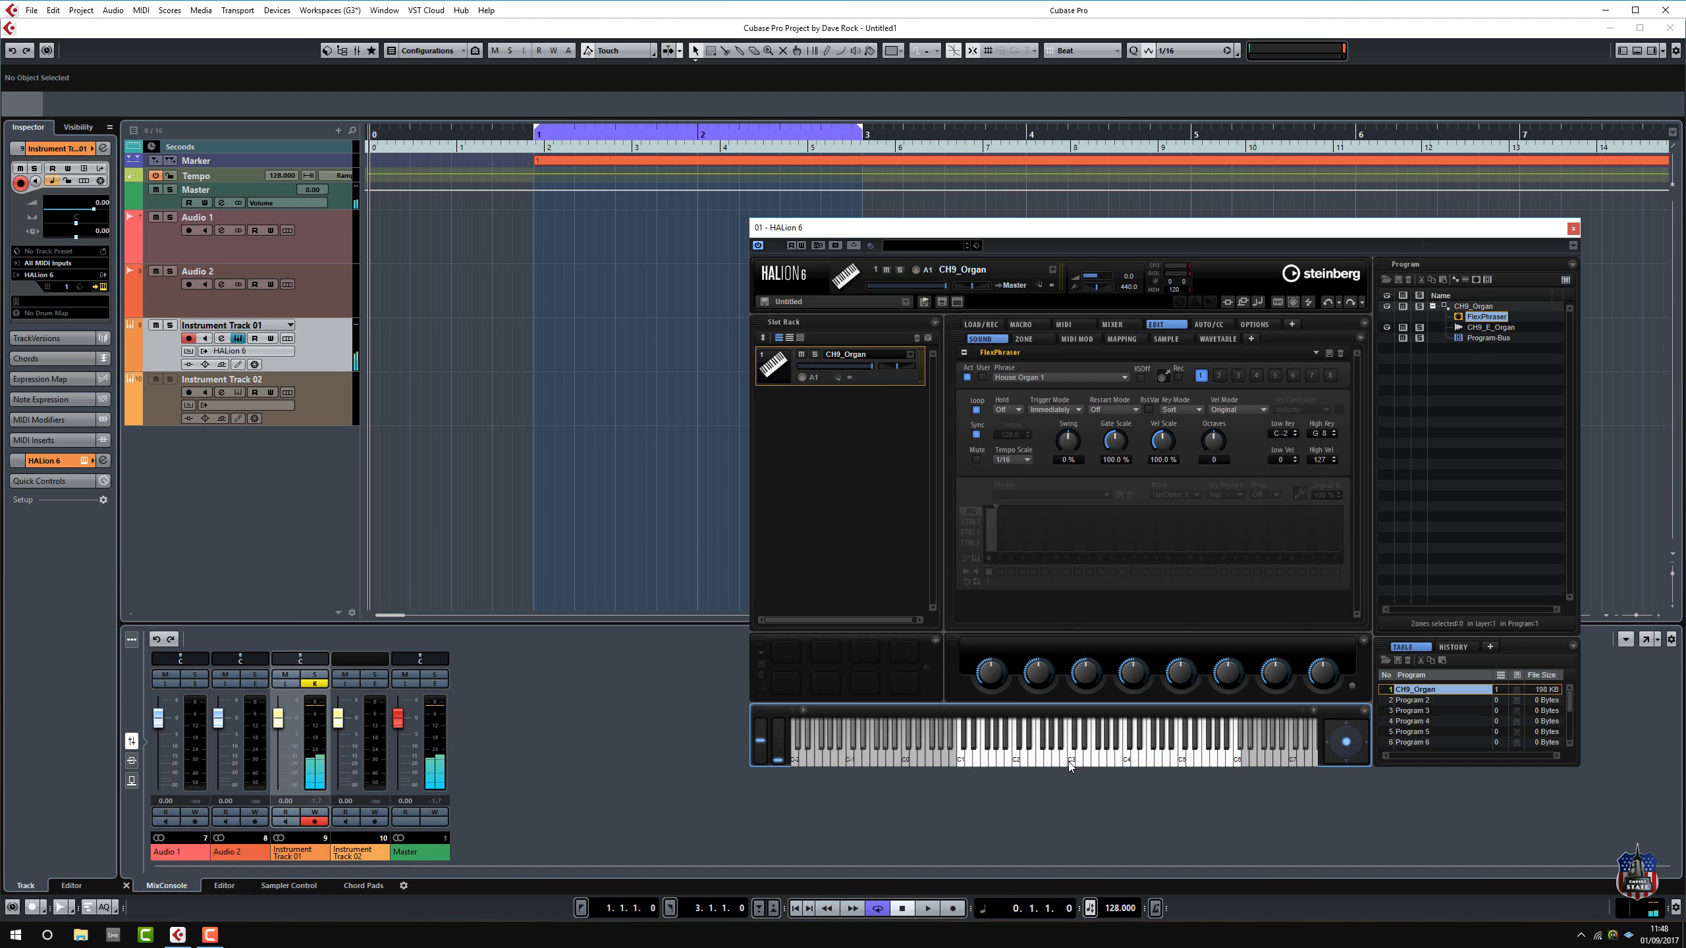
Create a one-bar part on Instrument Track 01 and set the Key Editor grid to 1/16.
click(1072, 761)
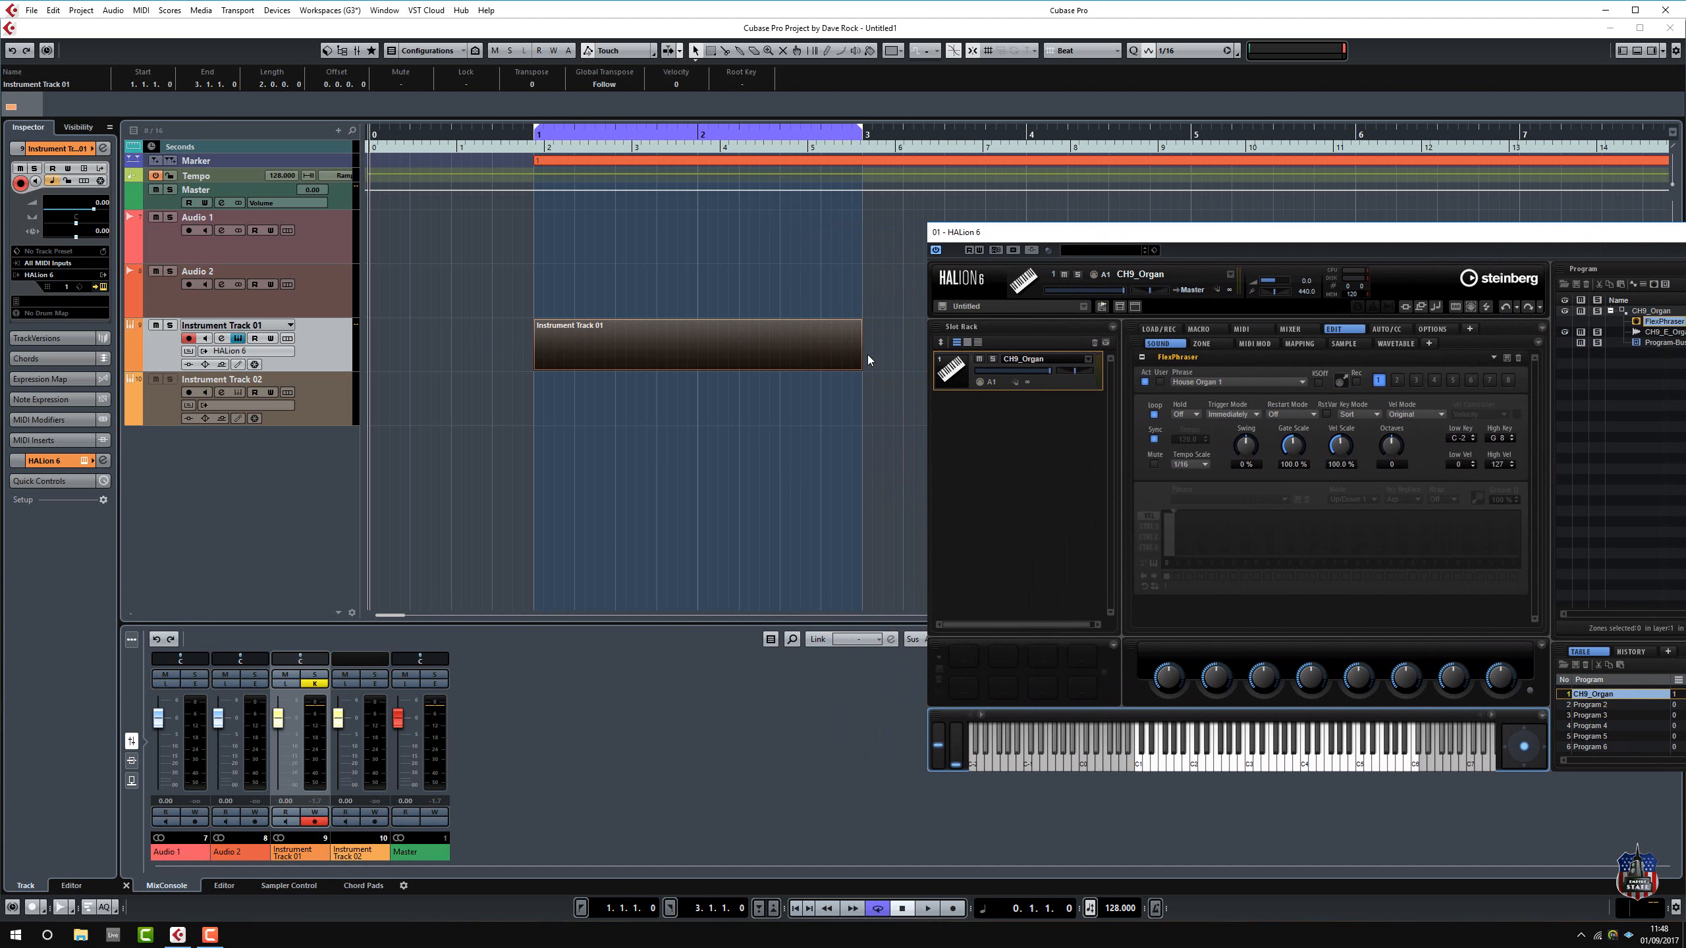
drag(860, 344, 697, 344)
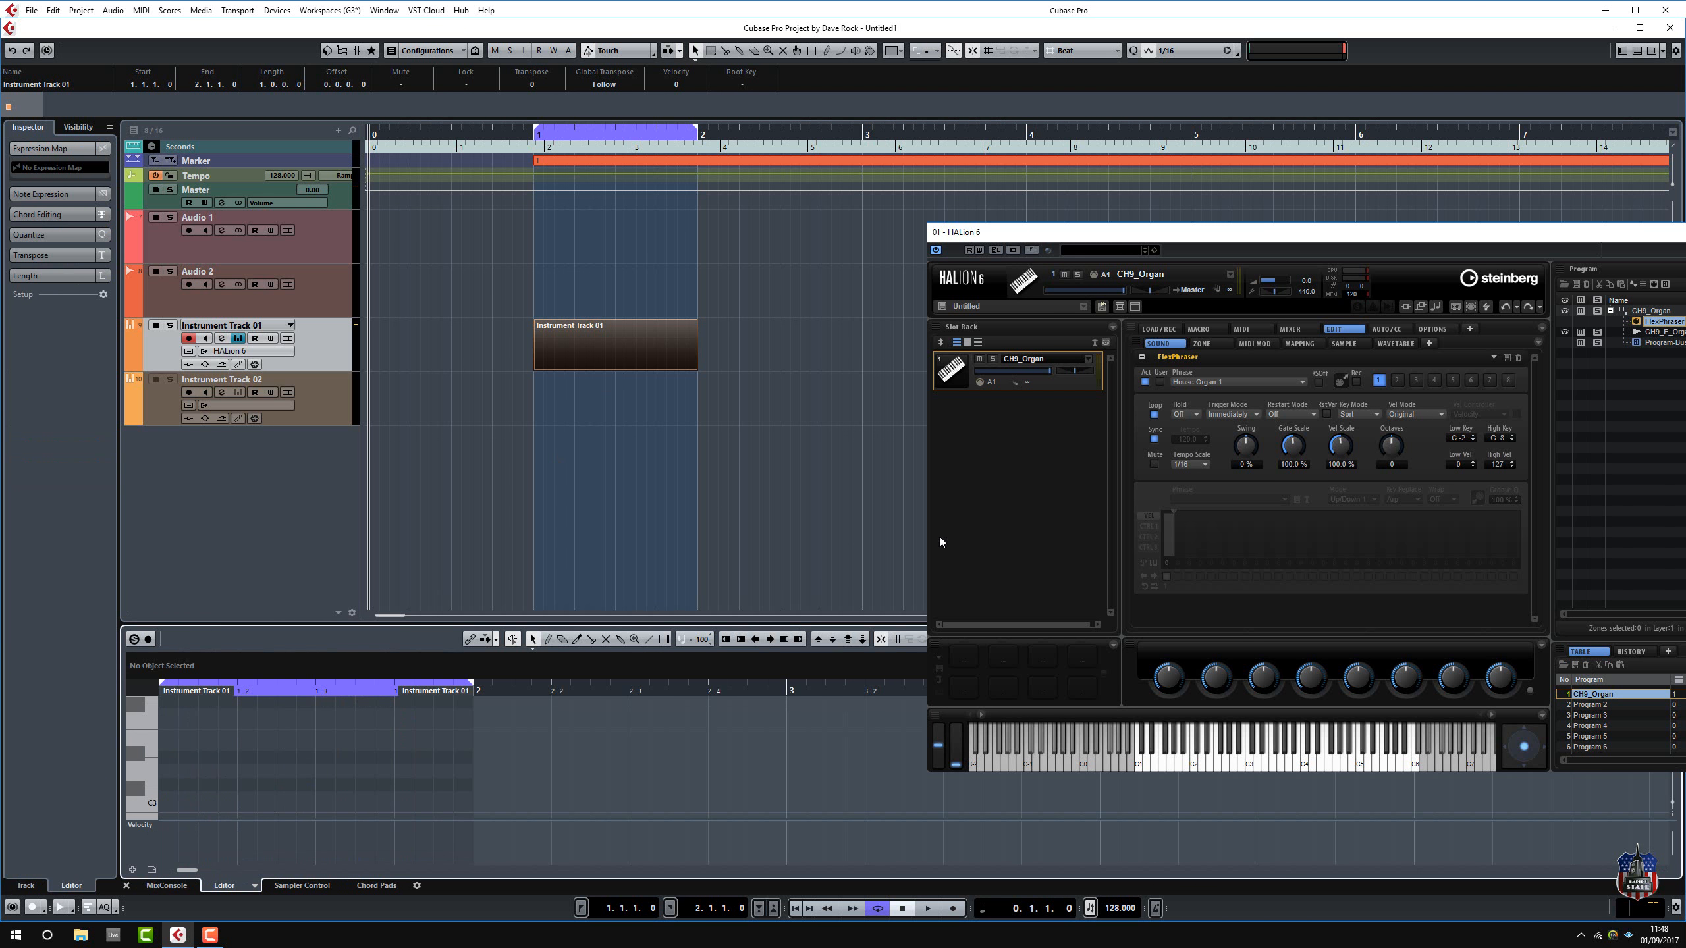
drag(956, 232, 816, 75)
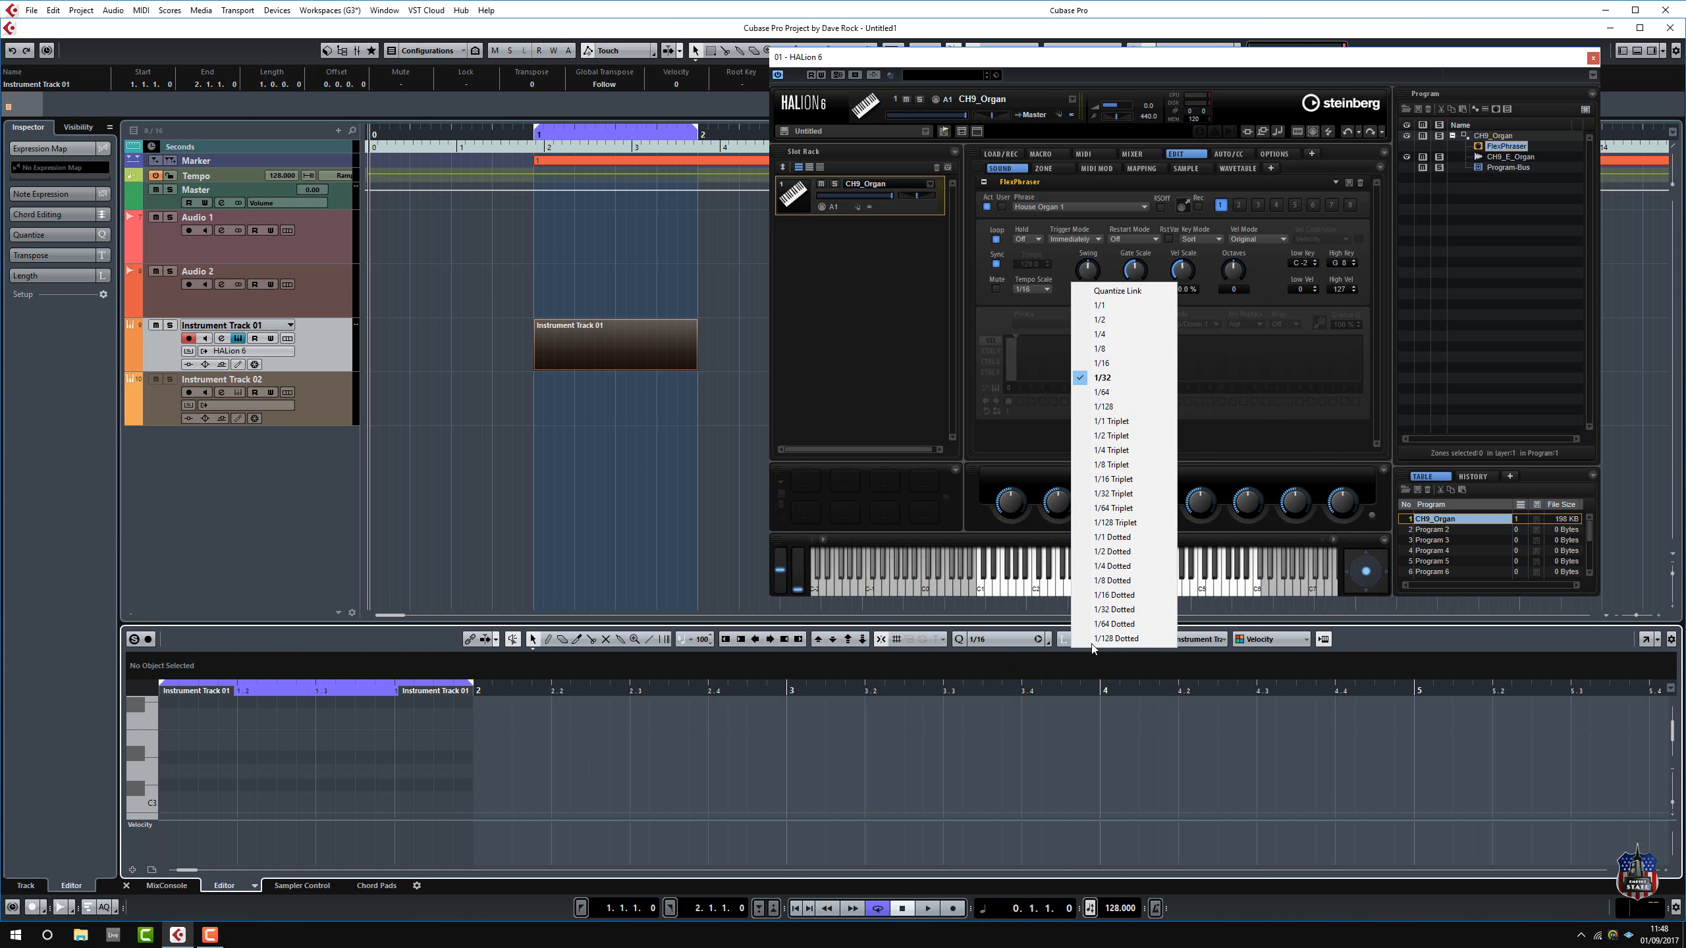
click(1101, 363)
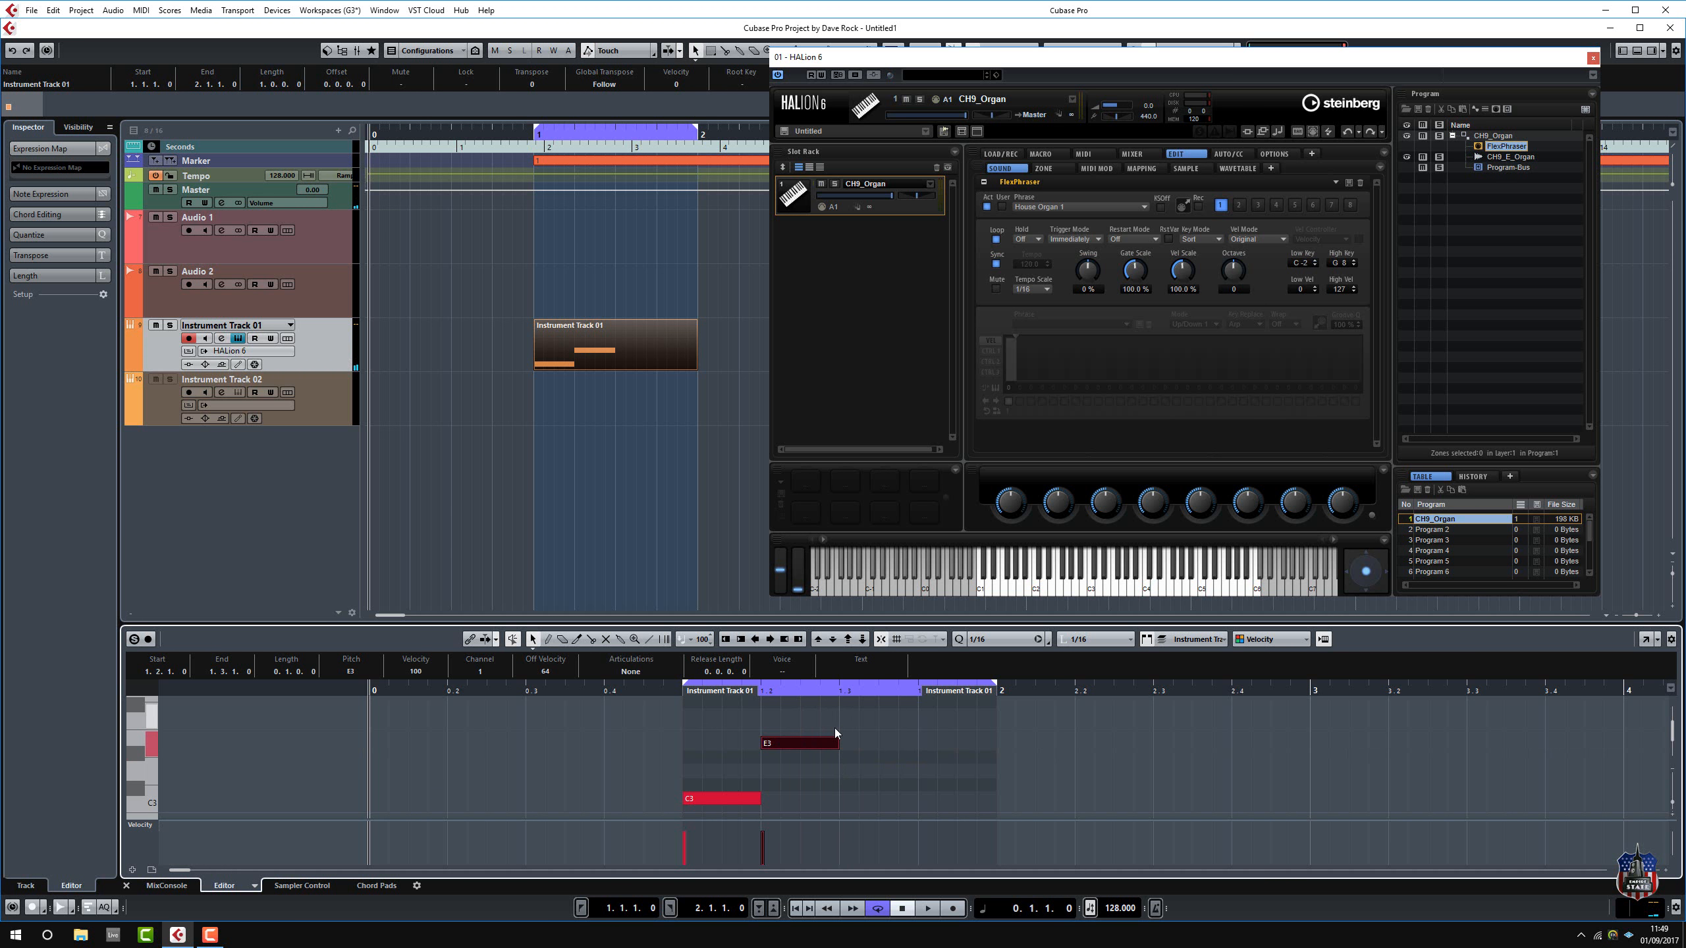
Draw the F3 and D3 notes after C3 and E3, then audition the one-bar organ part.
click(846, 715)
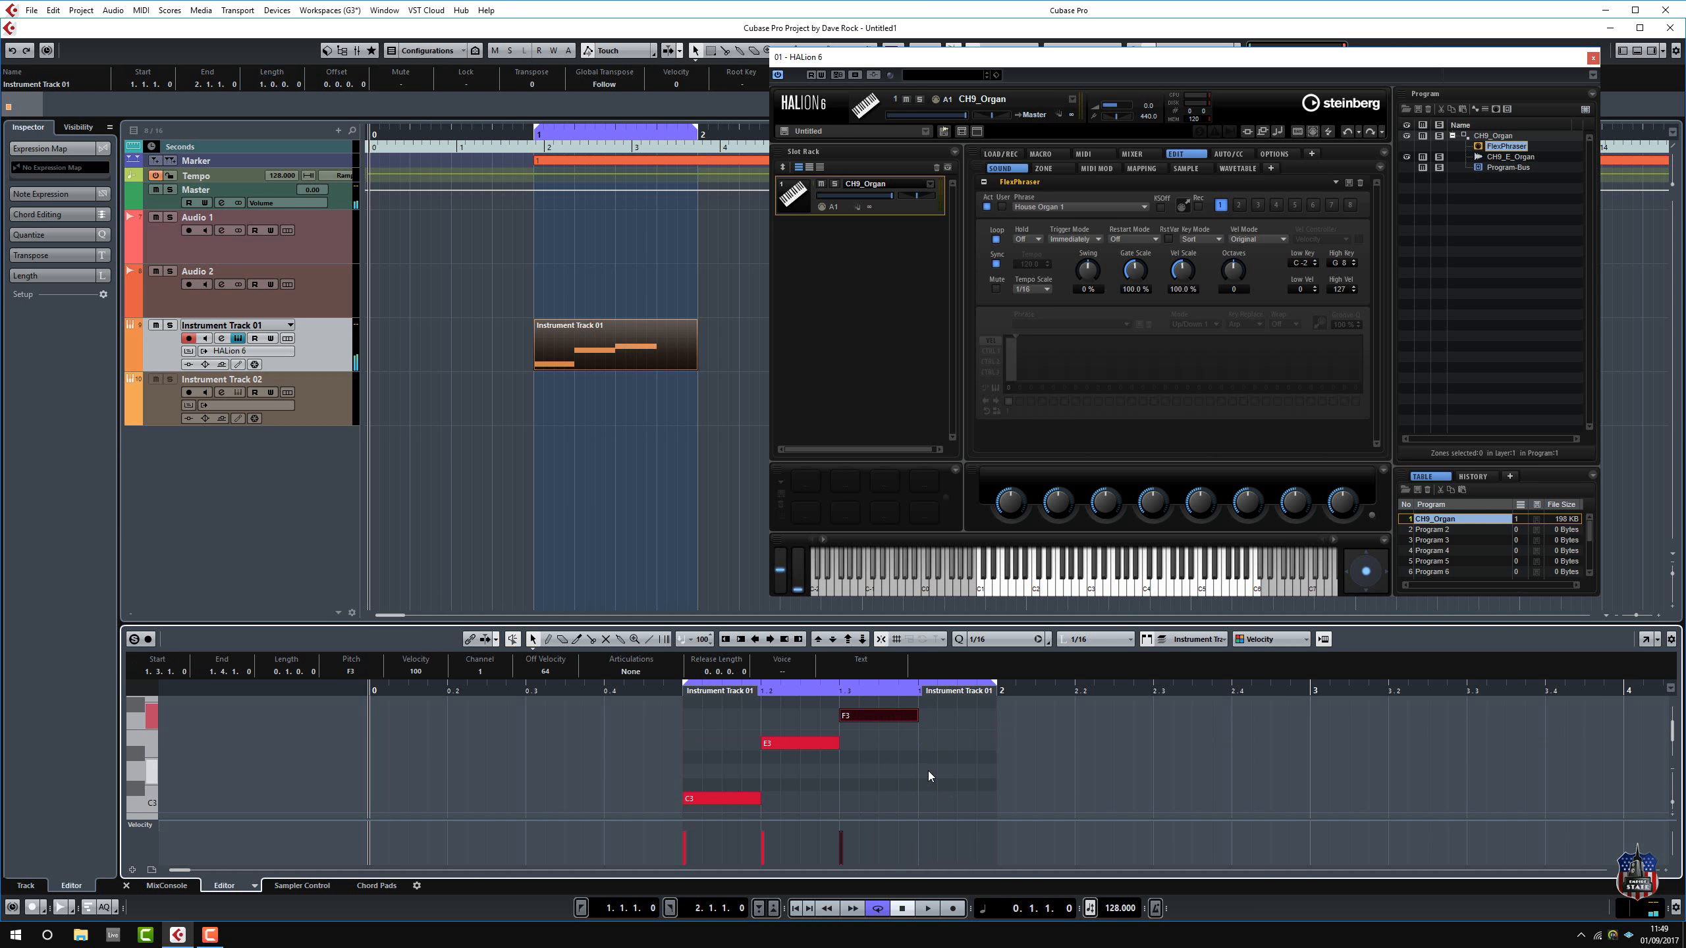
click(950, 770)
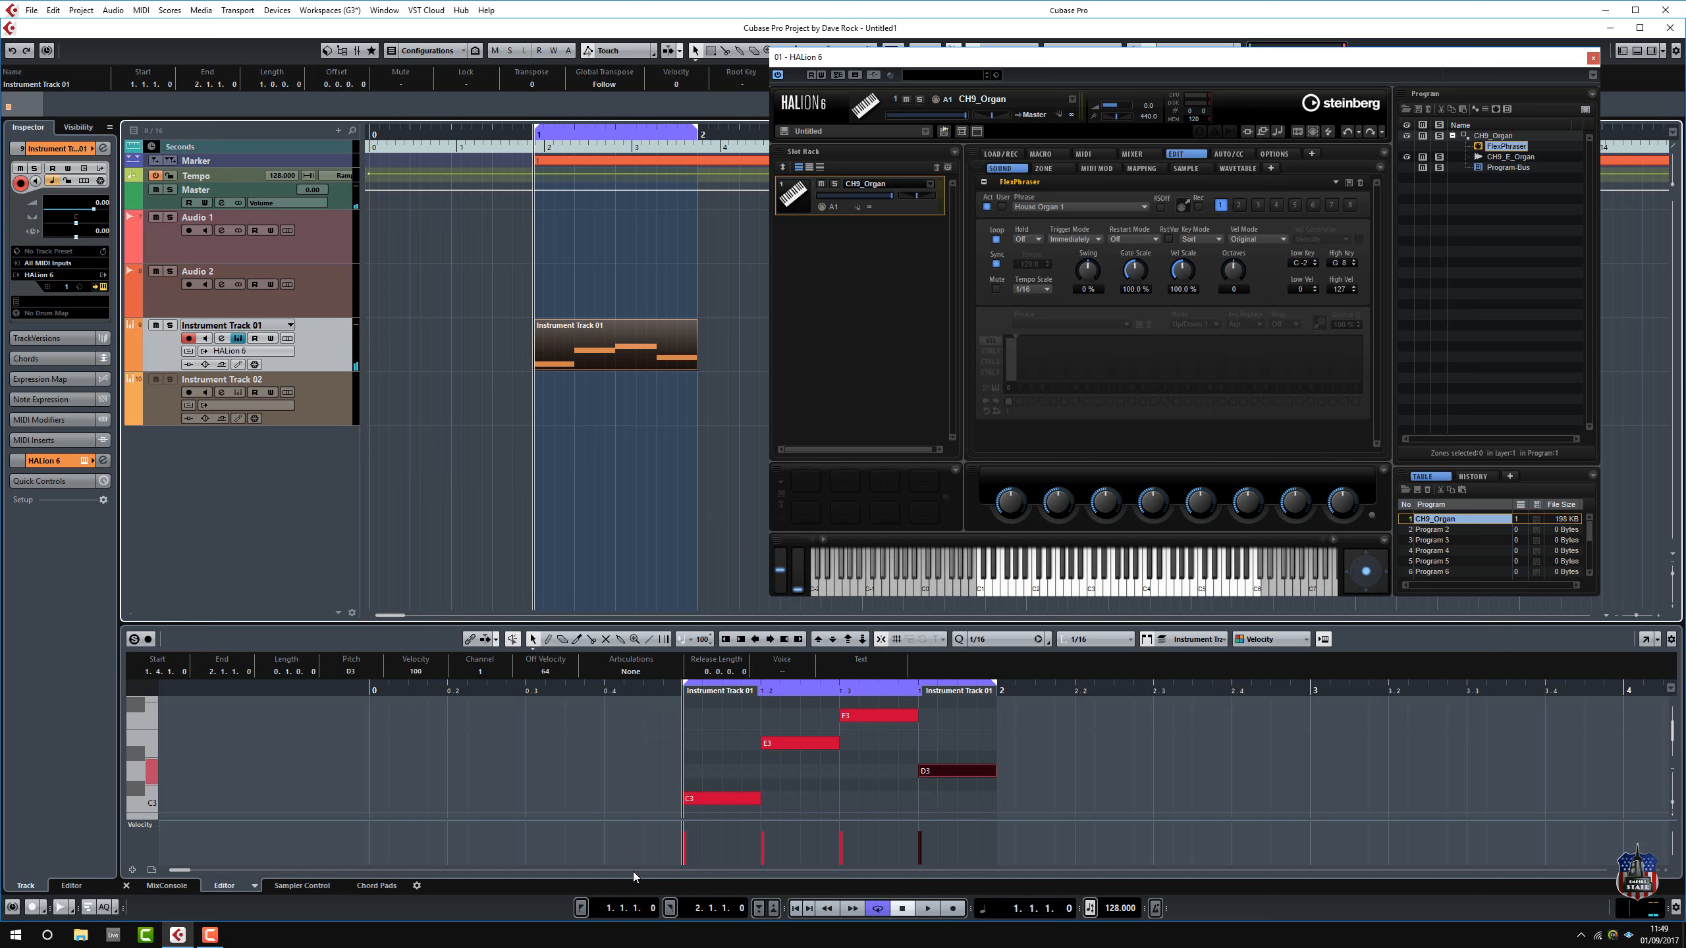
click(927, 908)
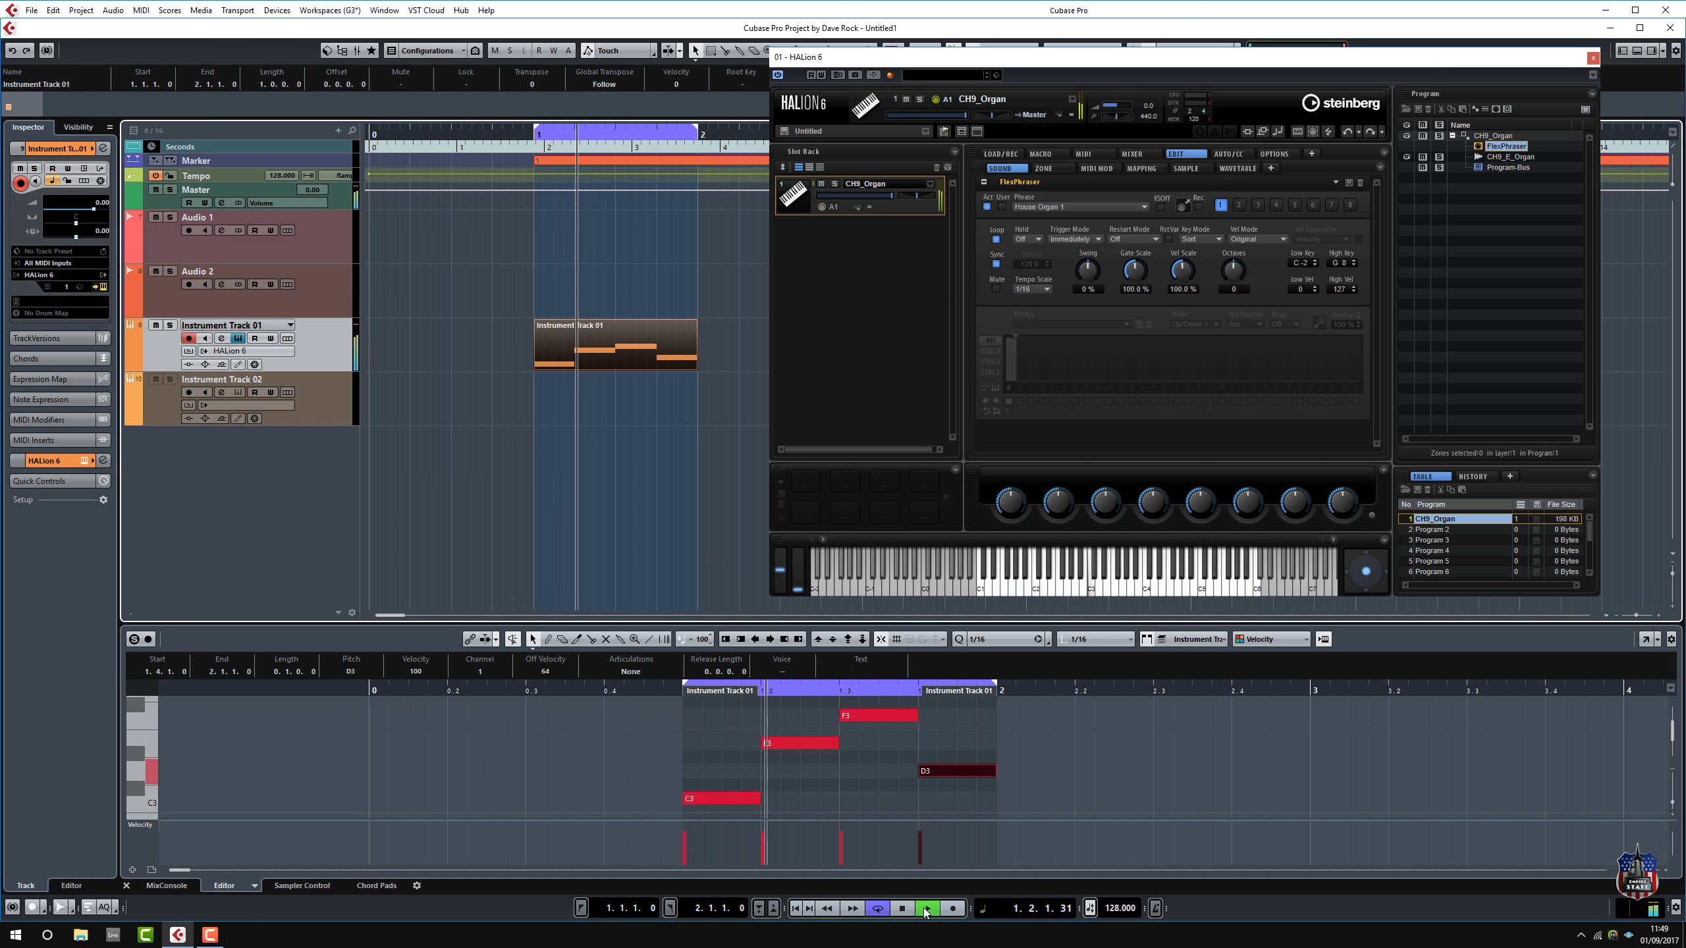
click(925, 909)
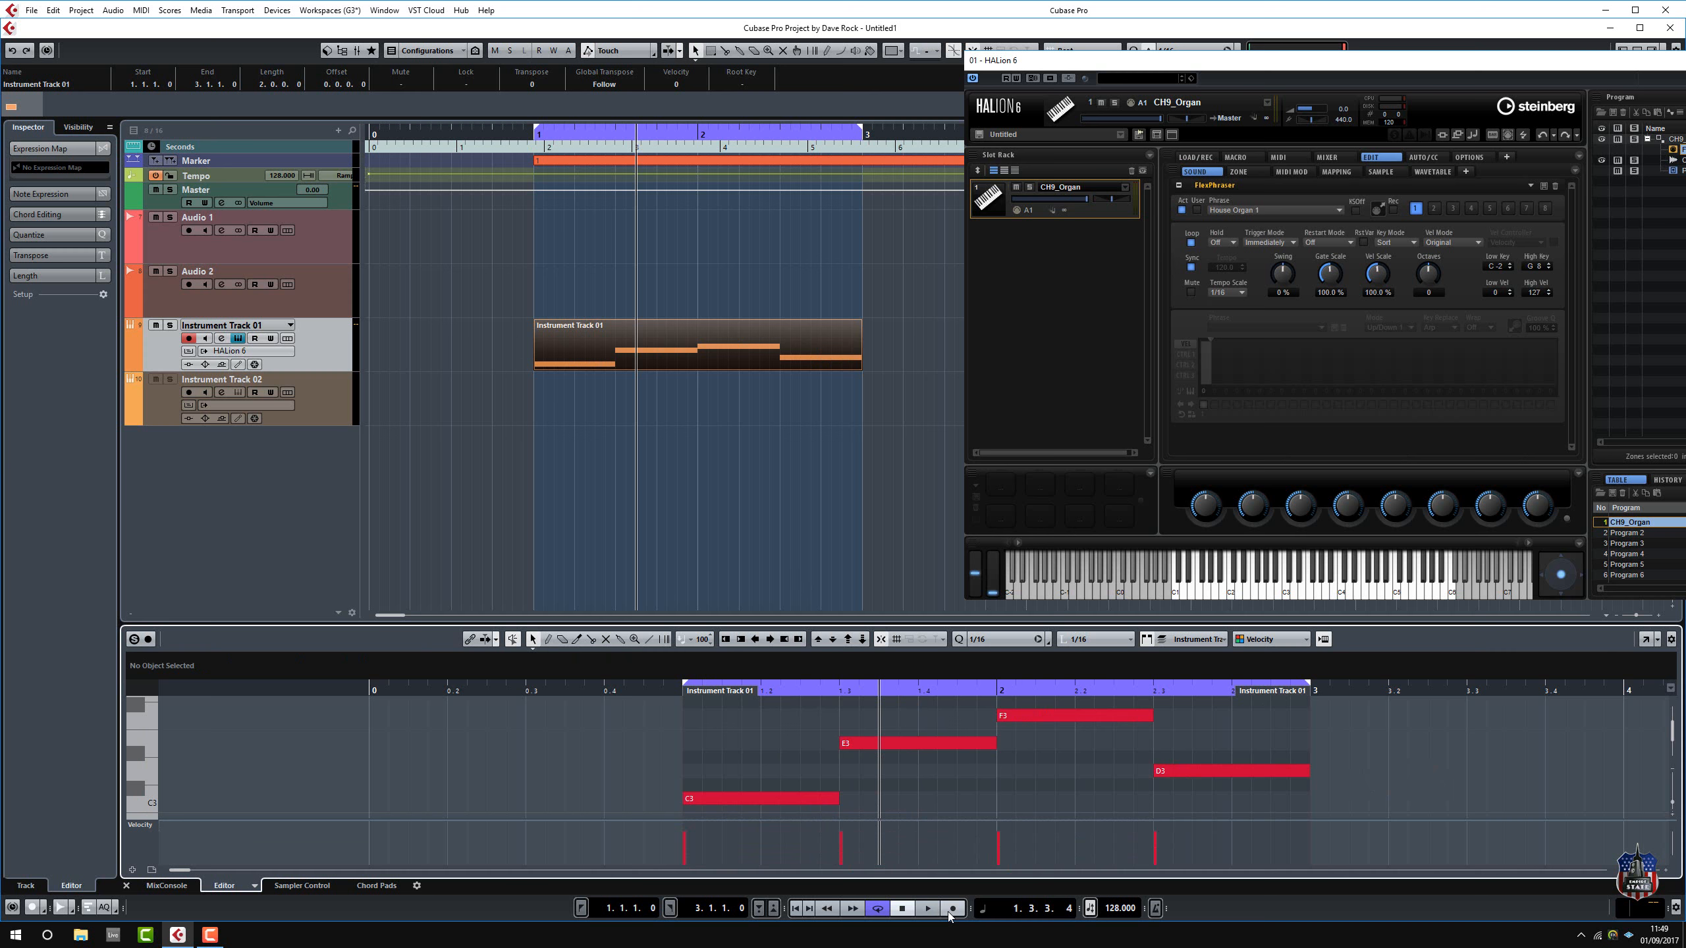
Play back the two-bar organ part with notes C3, D3, F3, D3.
click(927, 907)
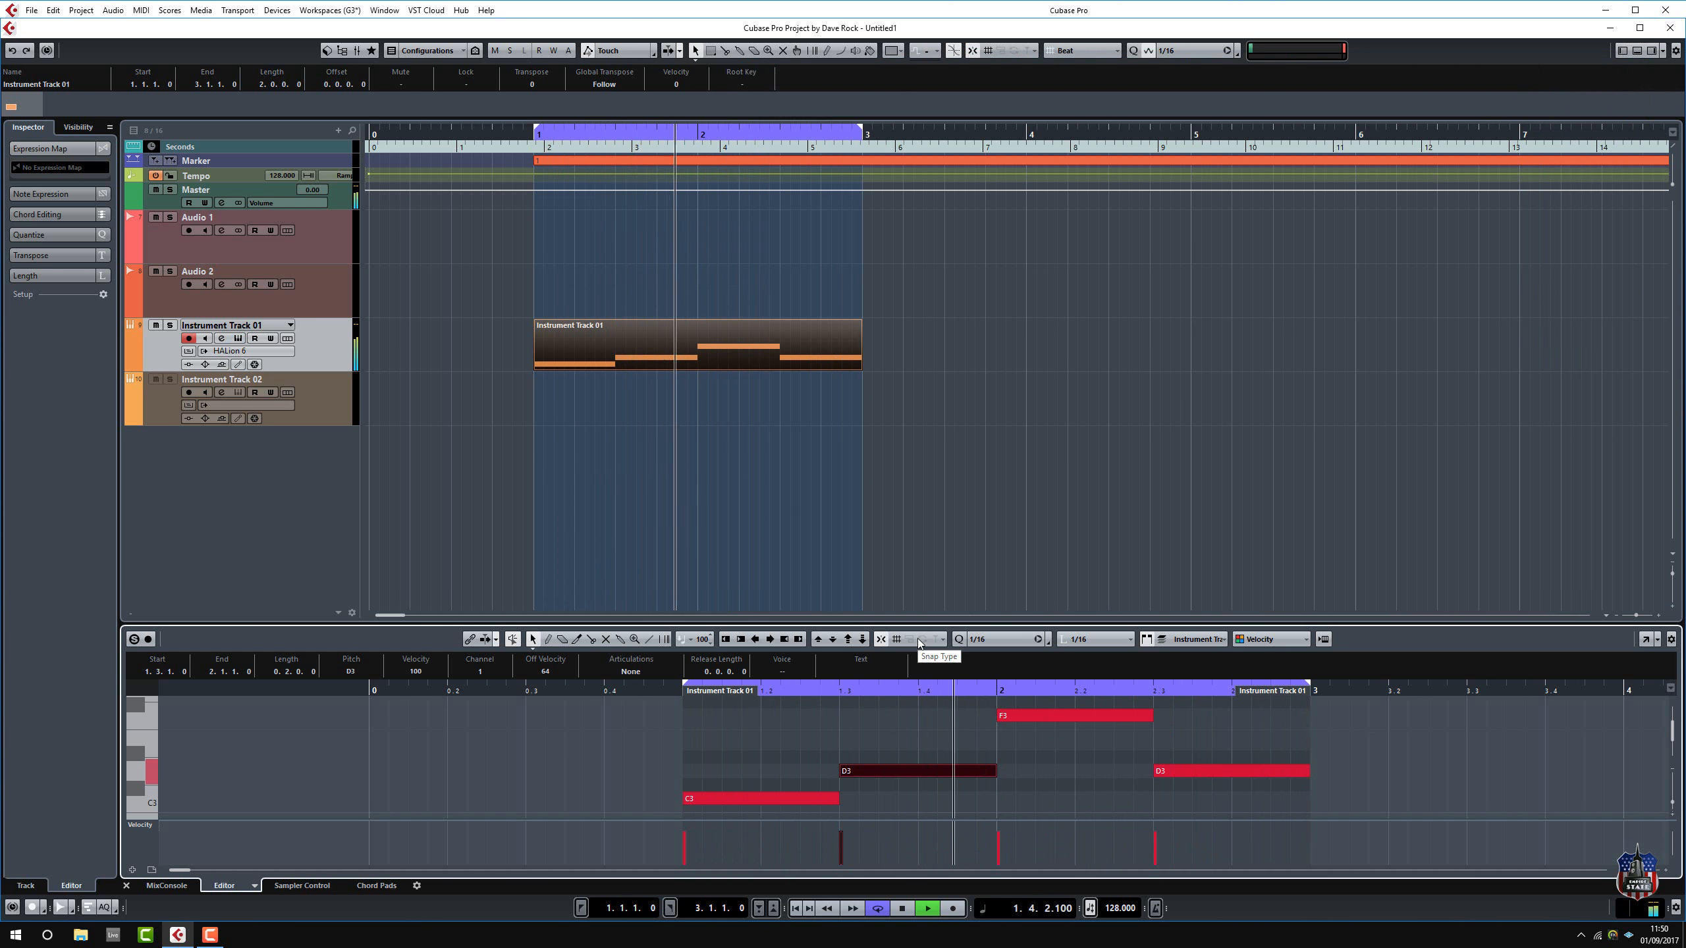
Audition the four-bar organ loop with each note held a full bar.
click(927, 909)
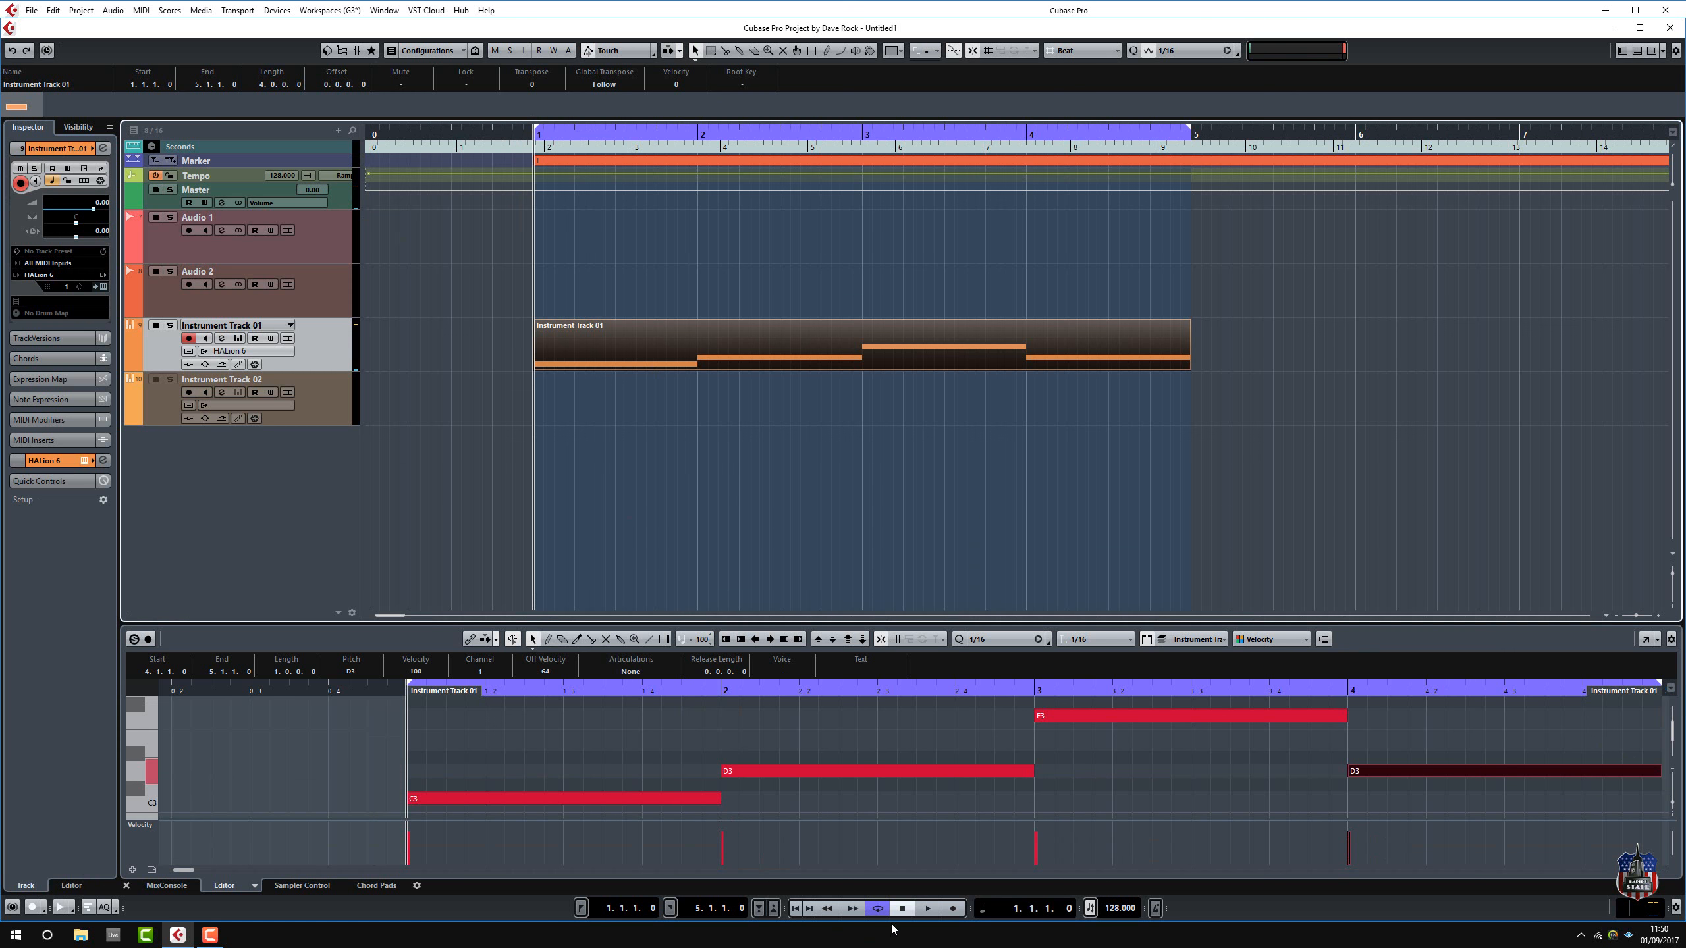
click(927, 909)
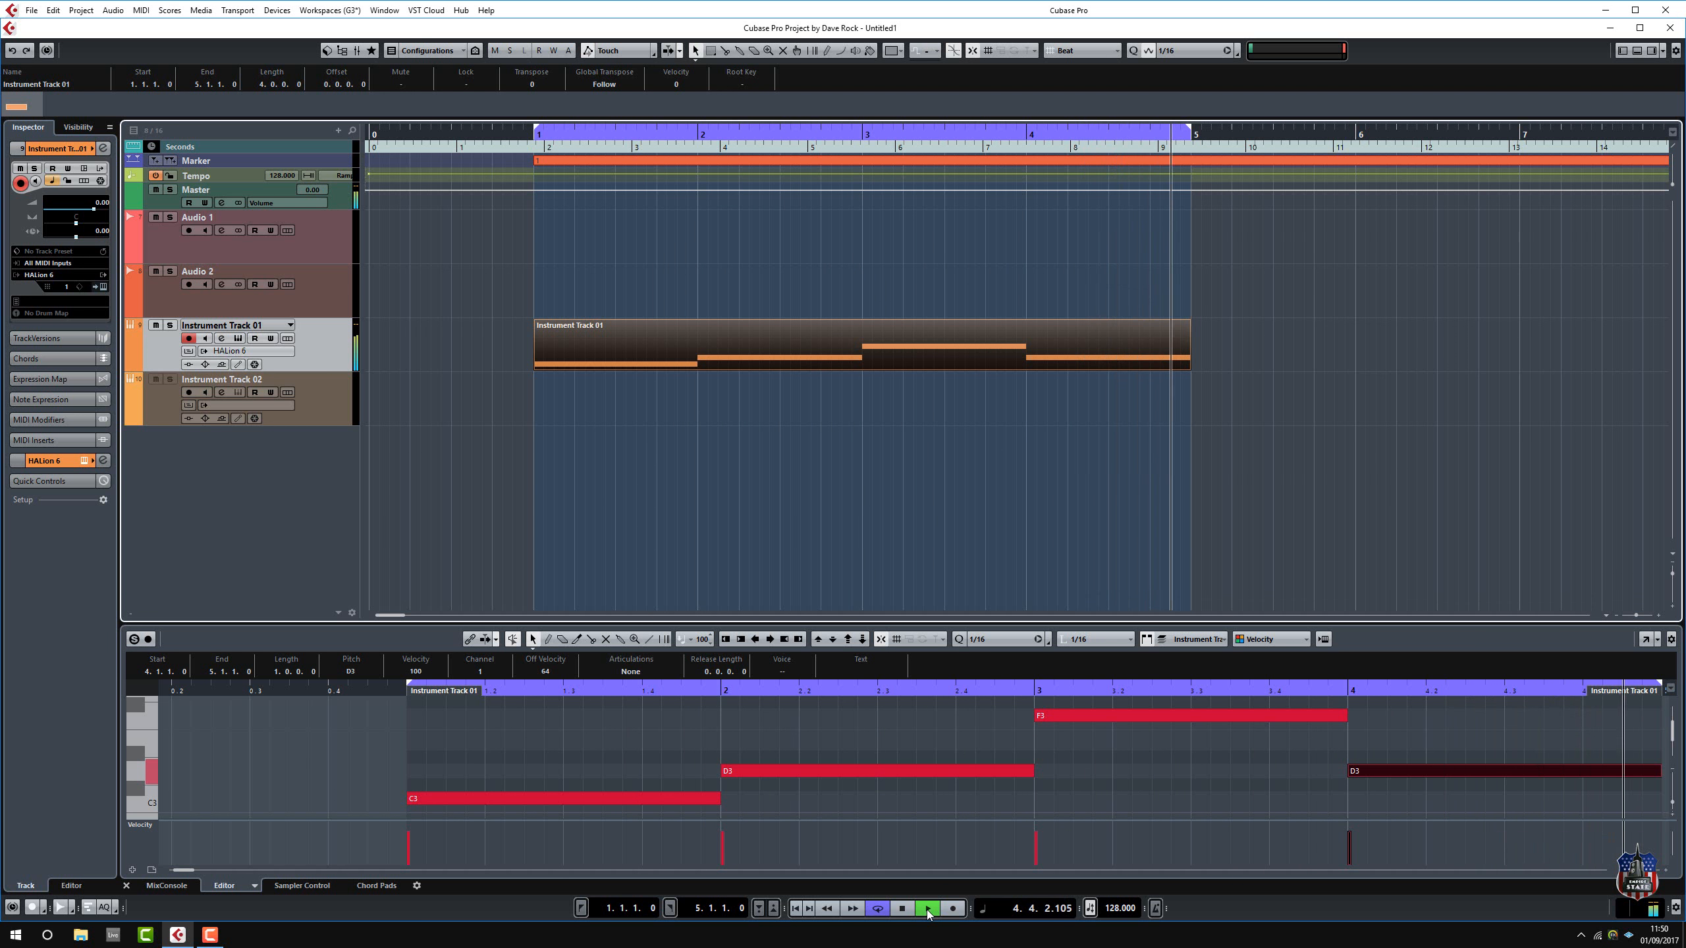
click(927, 908)
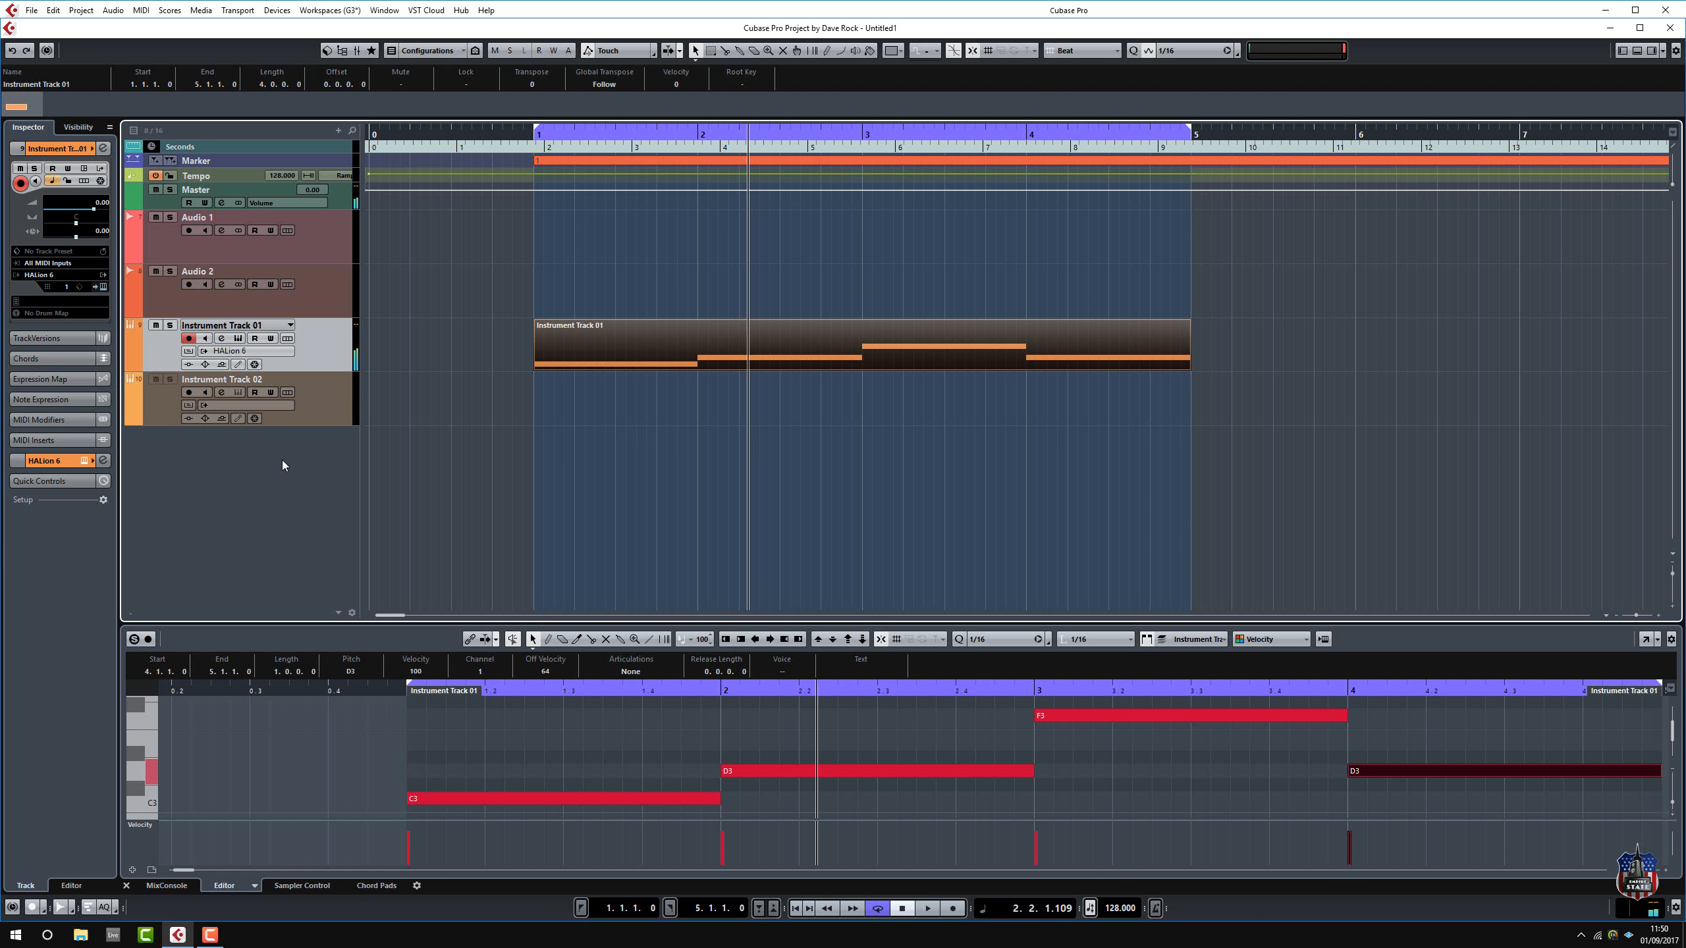
Load Steinberg HALion 6 as the instrument on Instrument Track 02.
click(204, 406)
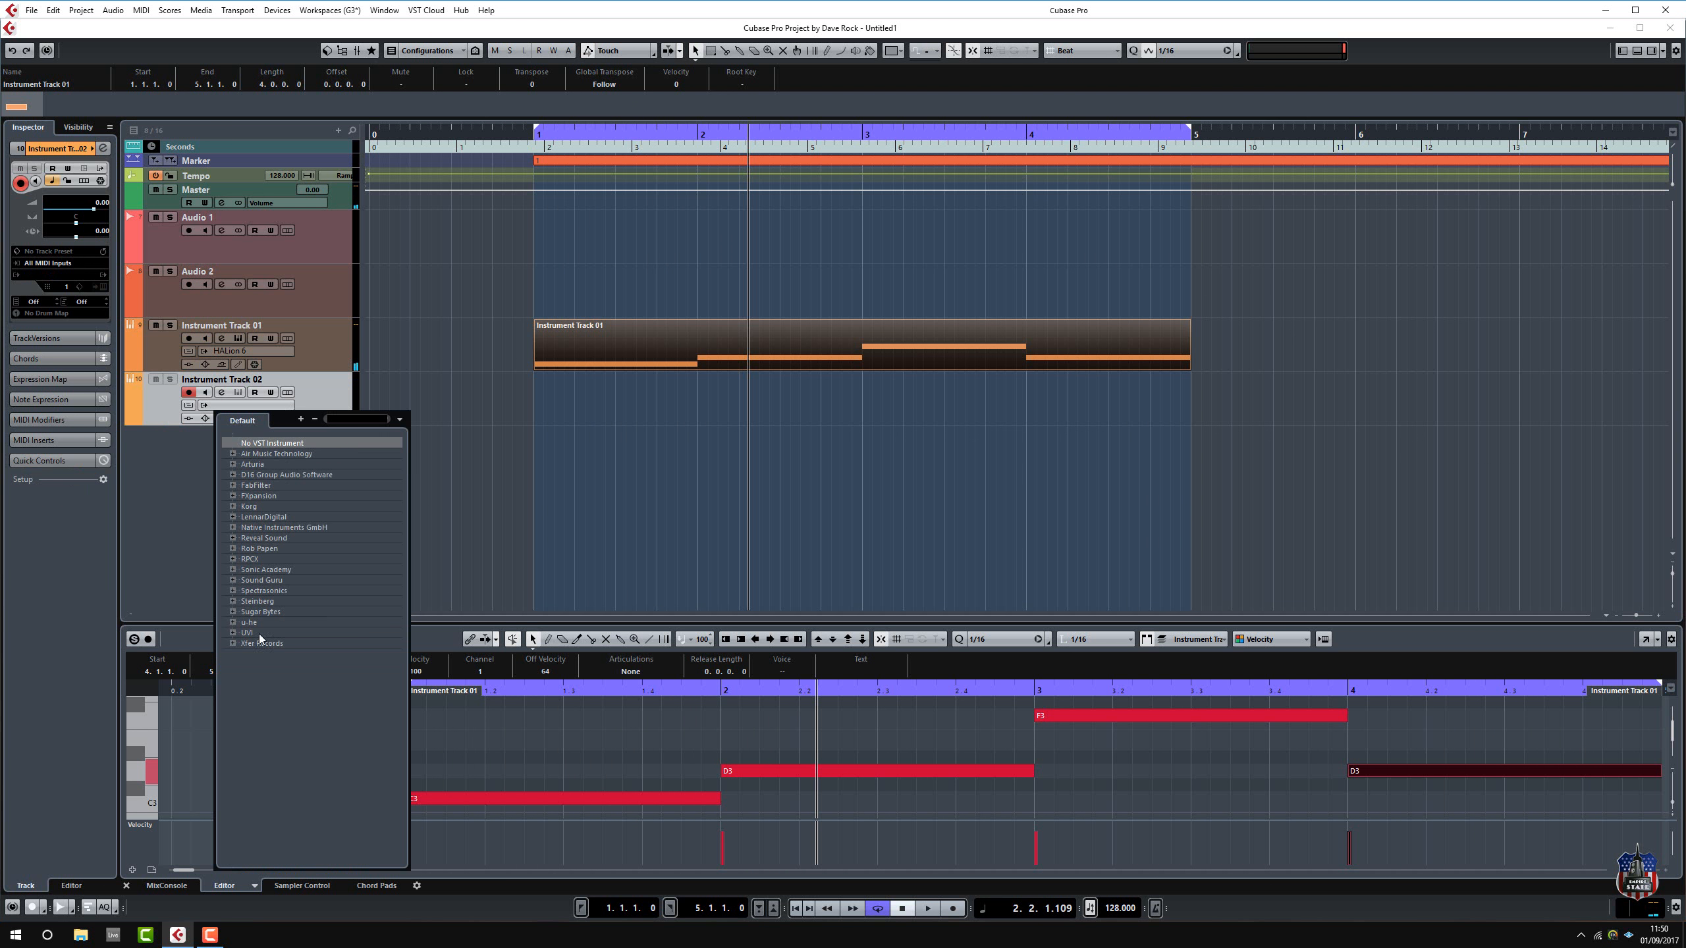
click(257, 600)
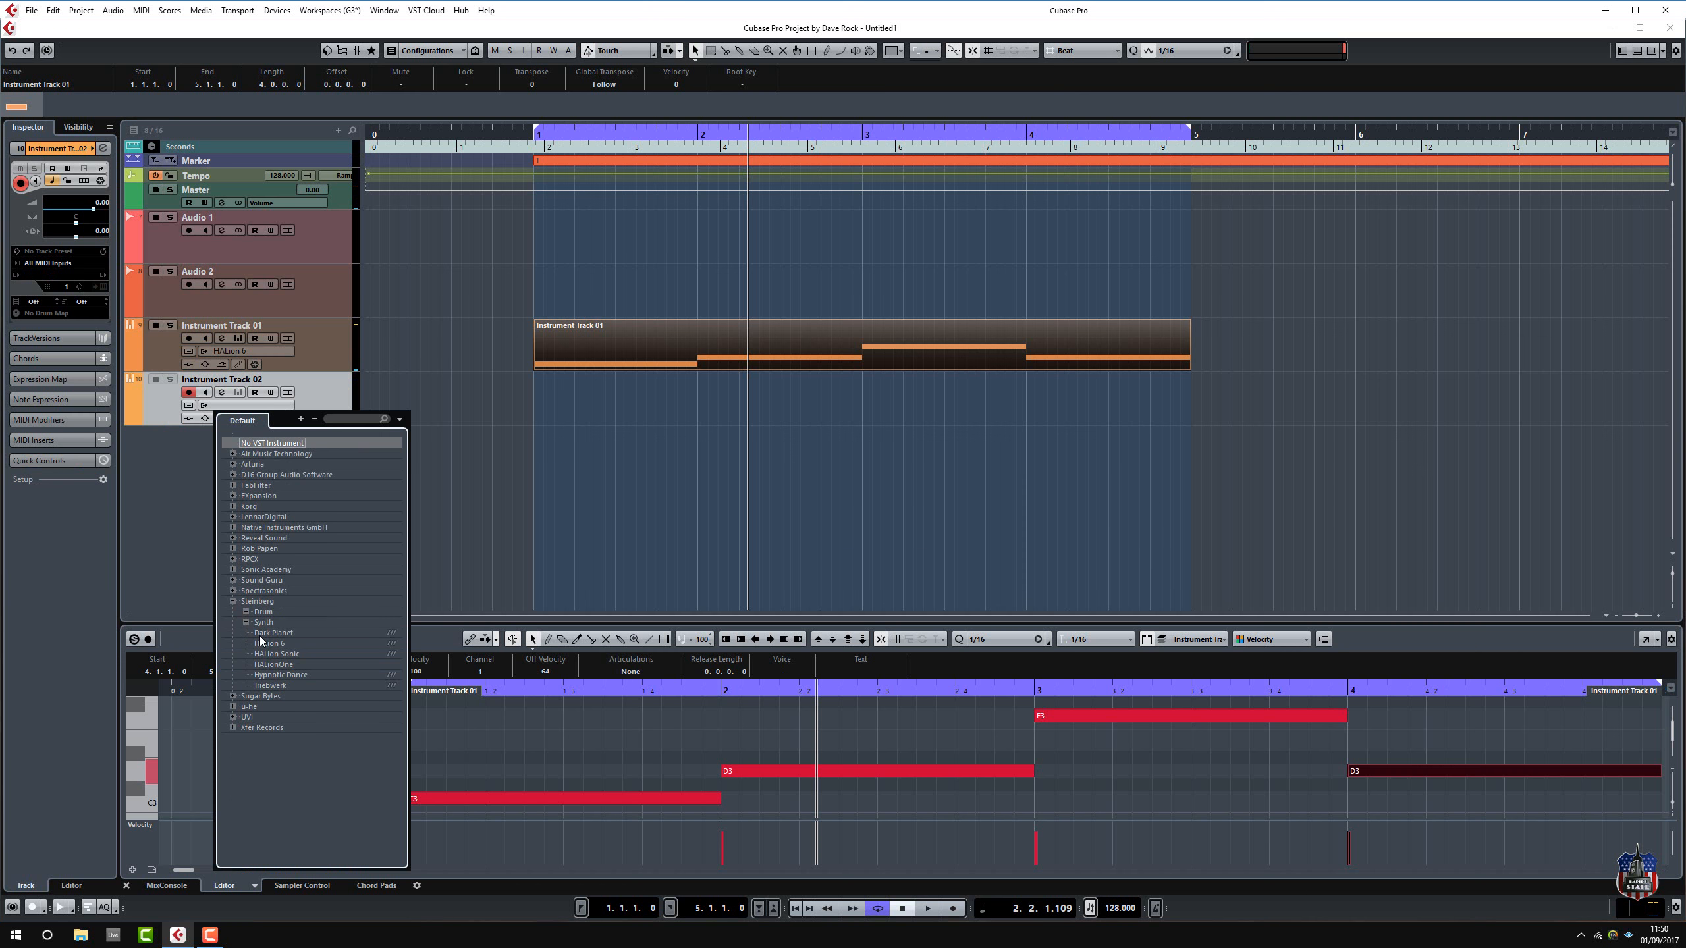
click(268, 643)
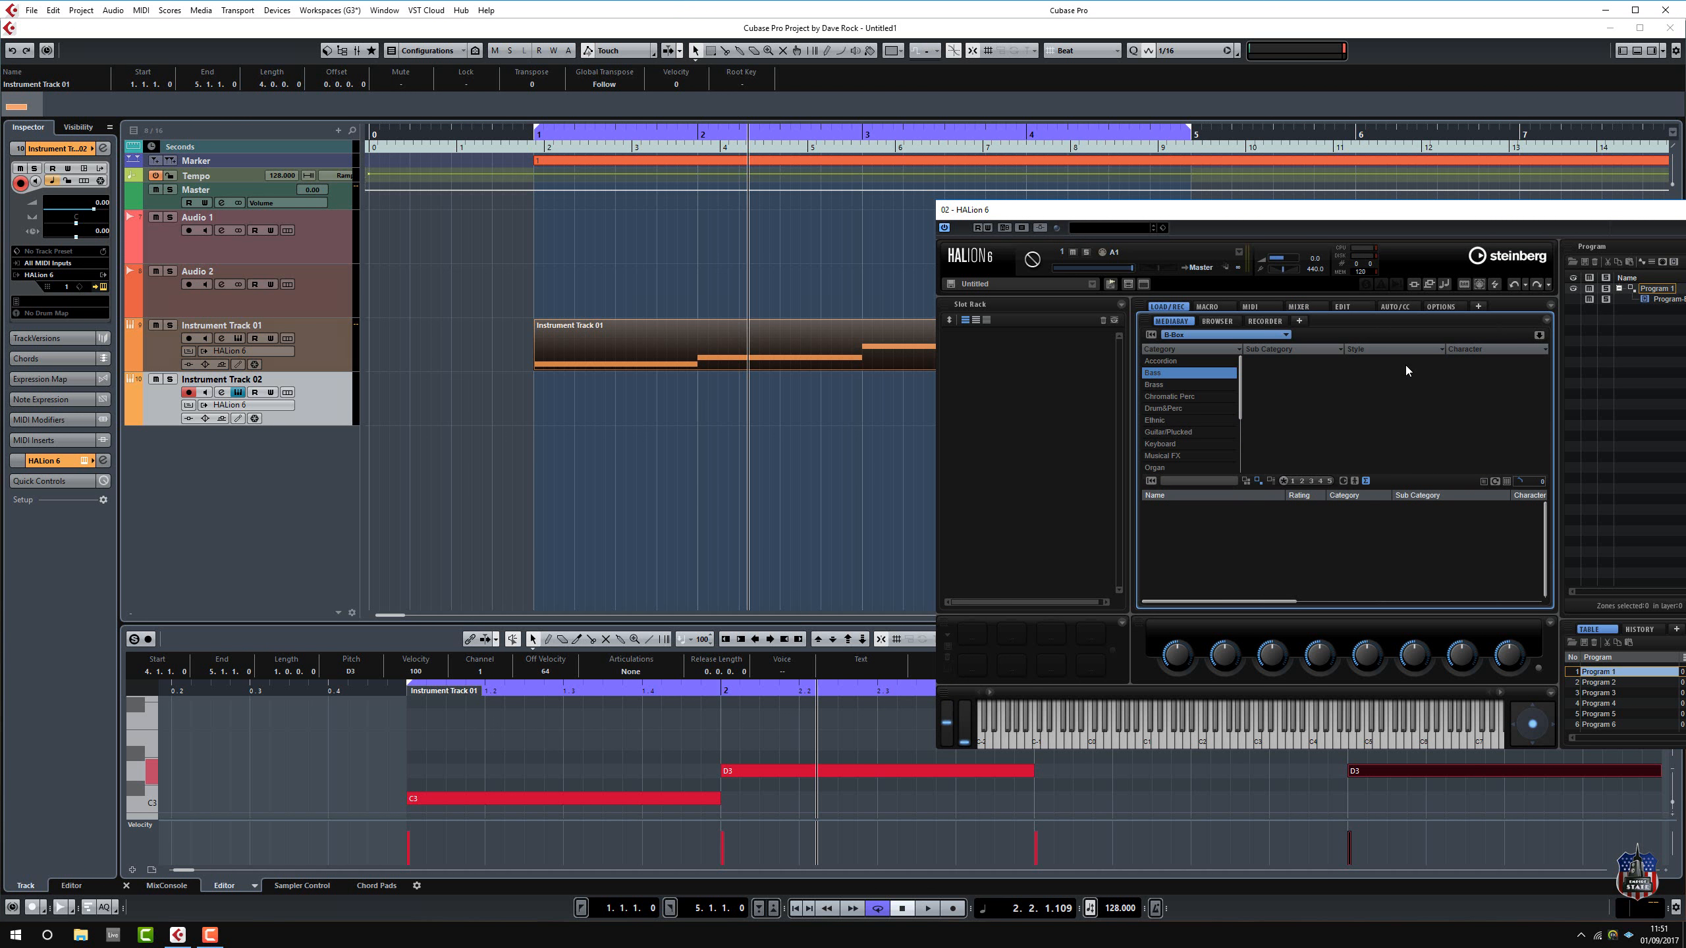
Filter MediaBay to Drum&Perc and load the Deep House 01 - 120 program.
click(1163, 408)
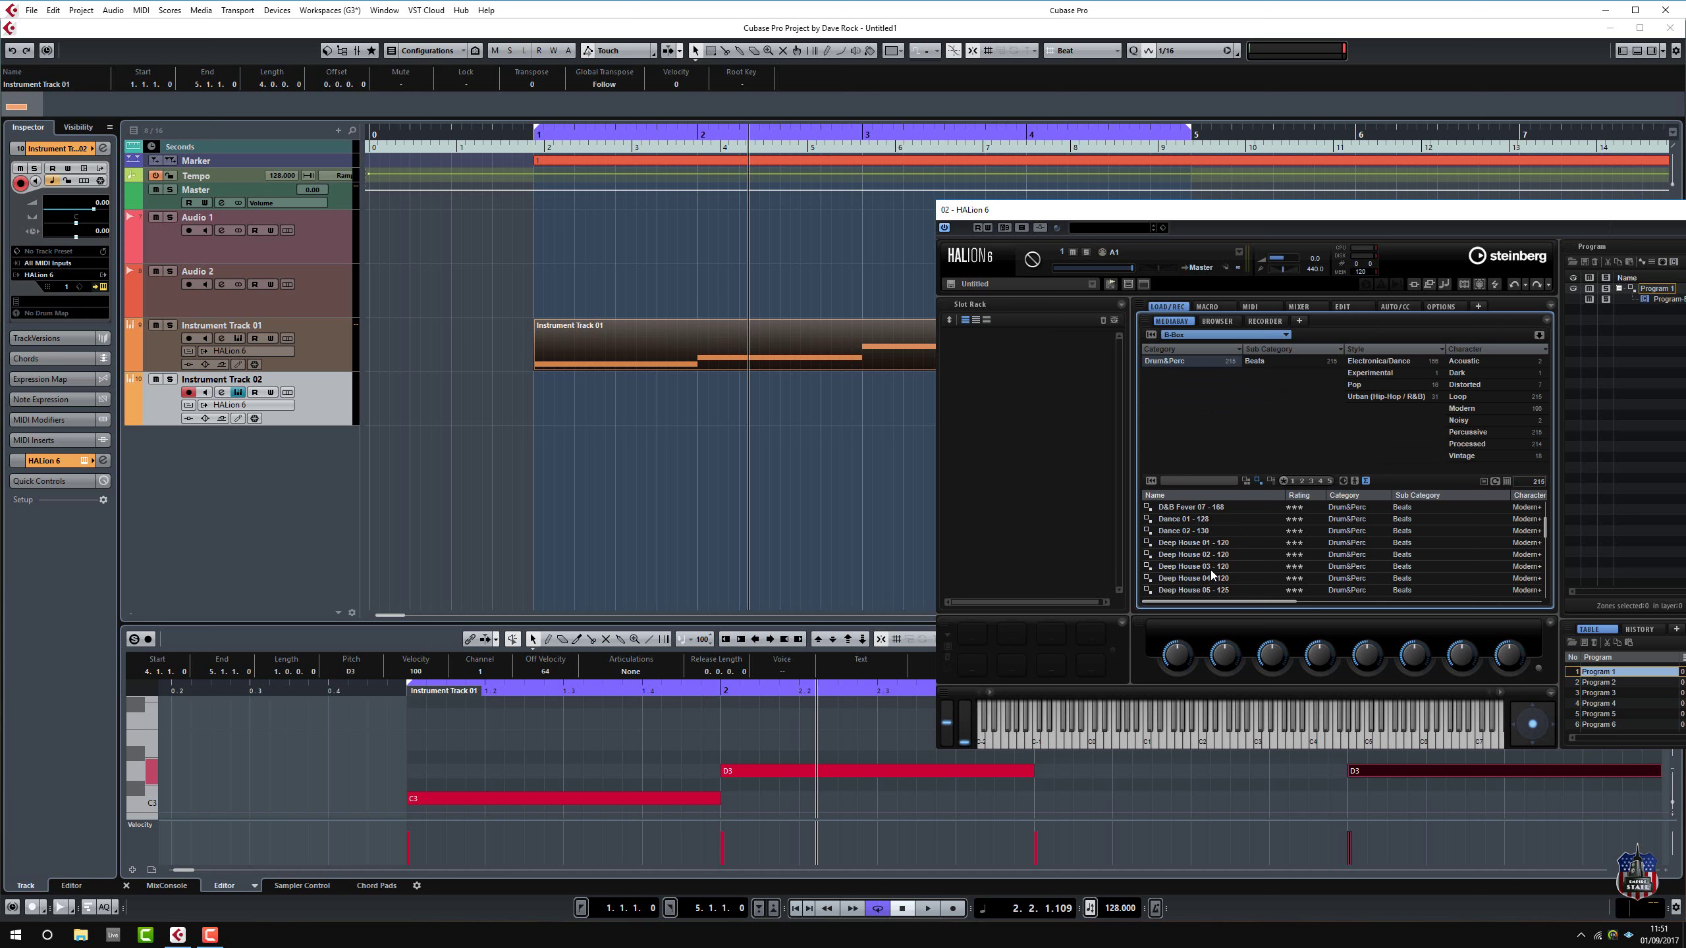
click(1193, 542)
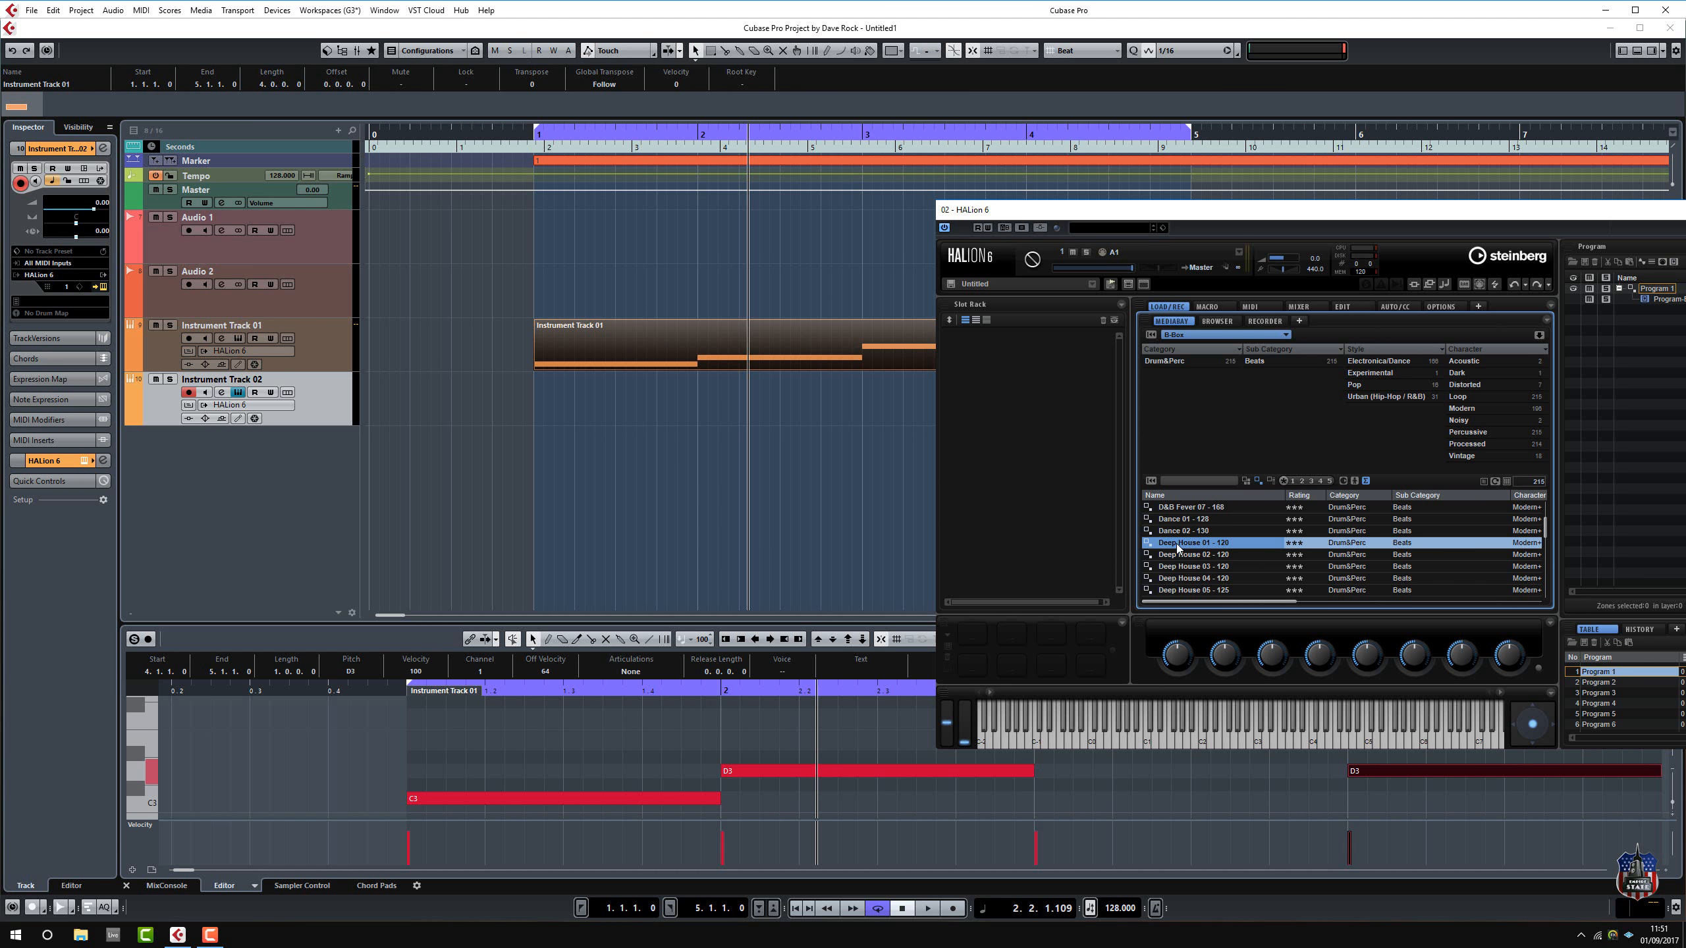
double_click(1195, 543)
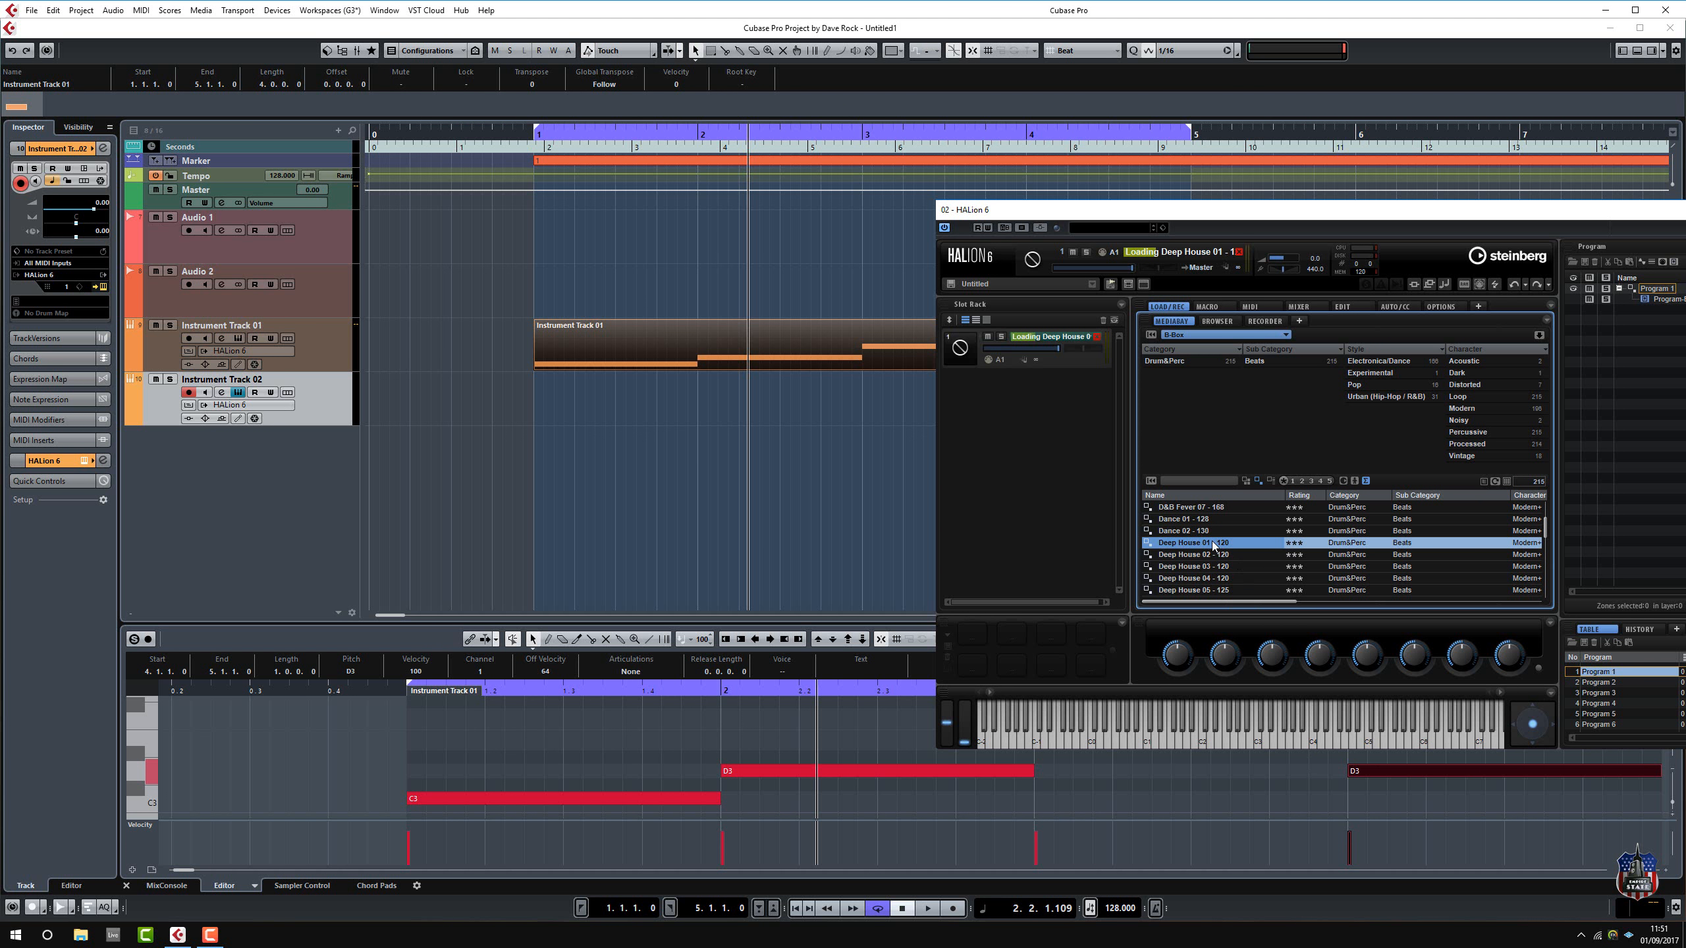
double_click(1193, 543)
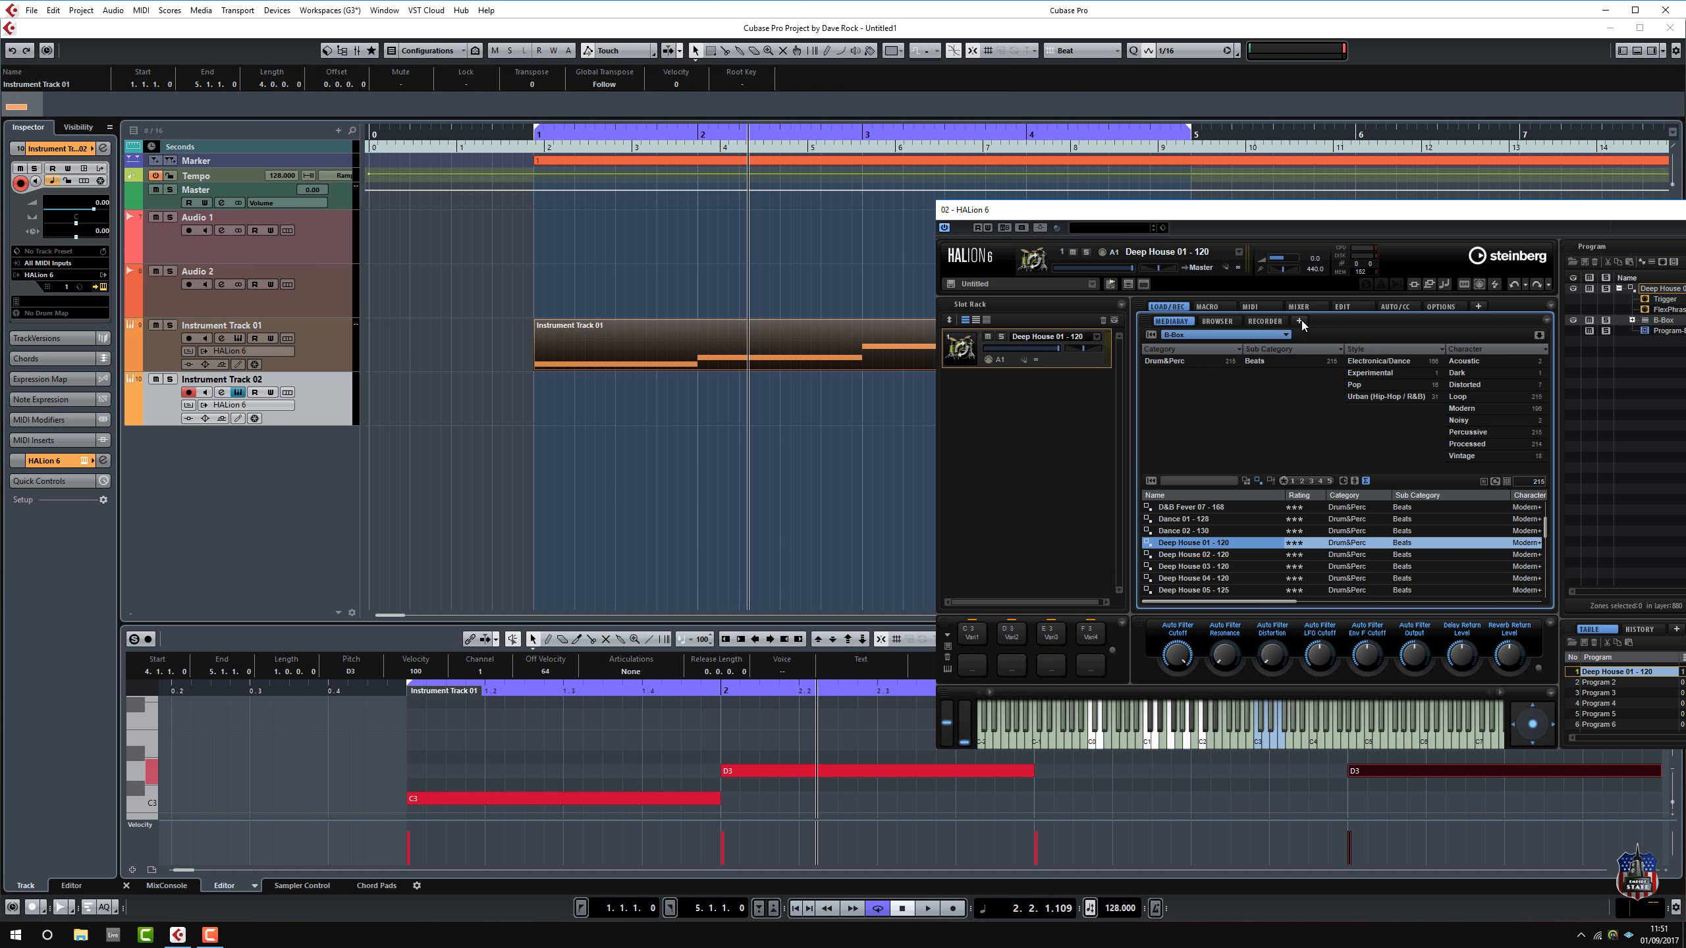
Show the B-Box pattern page and fill Instrument Track 02 with drum parts through bar 5.
click(1213, 305)
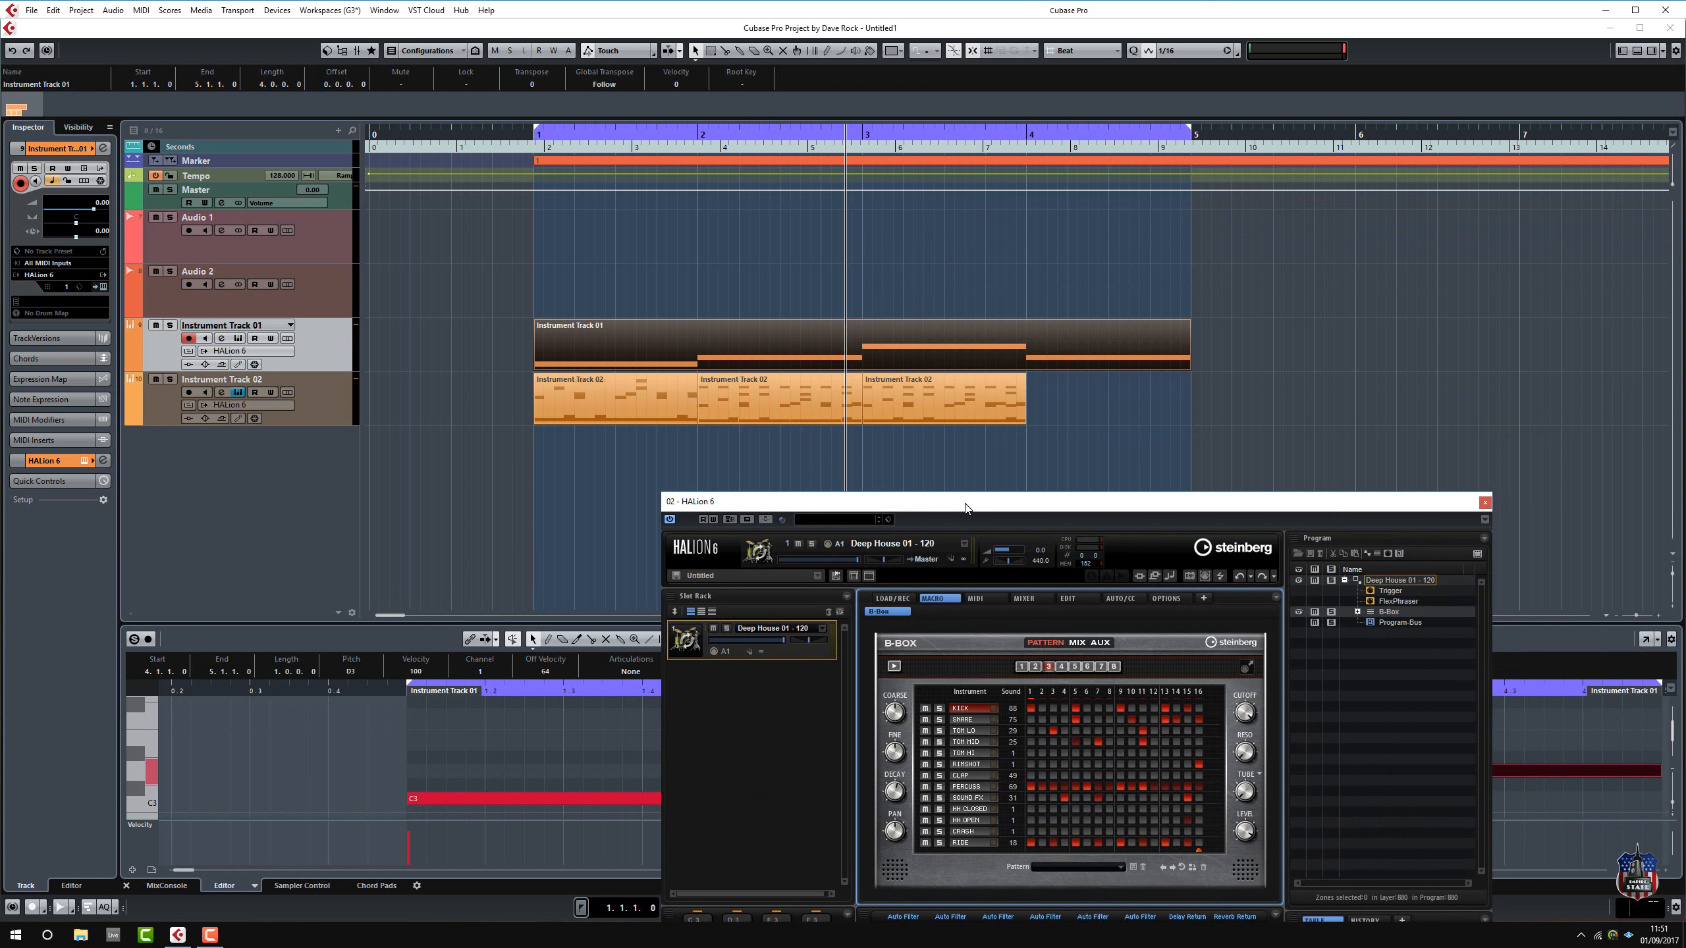
click(1061, 666)
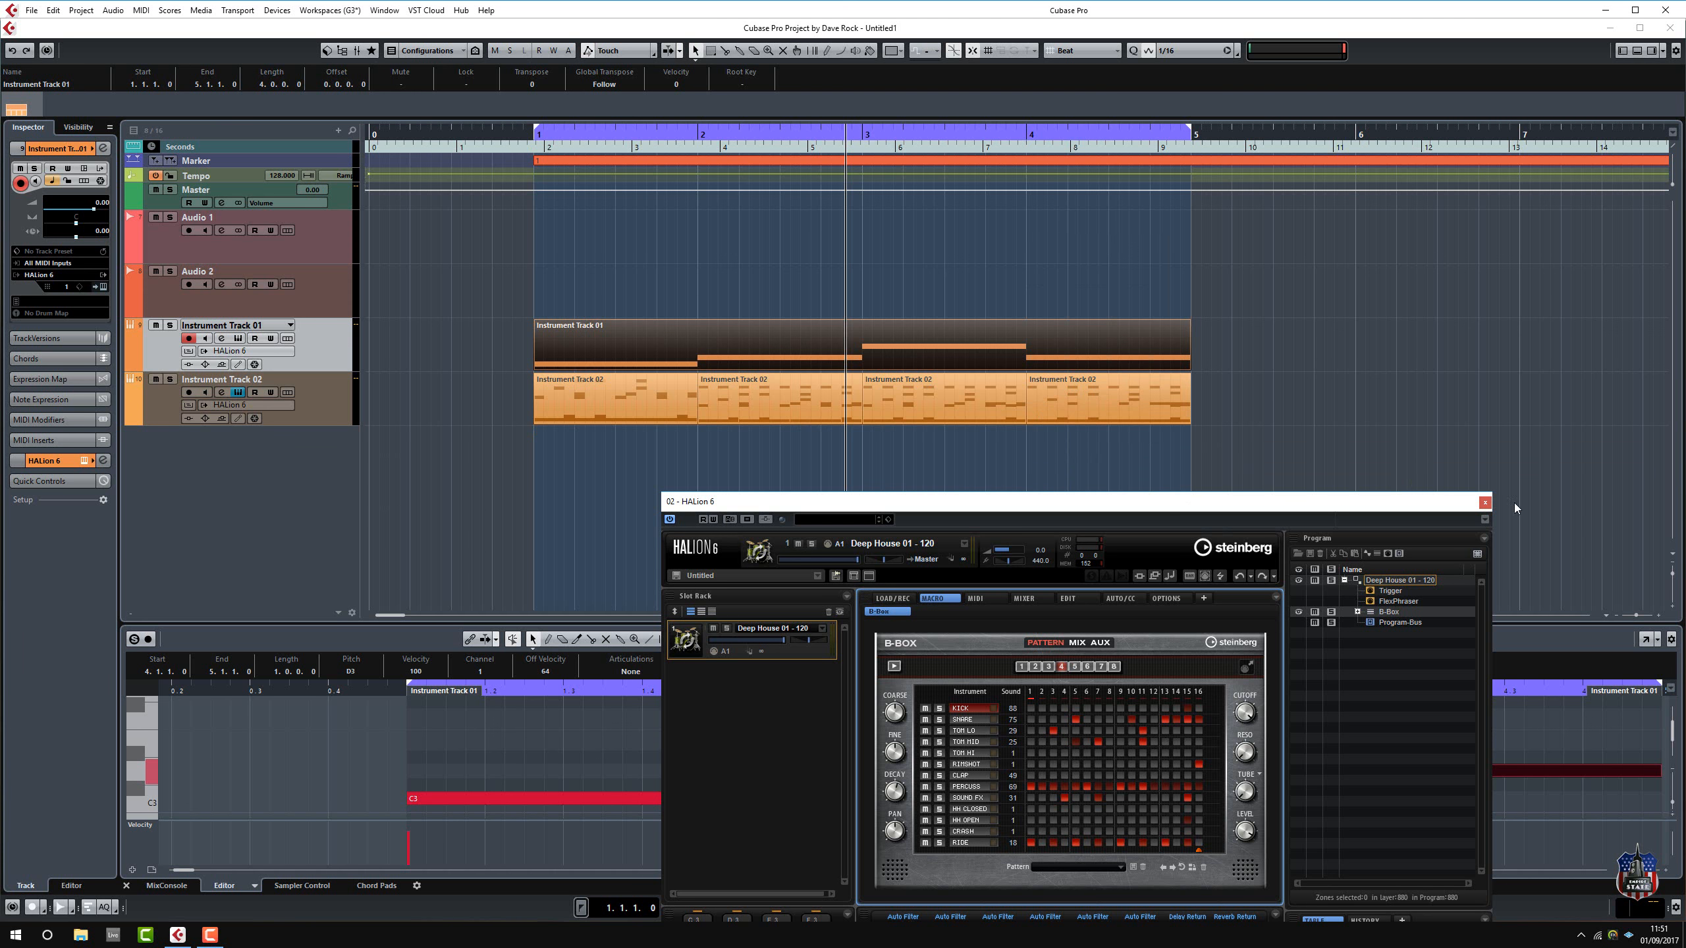
click(1484, 502)
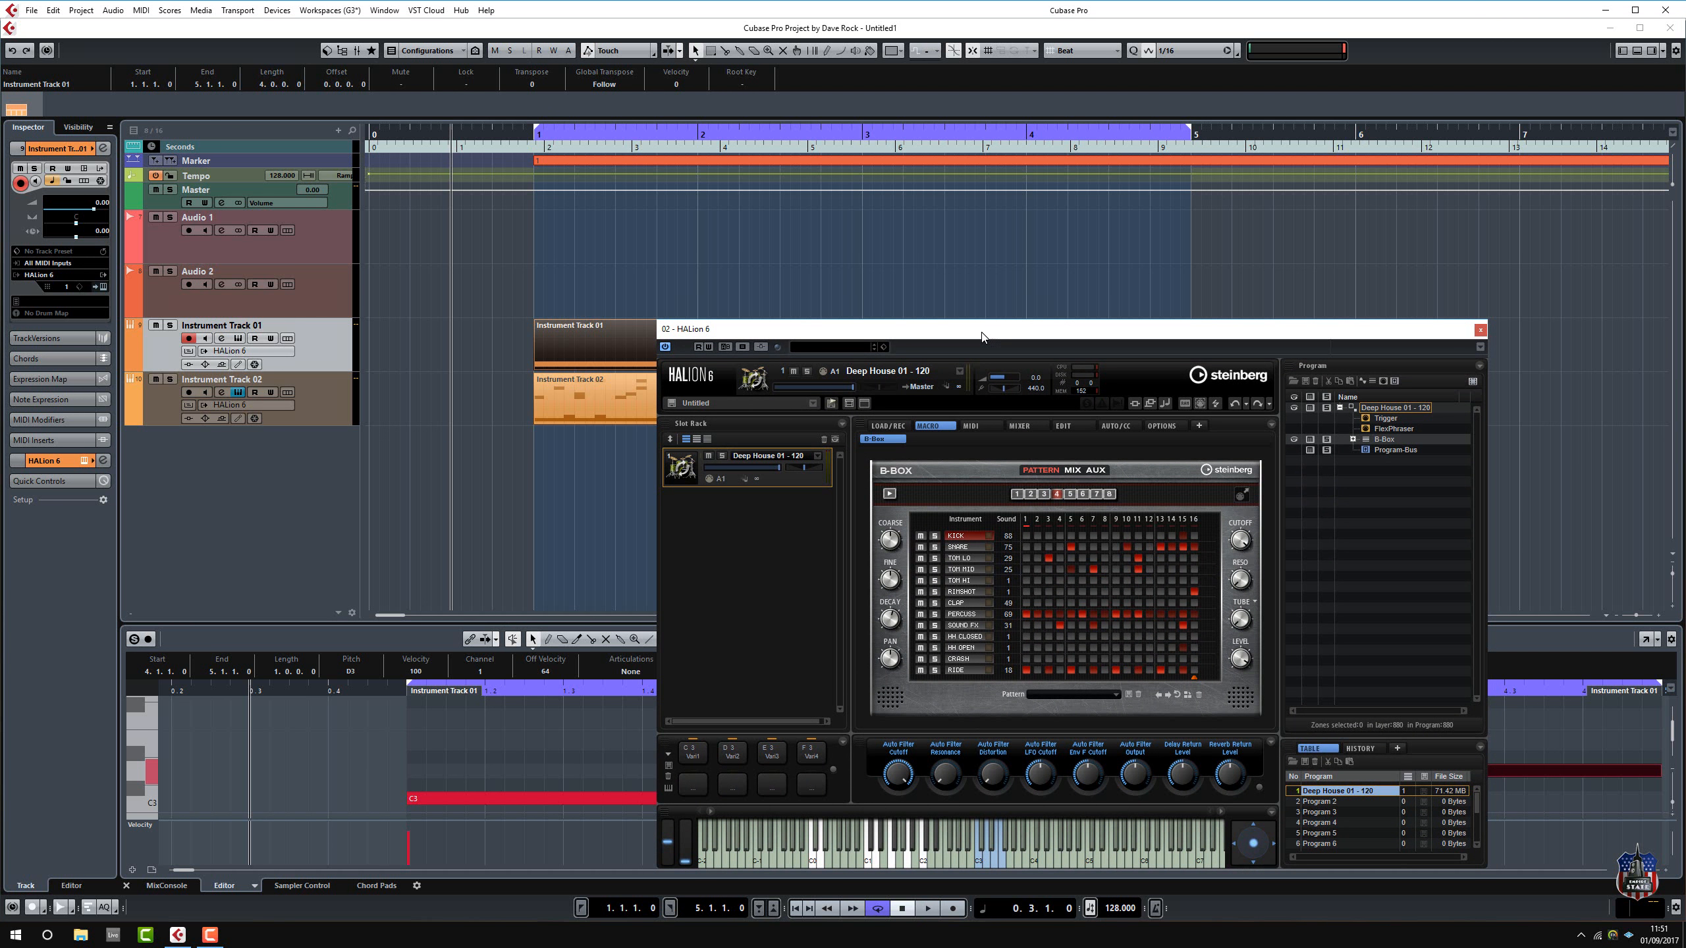
click(1480, 330)
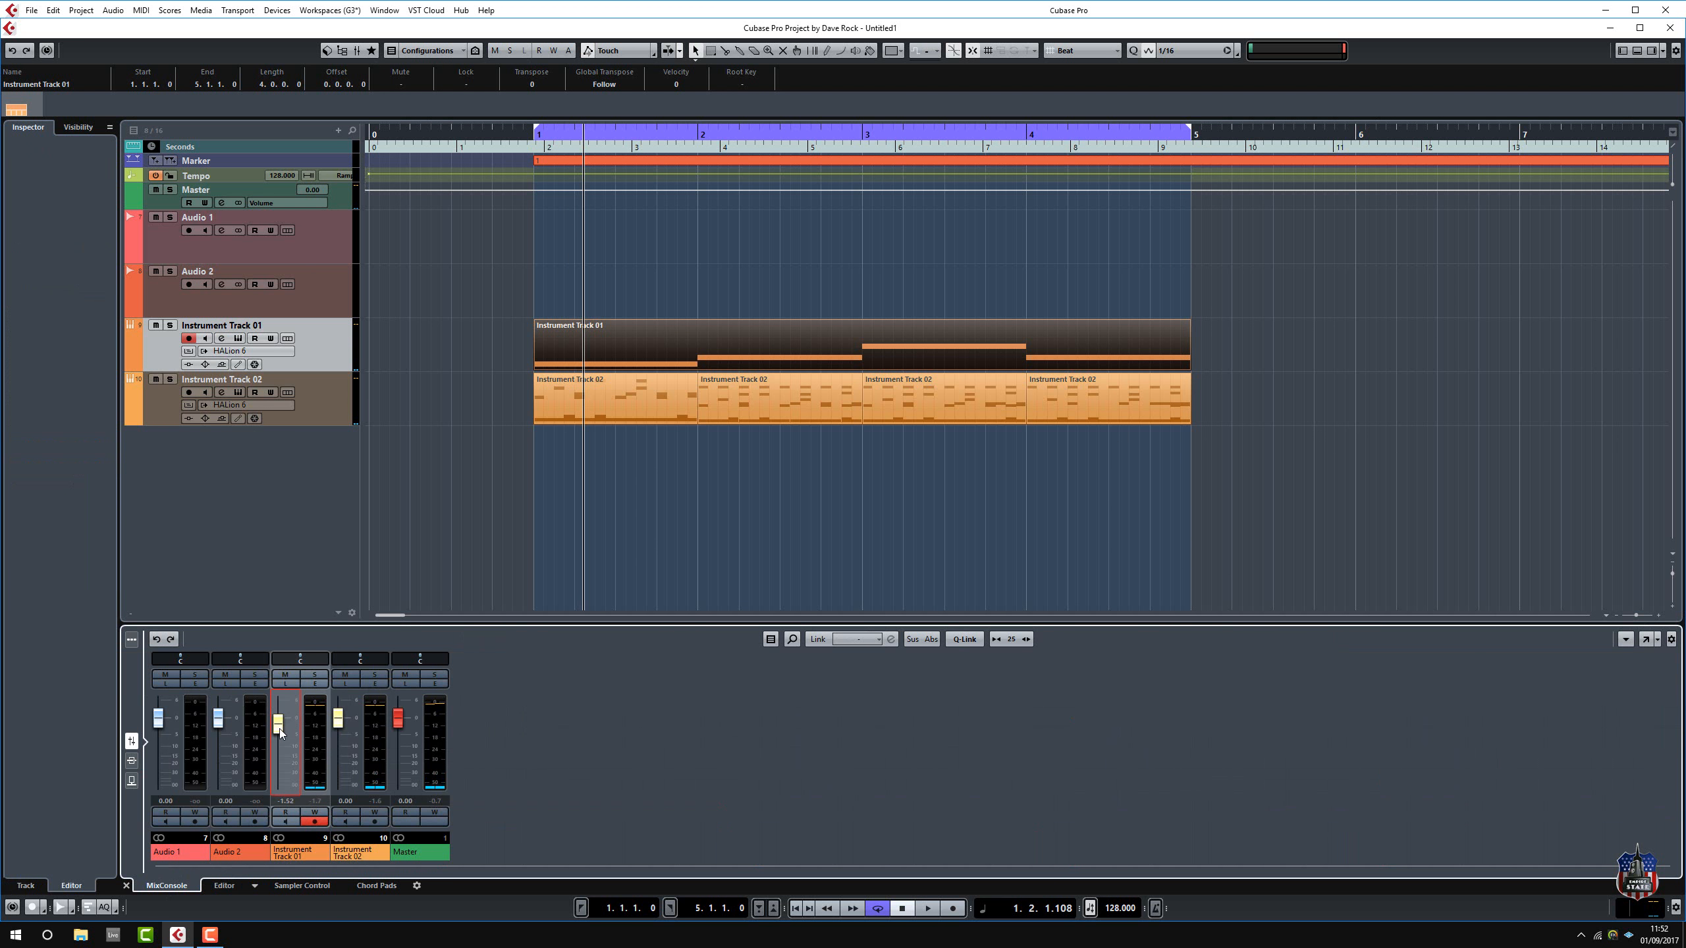
Lower Instrument Track 01's fader to -2.29 dB and audition the mix.
drag(284, 731, 285, 736)
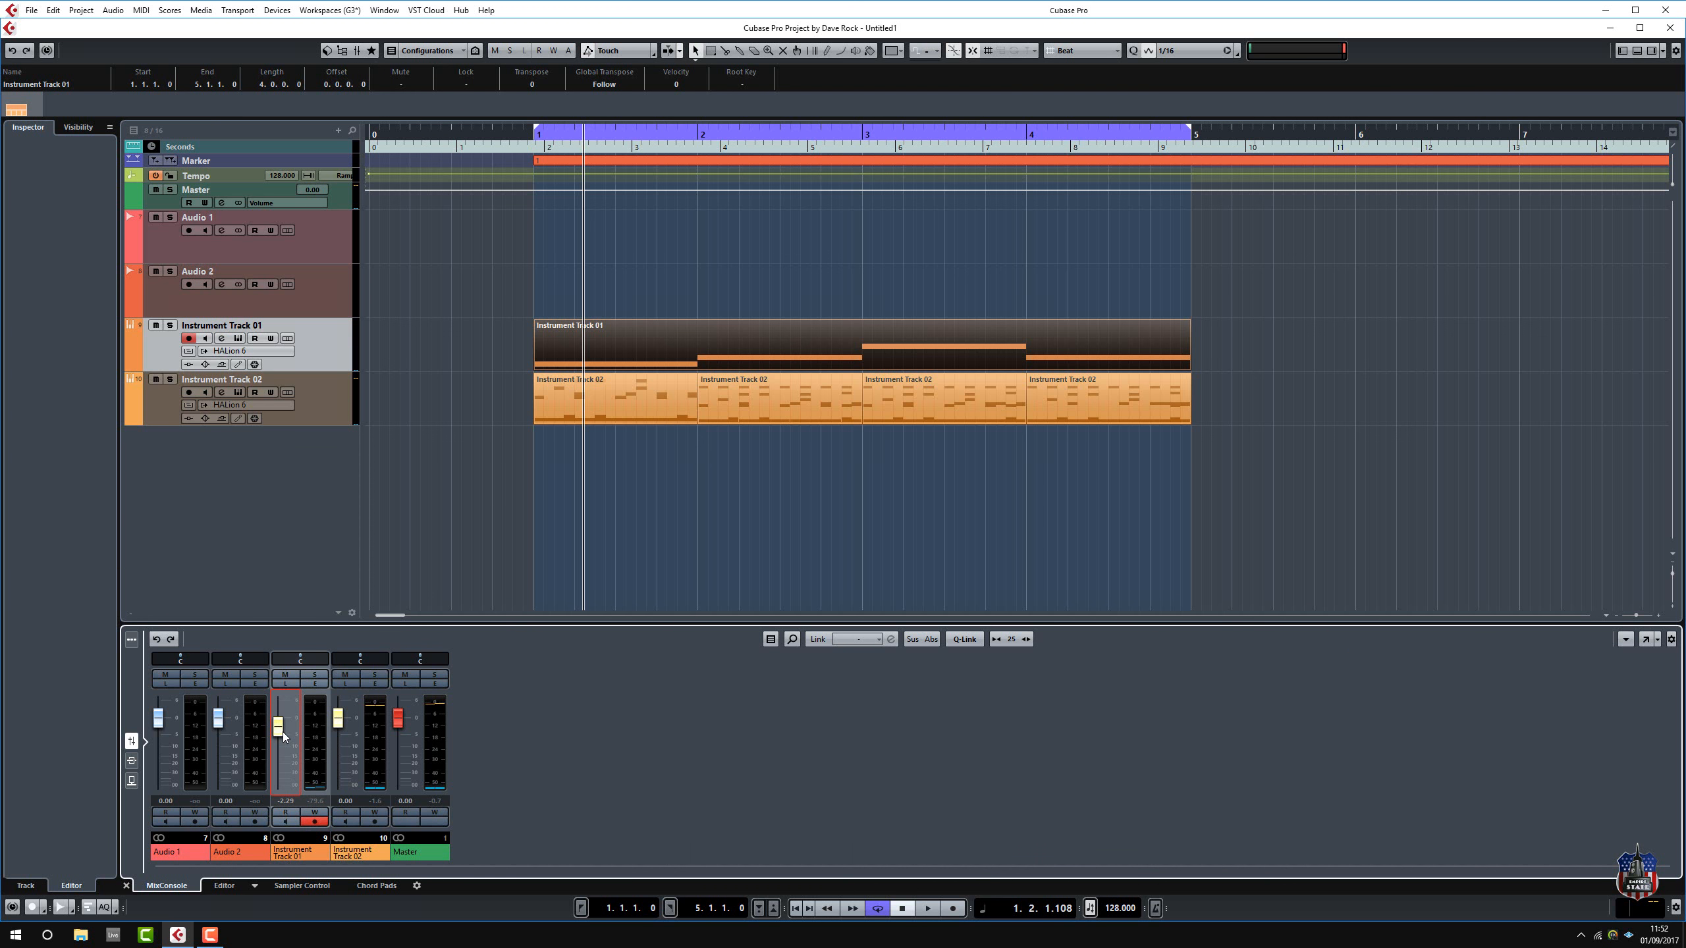
click(927, 908)
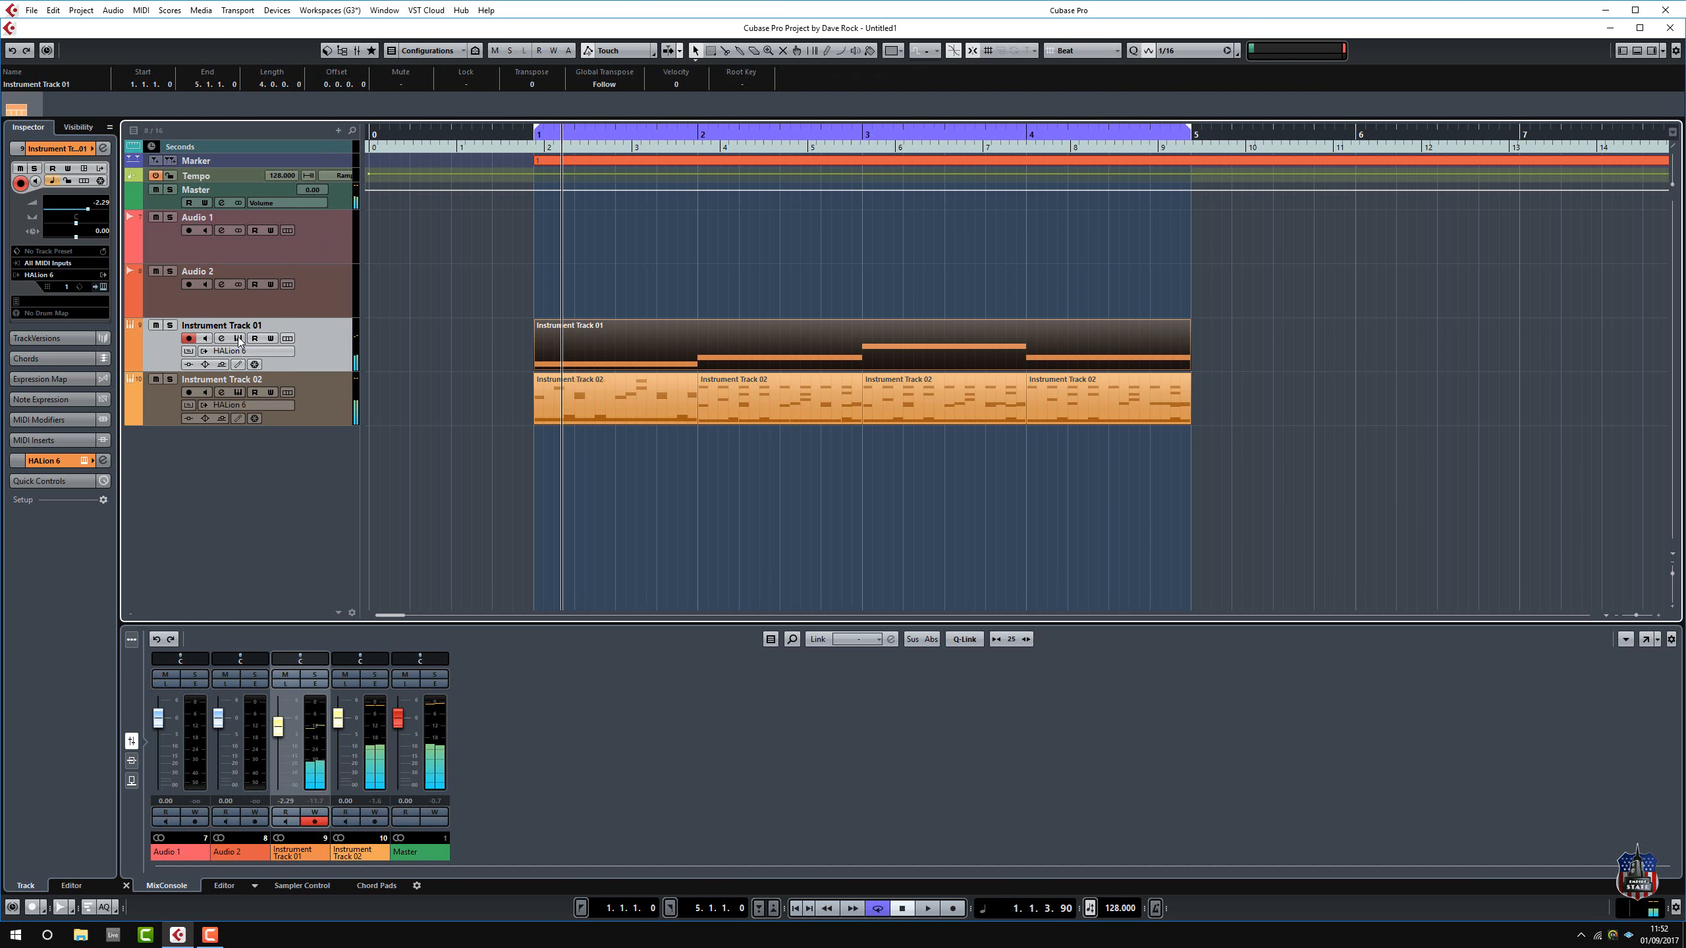
click(237, 337)
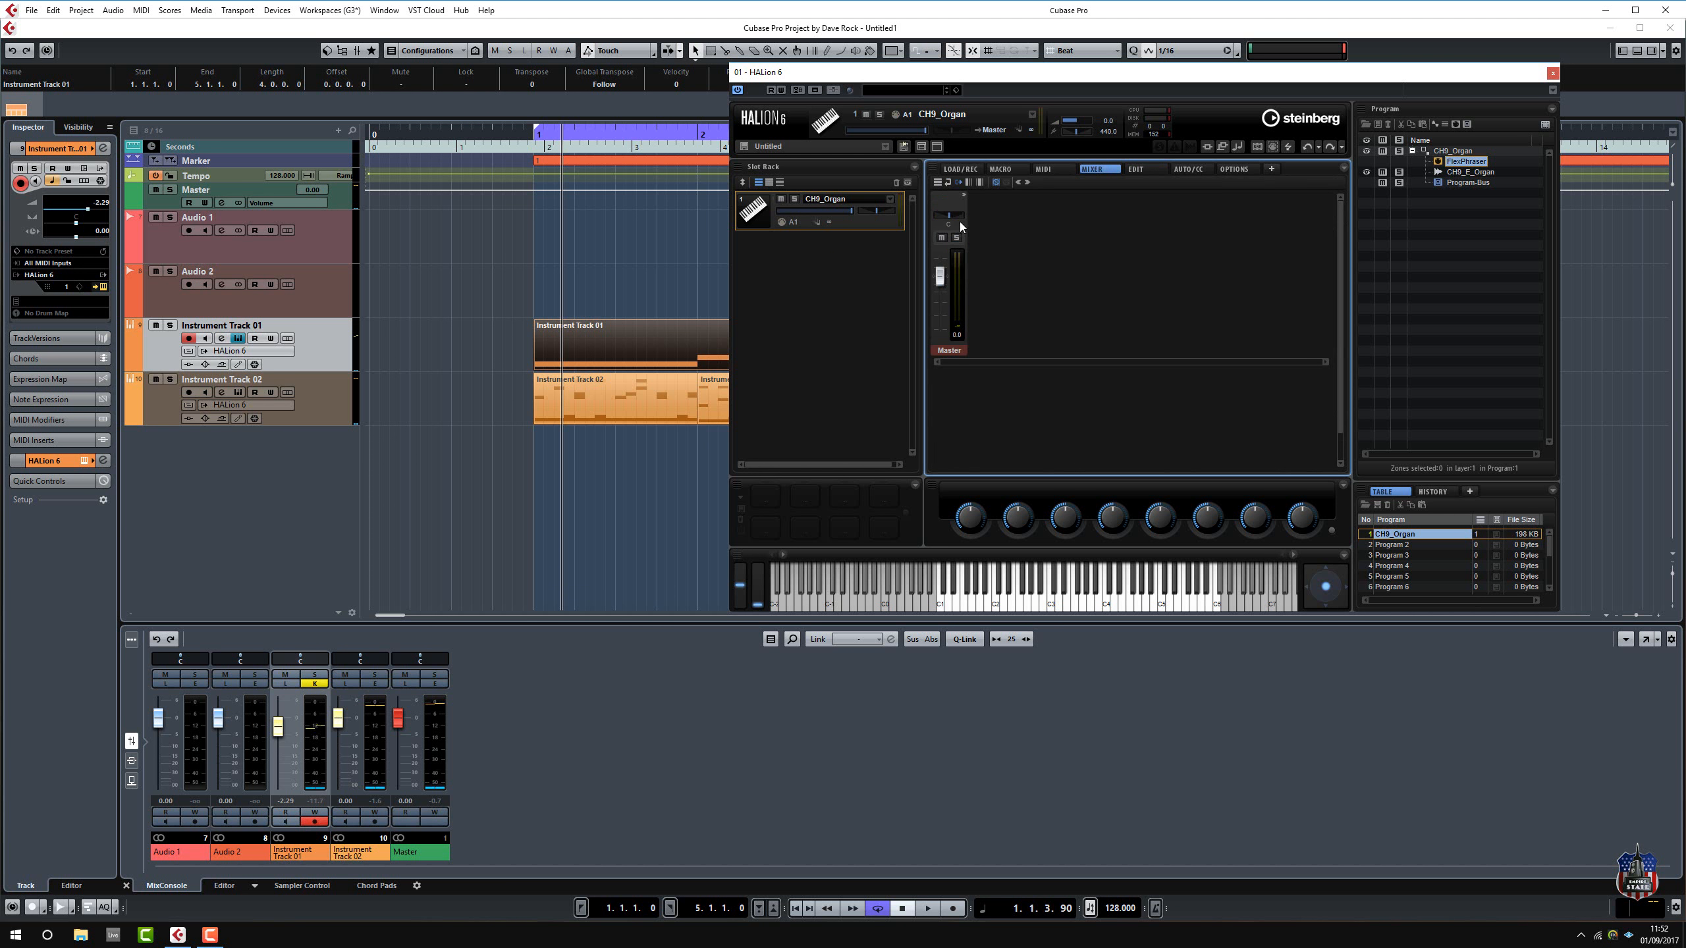
Insert a Reverb effect in the first slot of the organ HALion's Master bus.
click(949, 195)
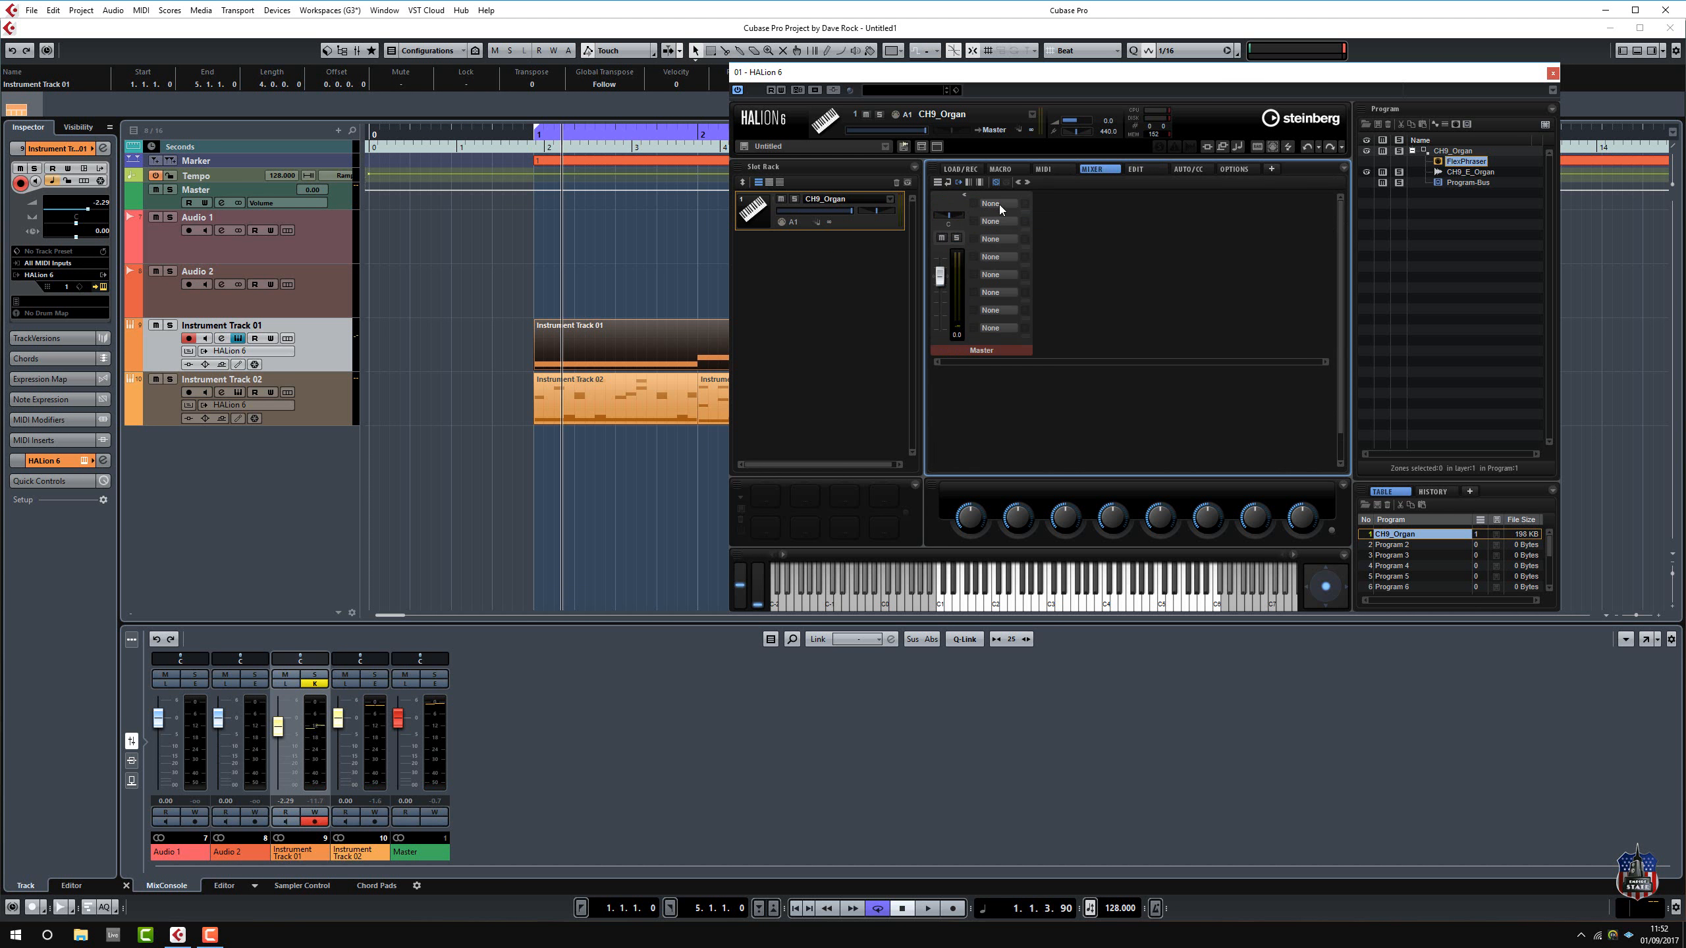
click(995, 221)
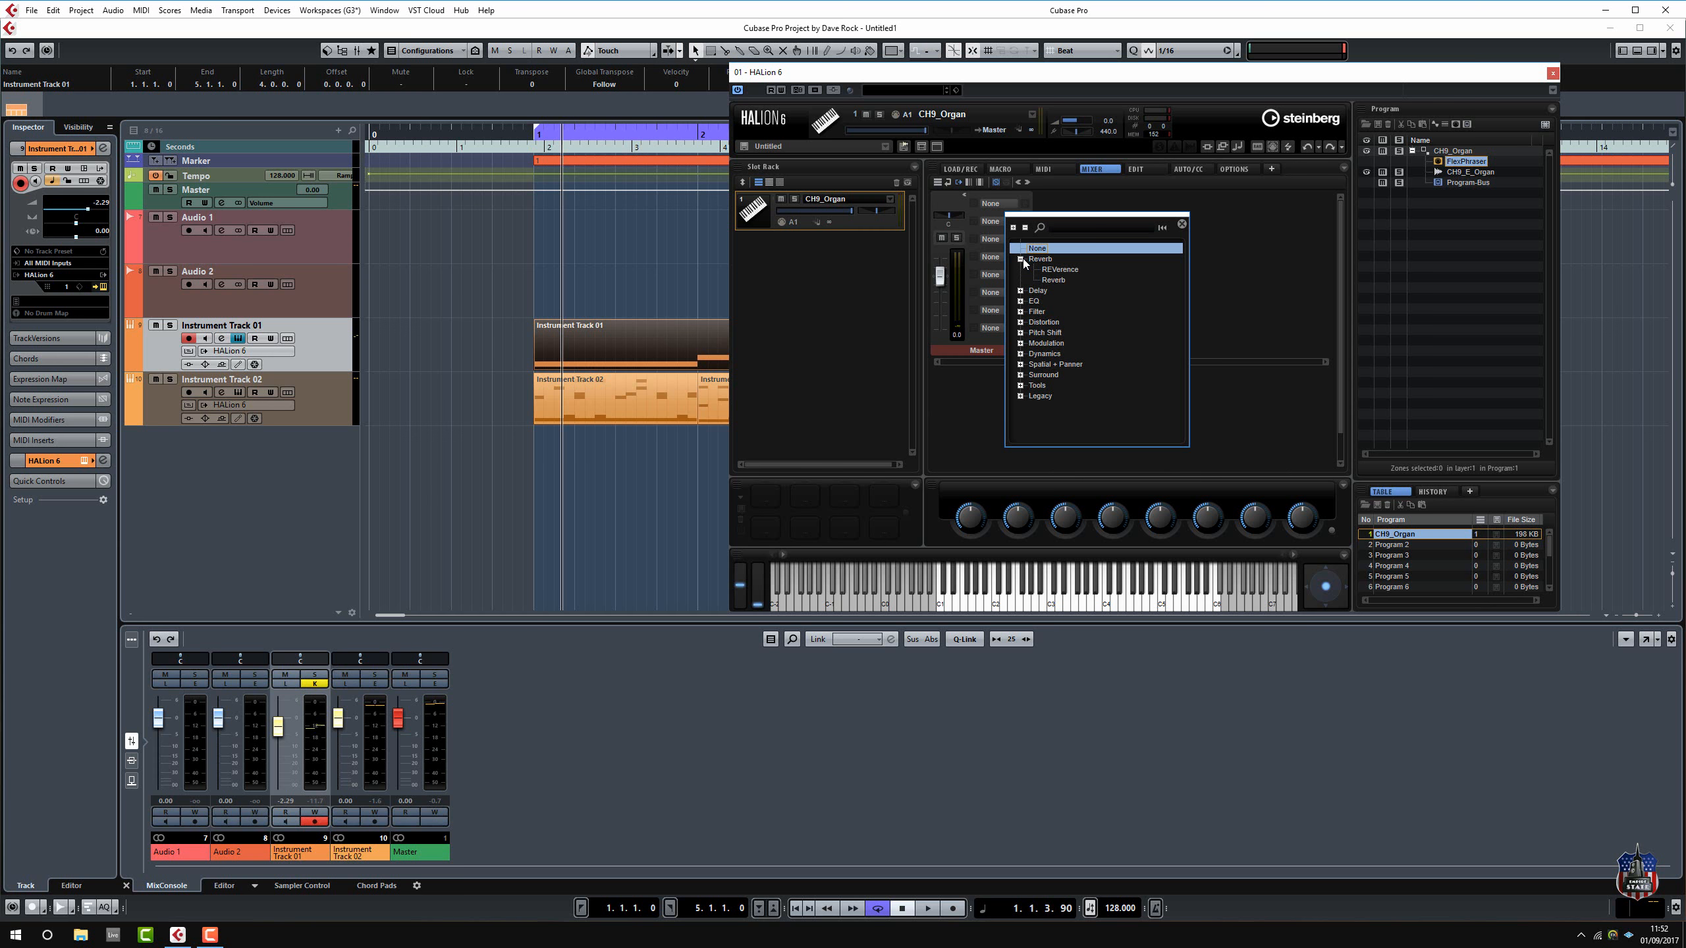
click(1052, 279)
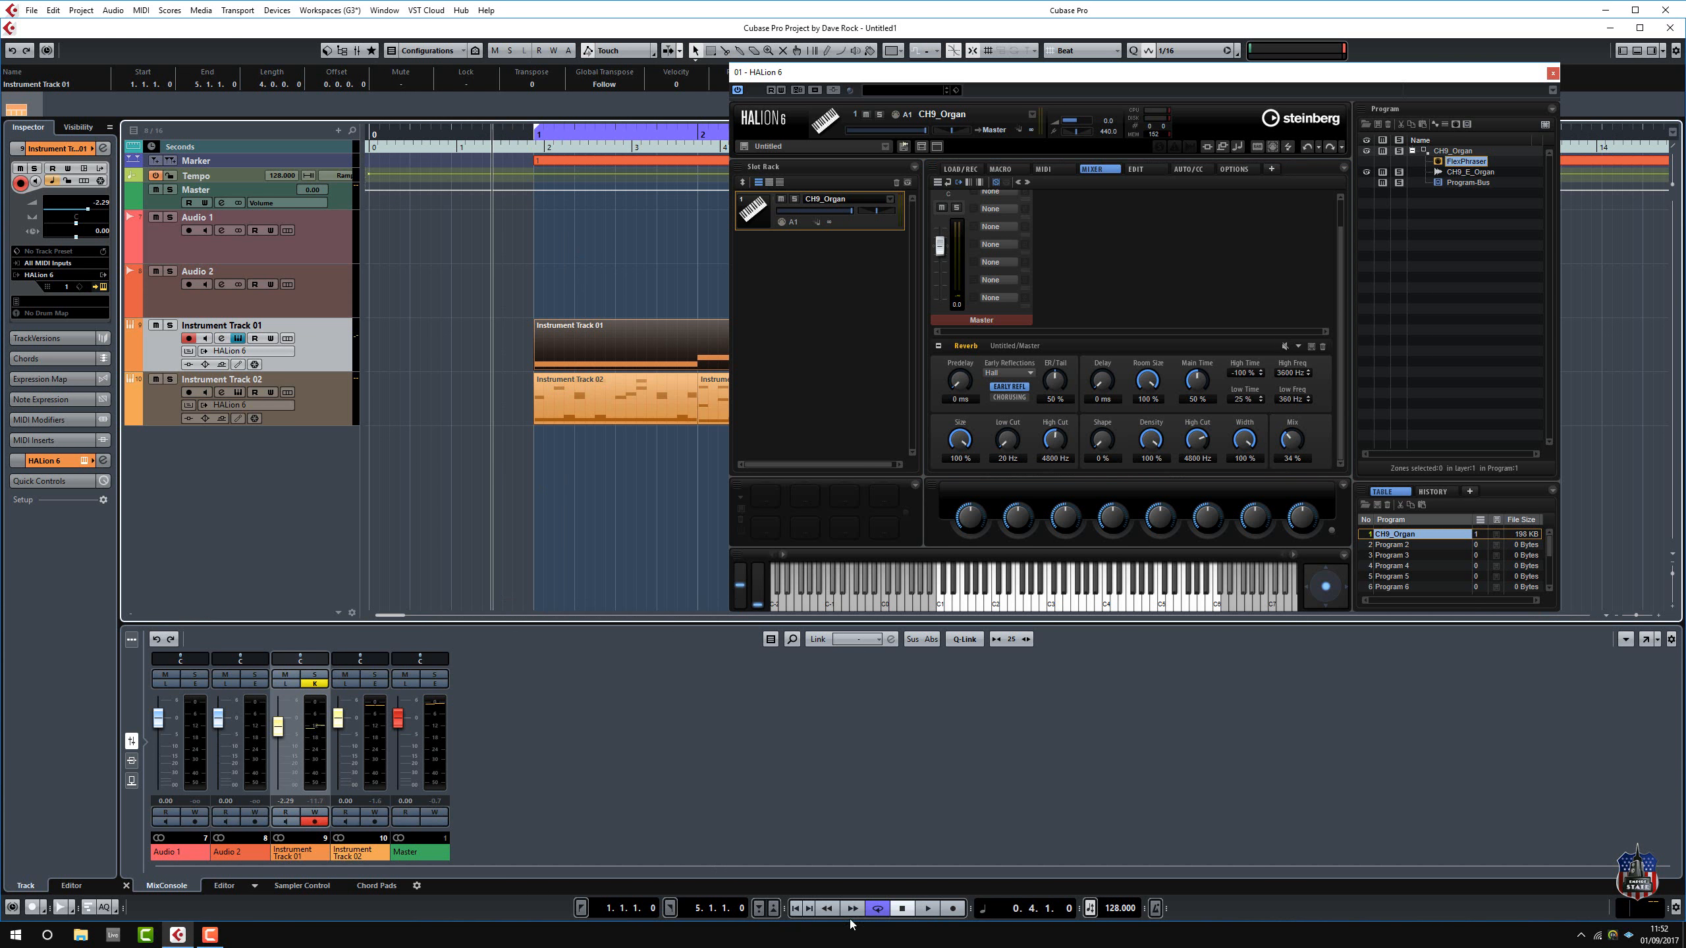
Audition the reverb during playback, then return to HALion's macro page.
click(927, 909)
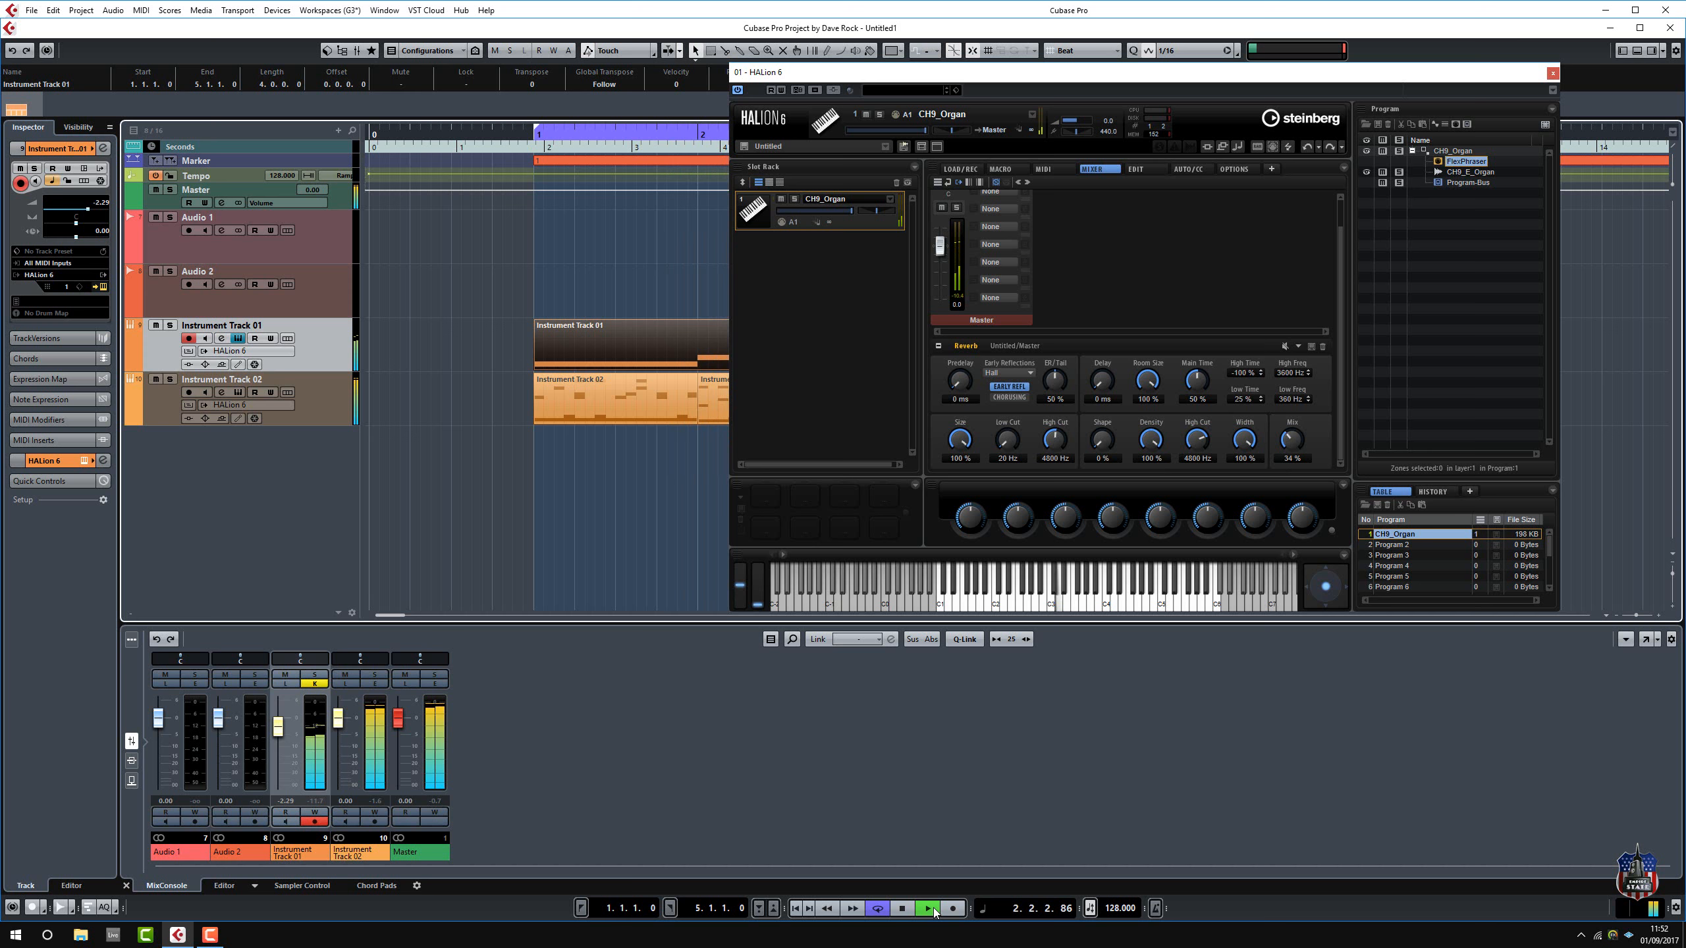
click(928, 909)
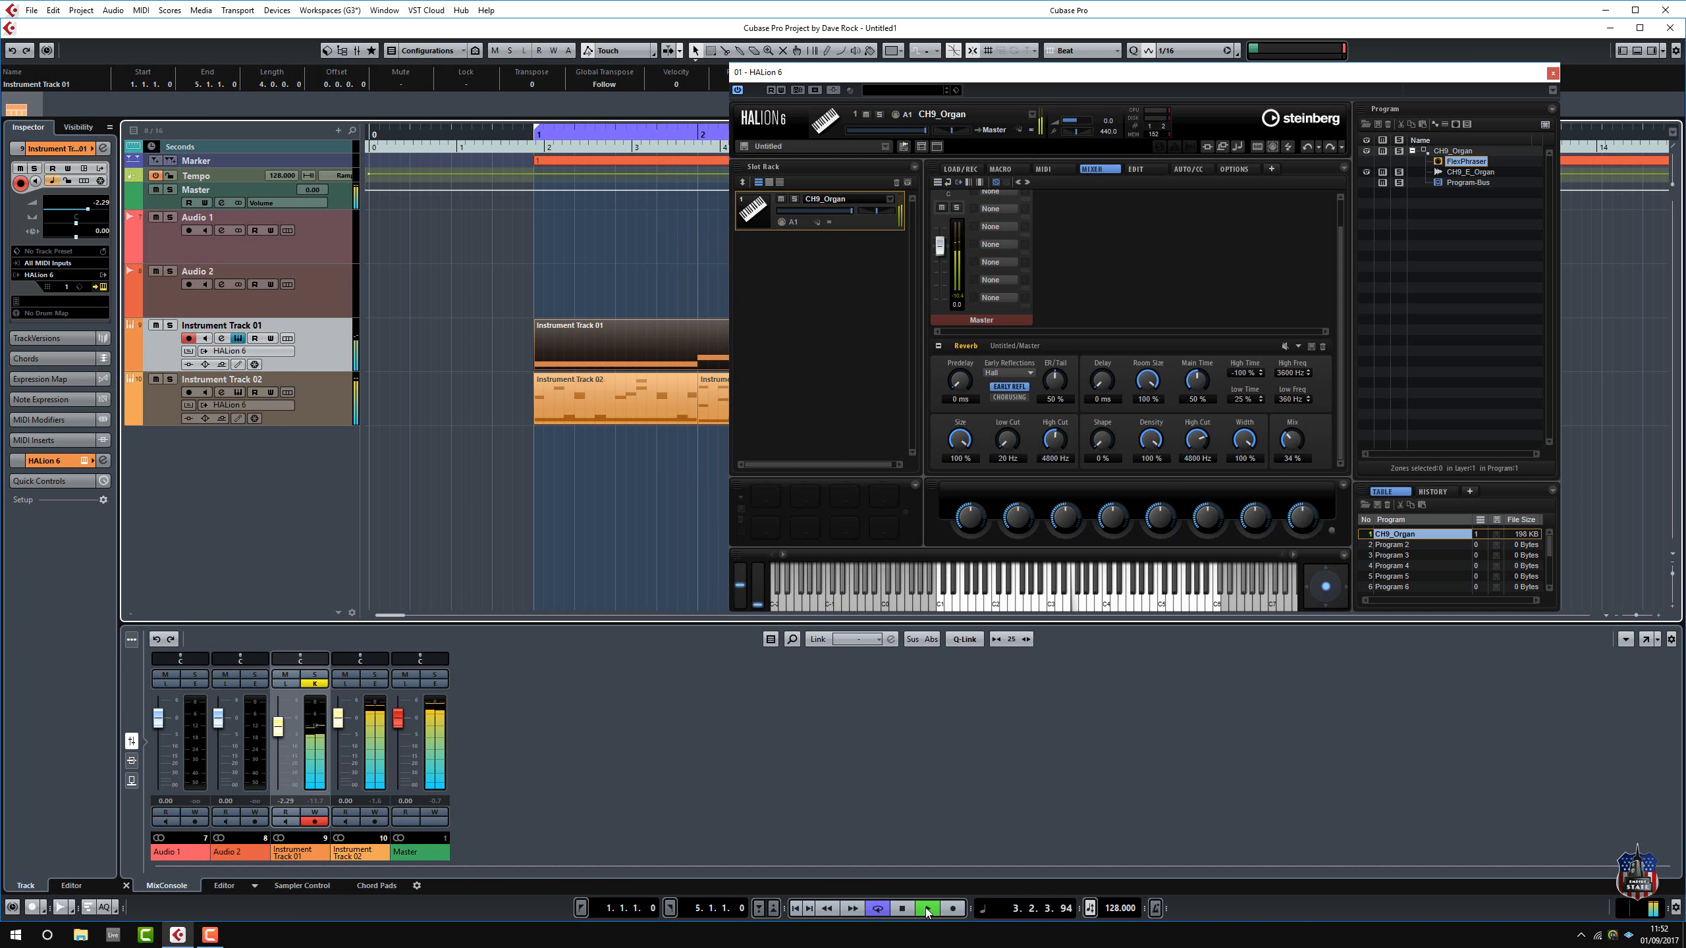
click(901, 909)
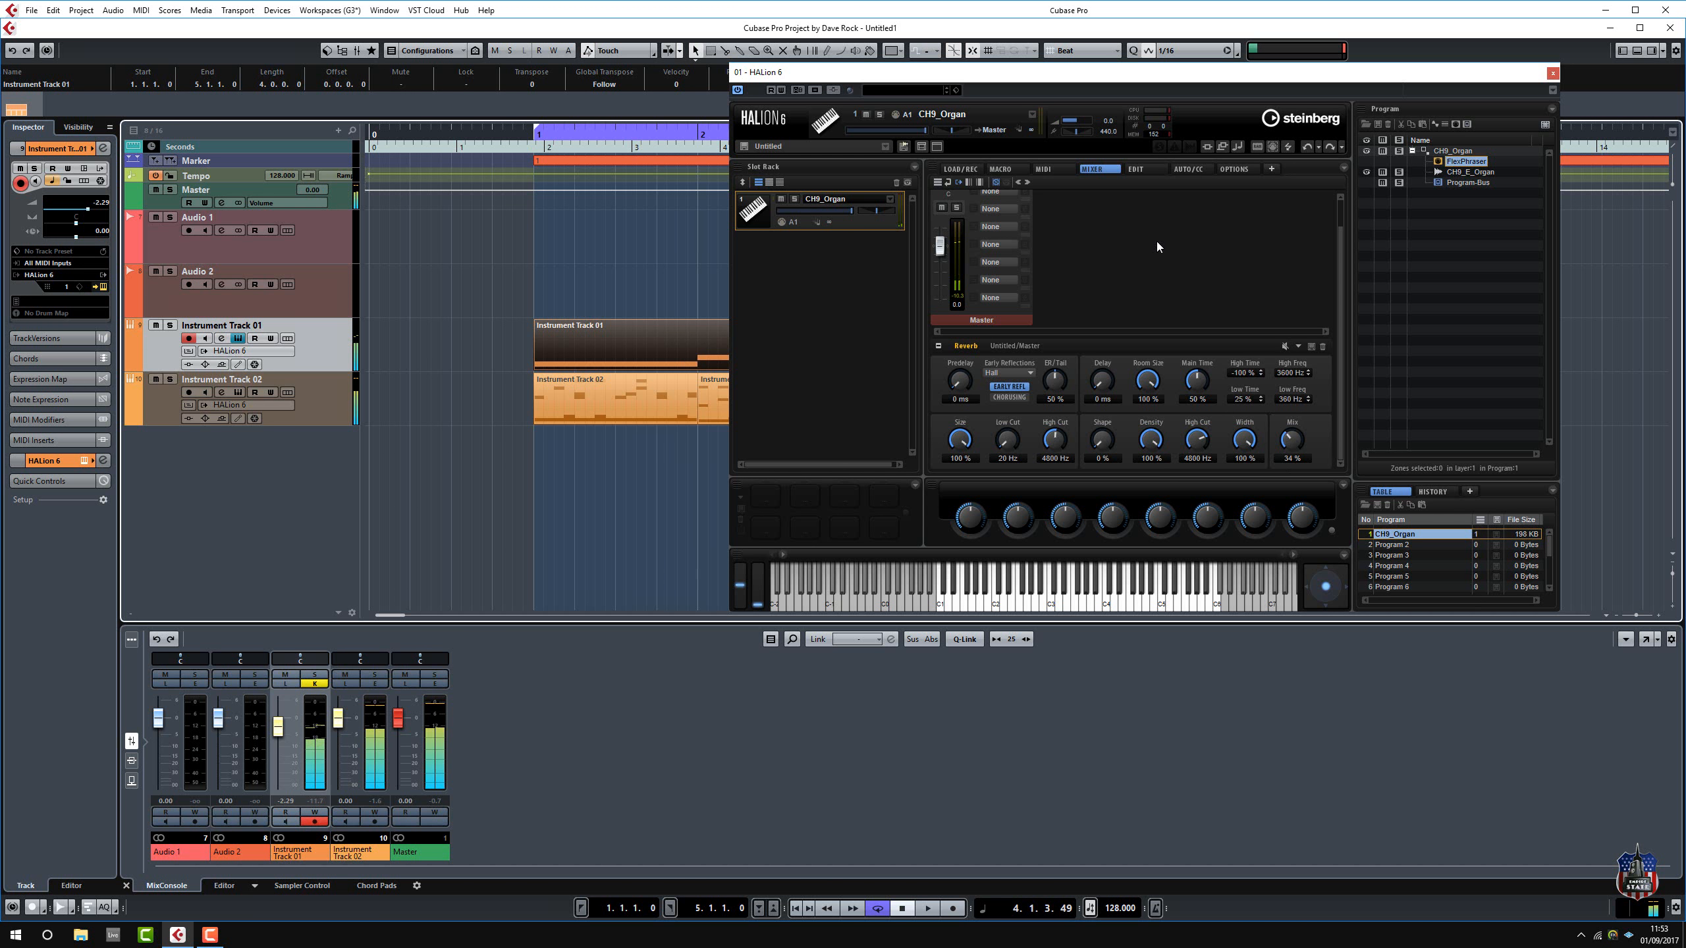
click(1006, 168)
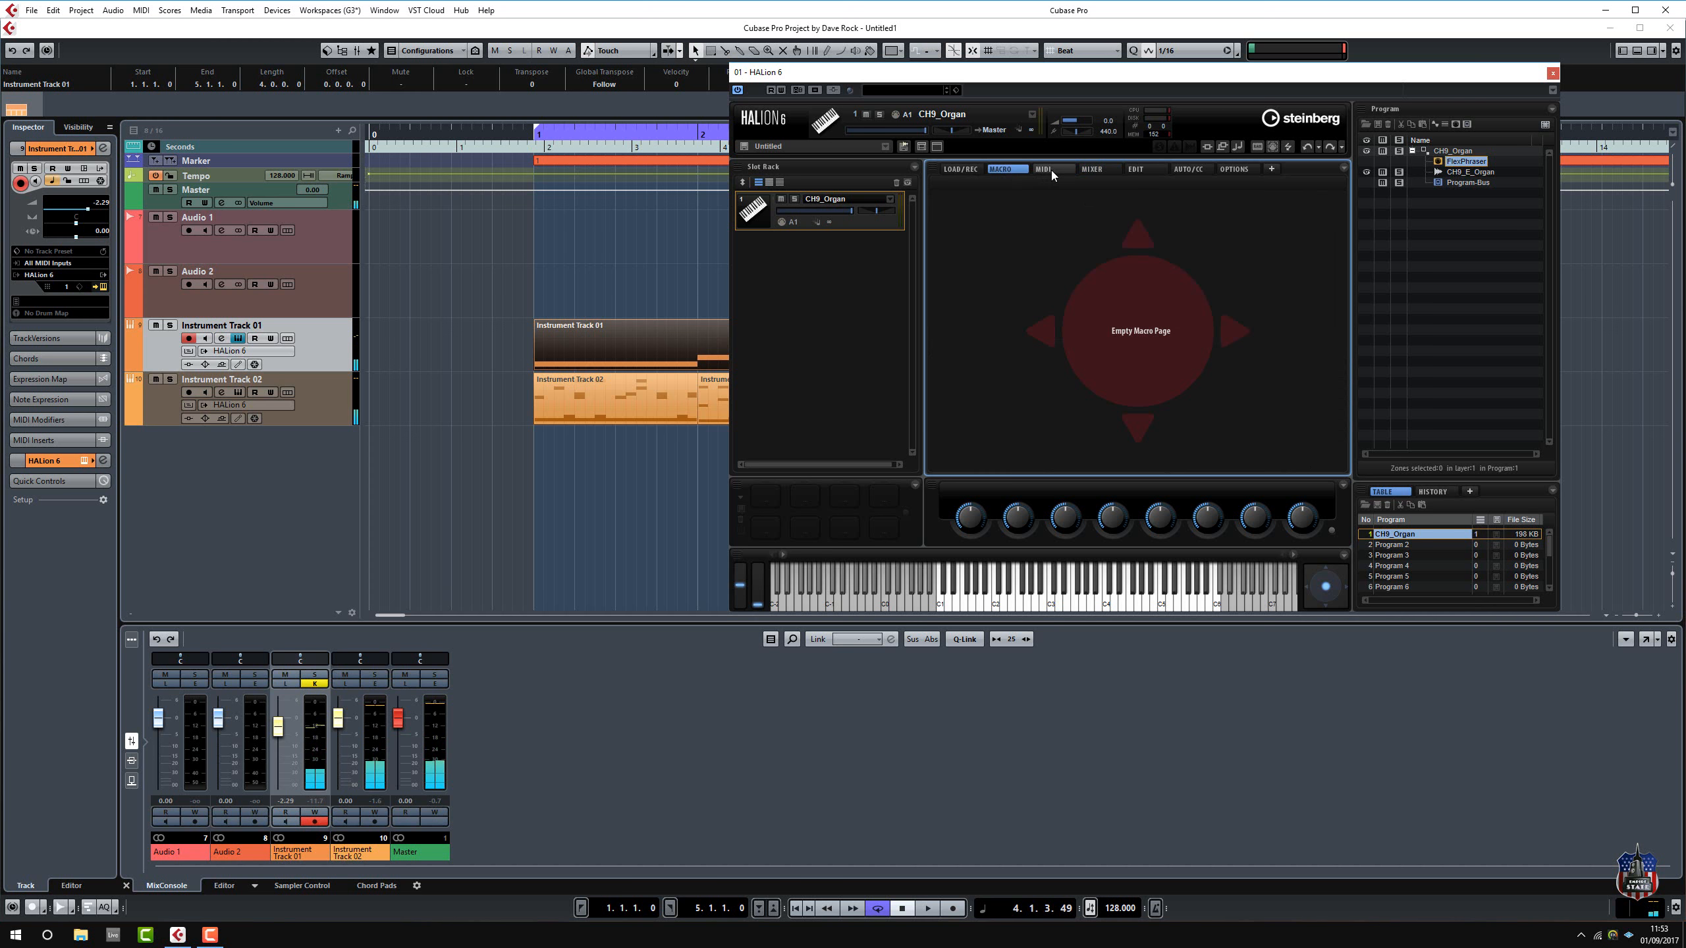
Tour the Load, Macro and MIDI pages, then bring up the CH9_Organ FlexPhraser editor.
click(960, 168)
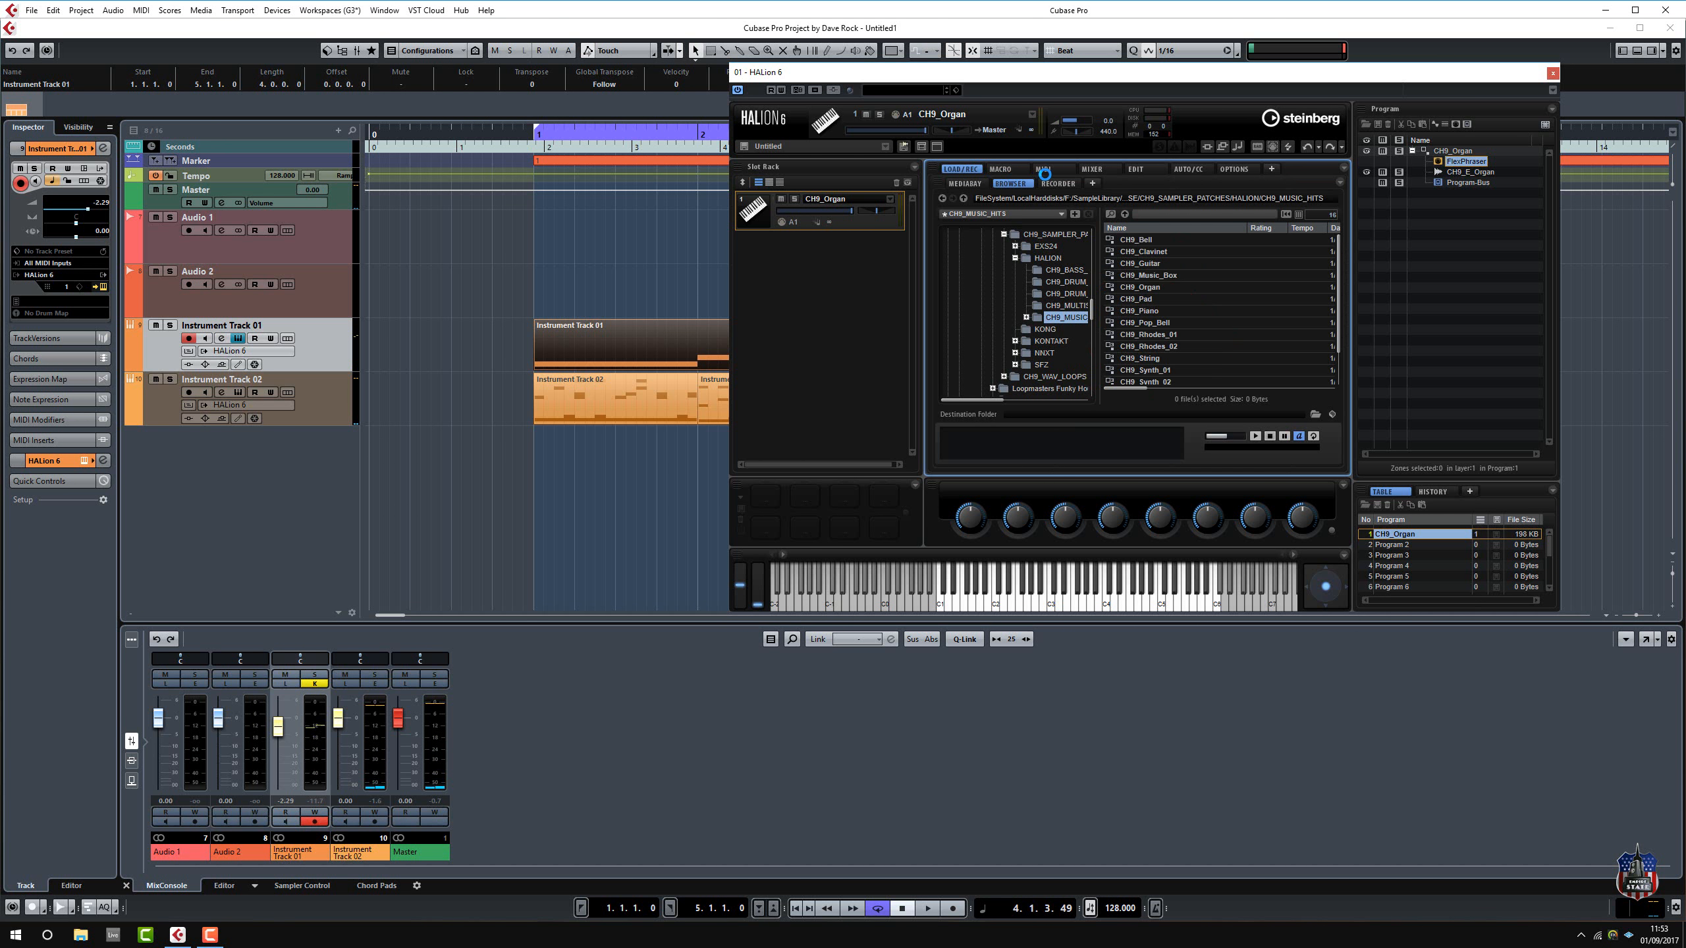
click(1006, 168)
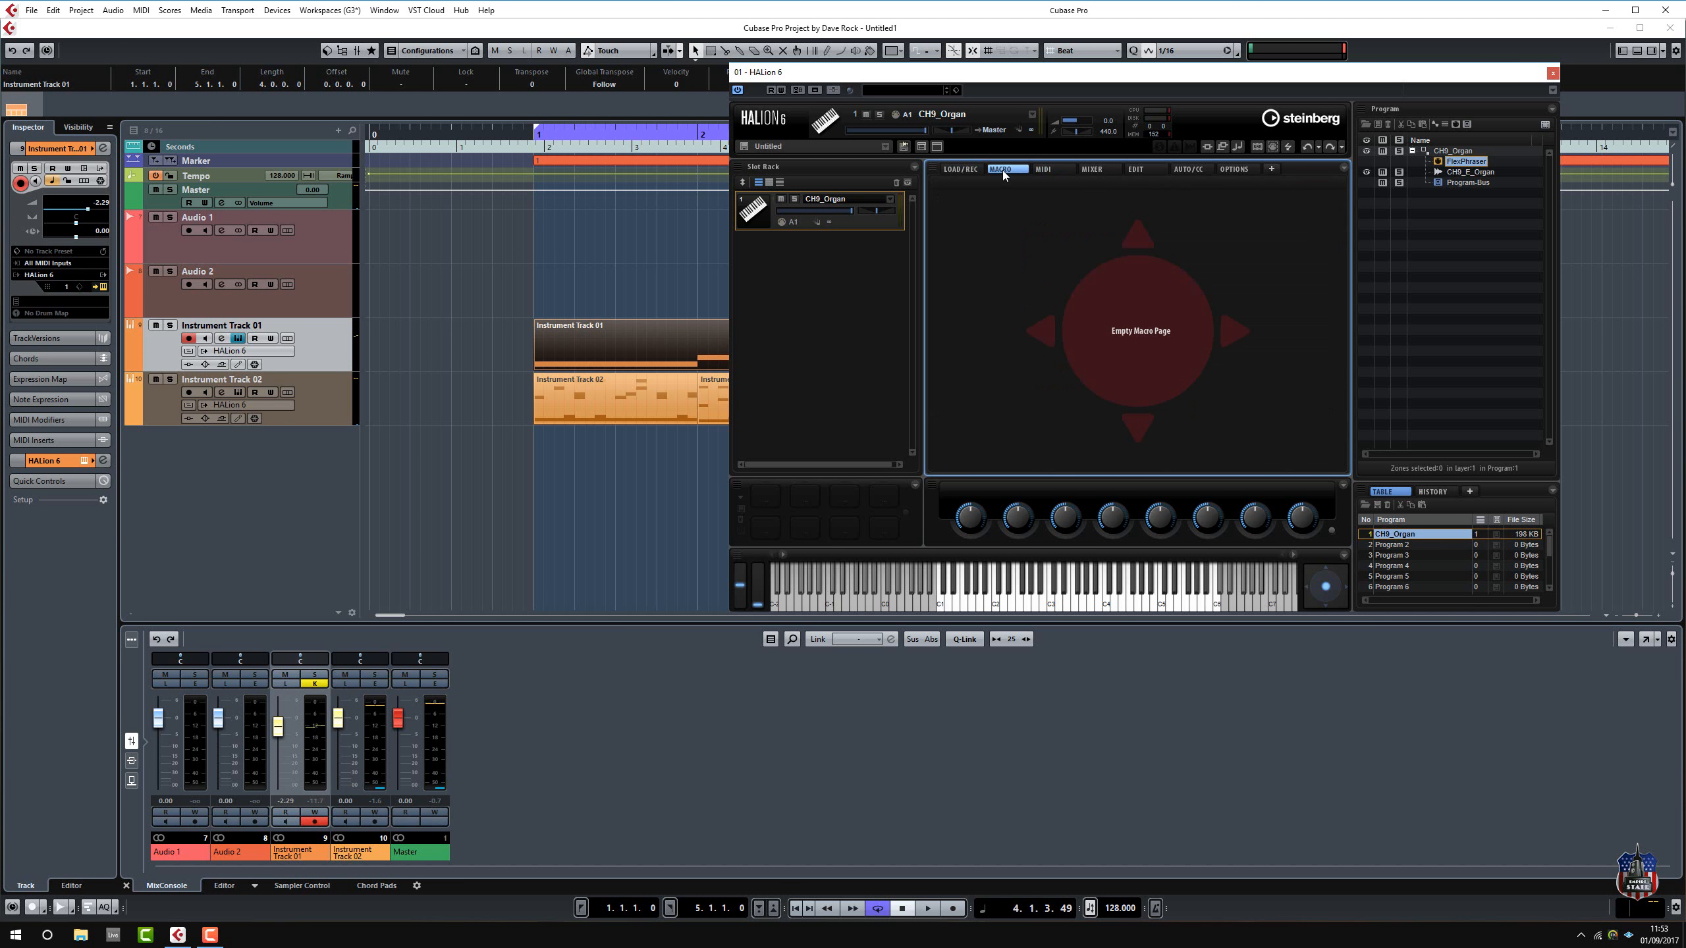
click(1043, 169)
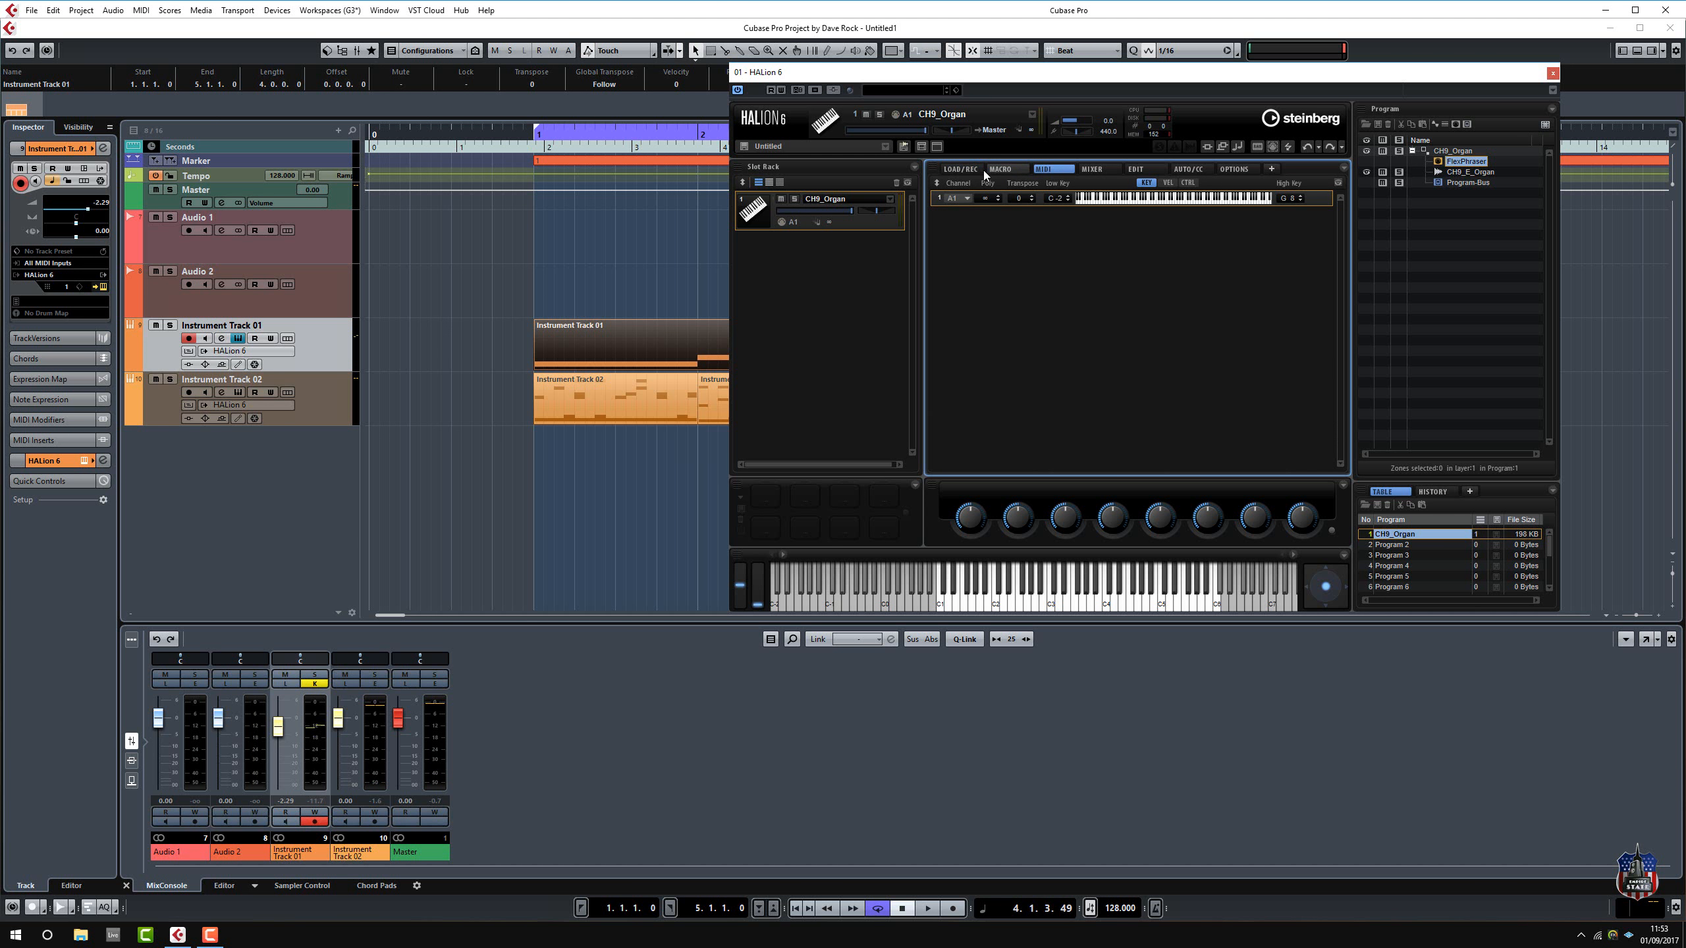
click(960, 168)
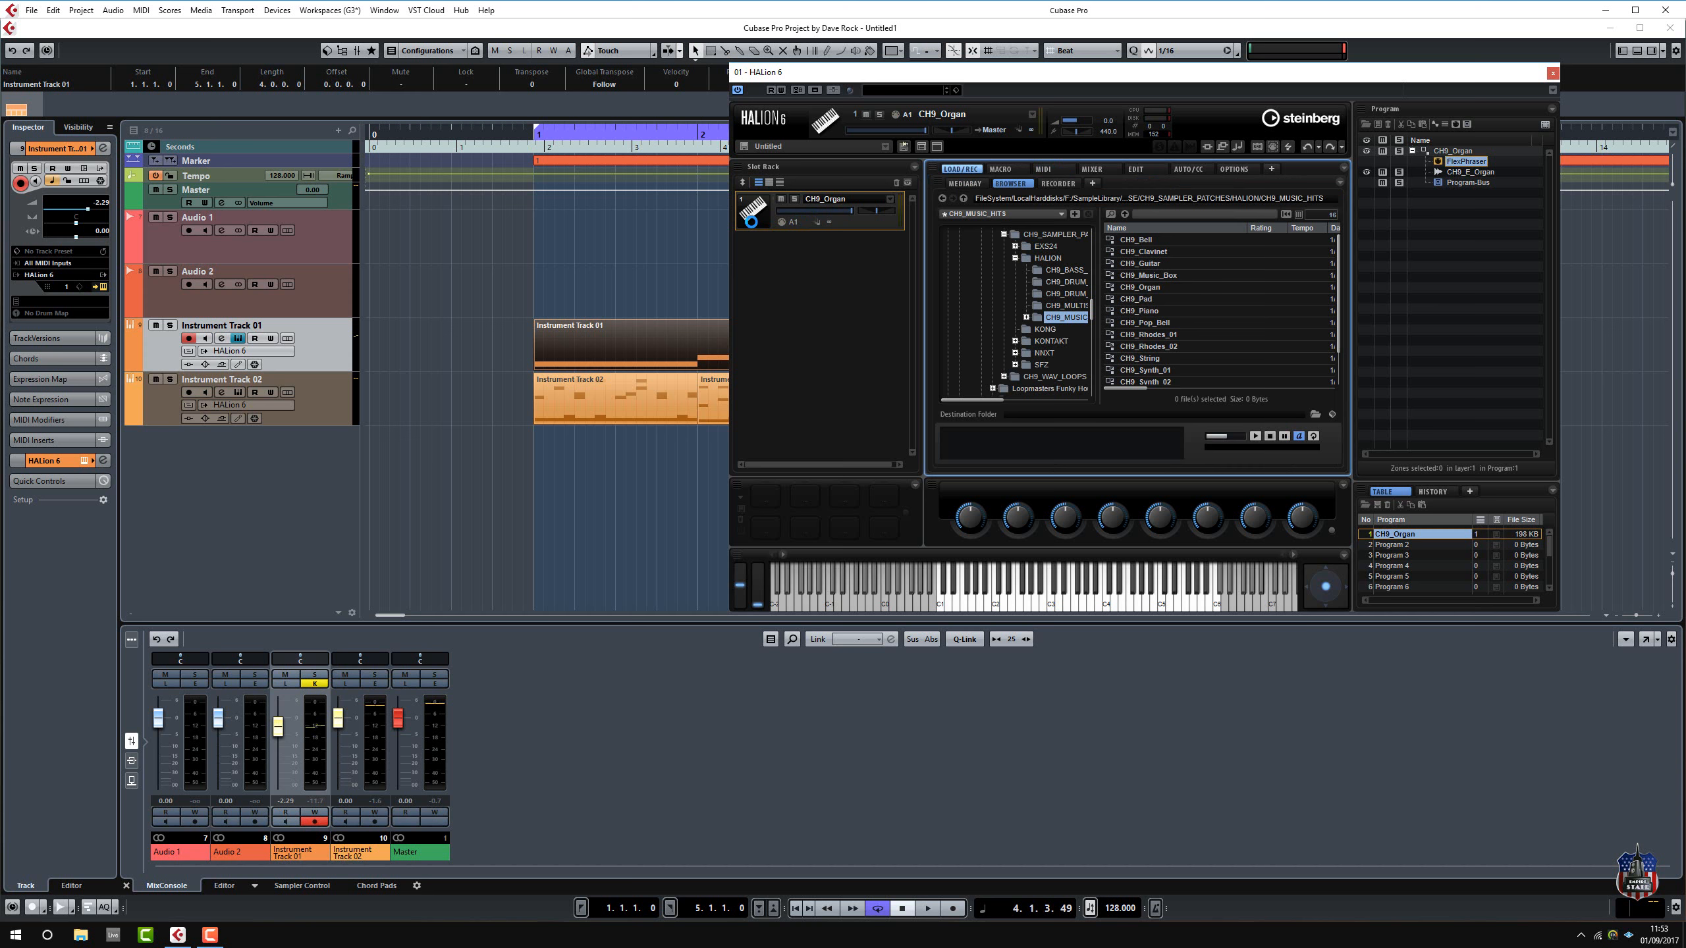
click(1135, 169)
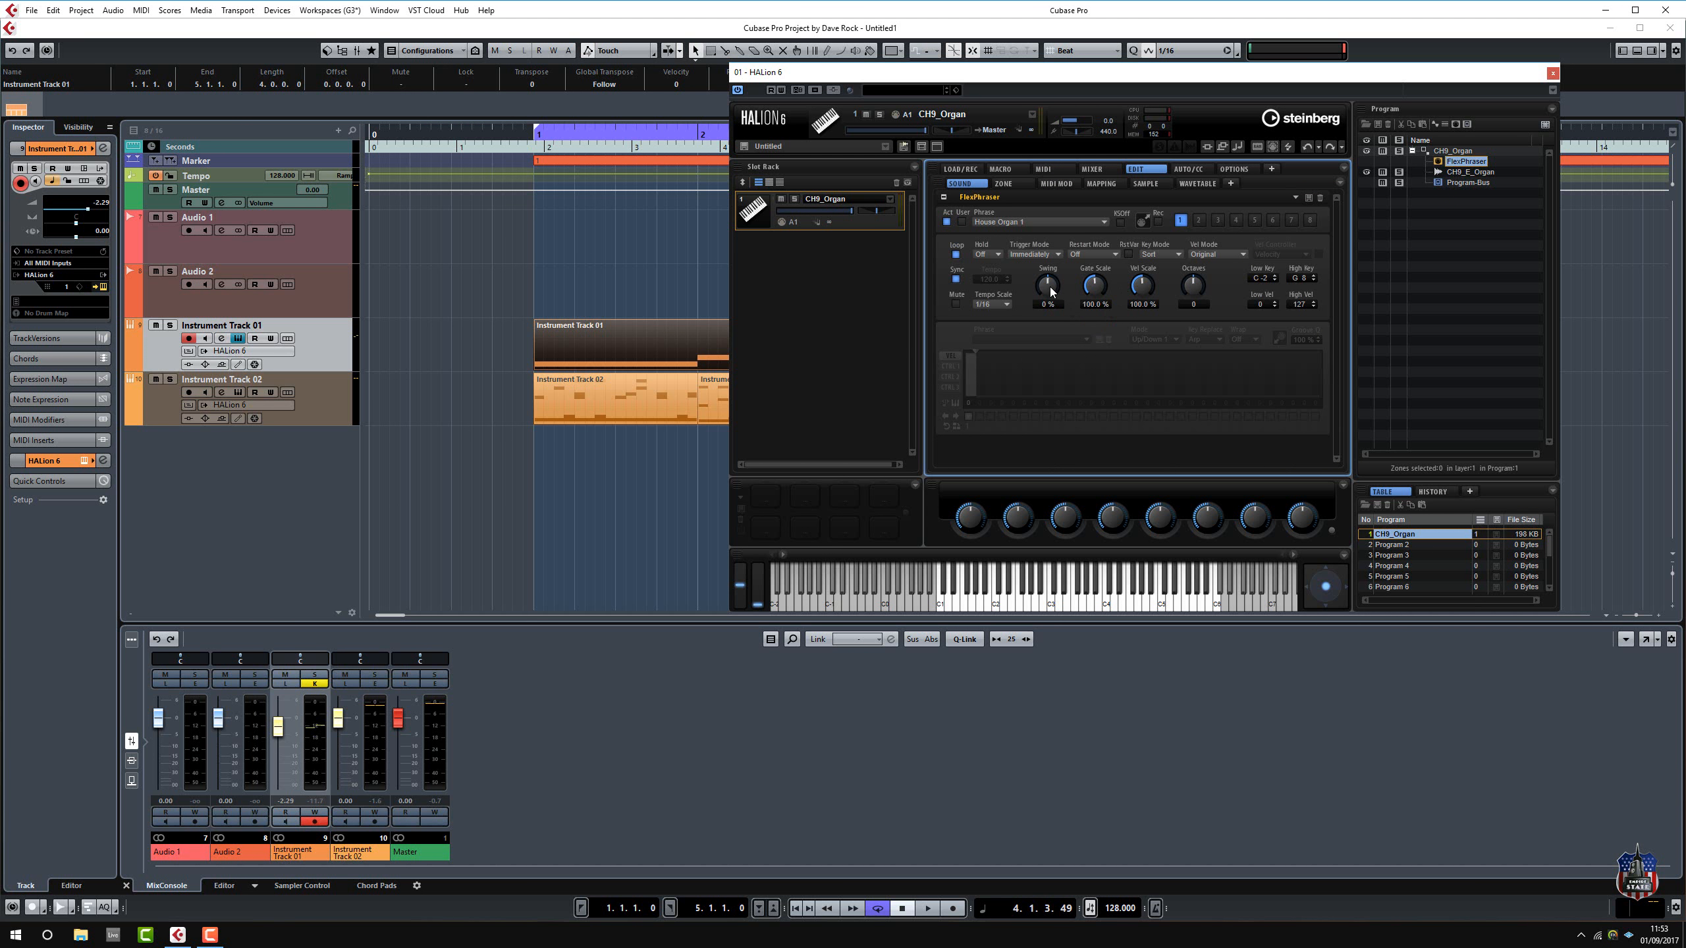
Raise the organ's FlexPhraser Swing to 56%.
drag(1047, 284, 1047, 266)
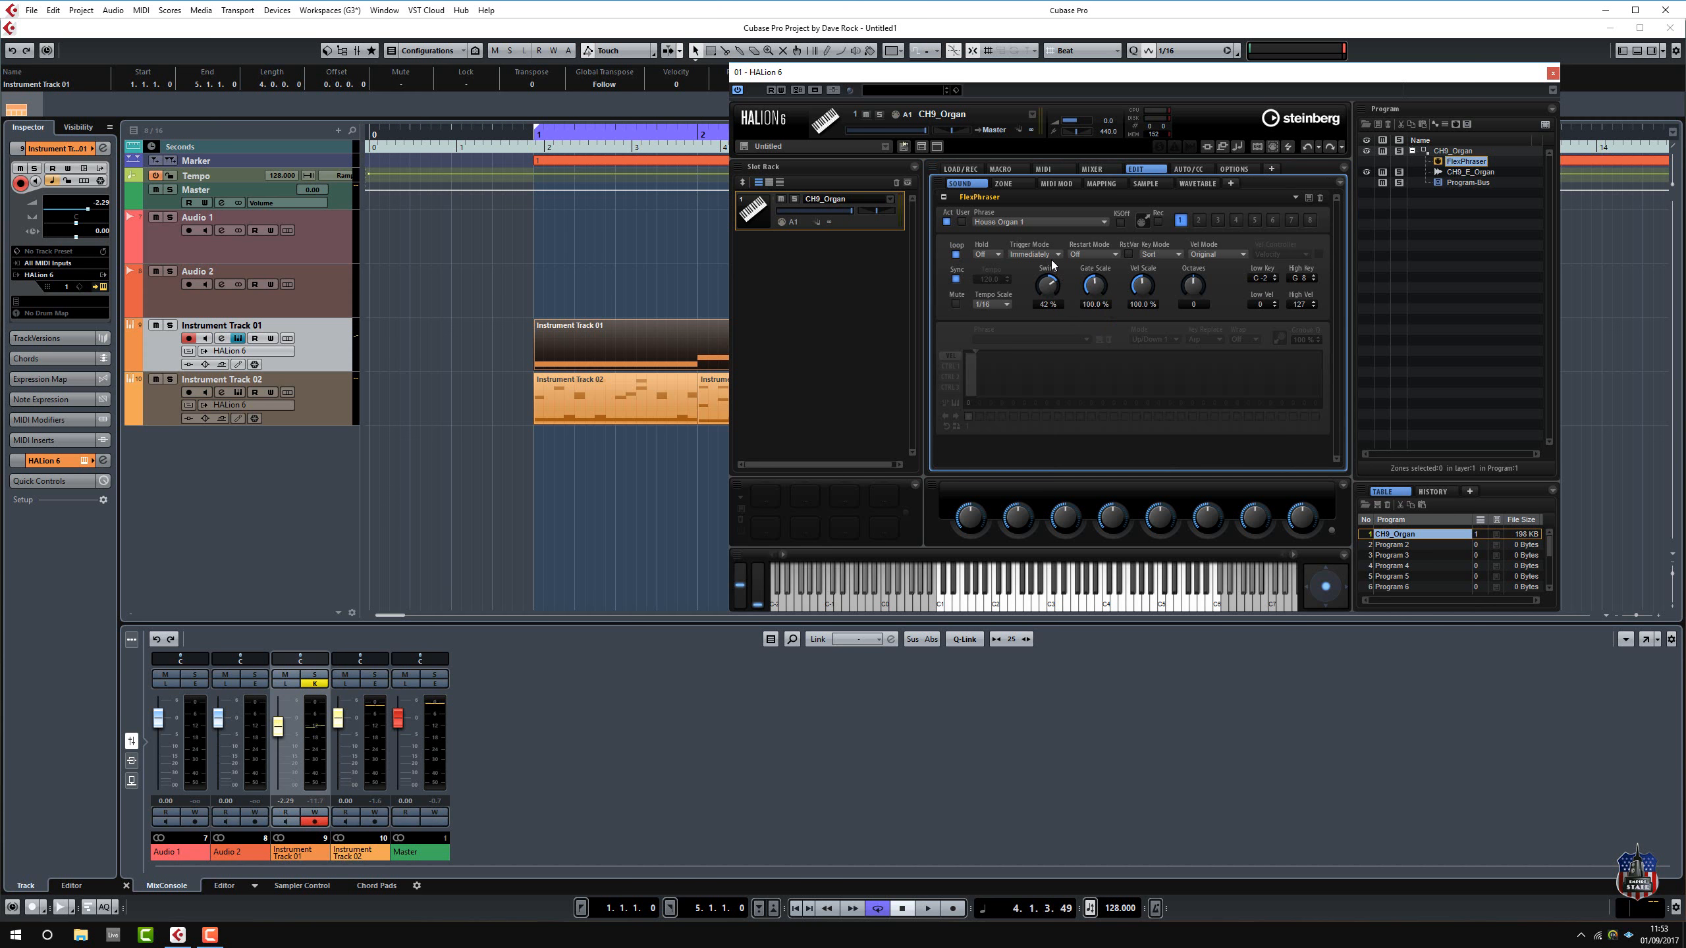
drag(1046, 283, 1046, 263)
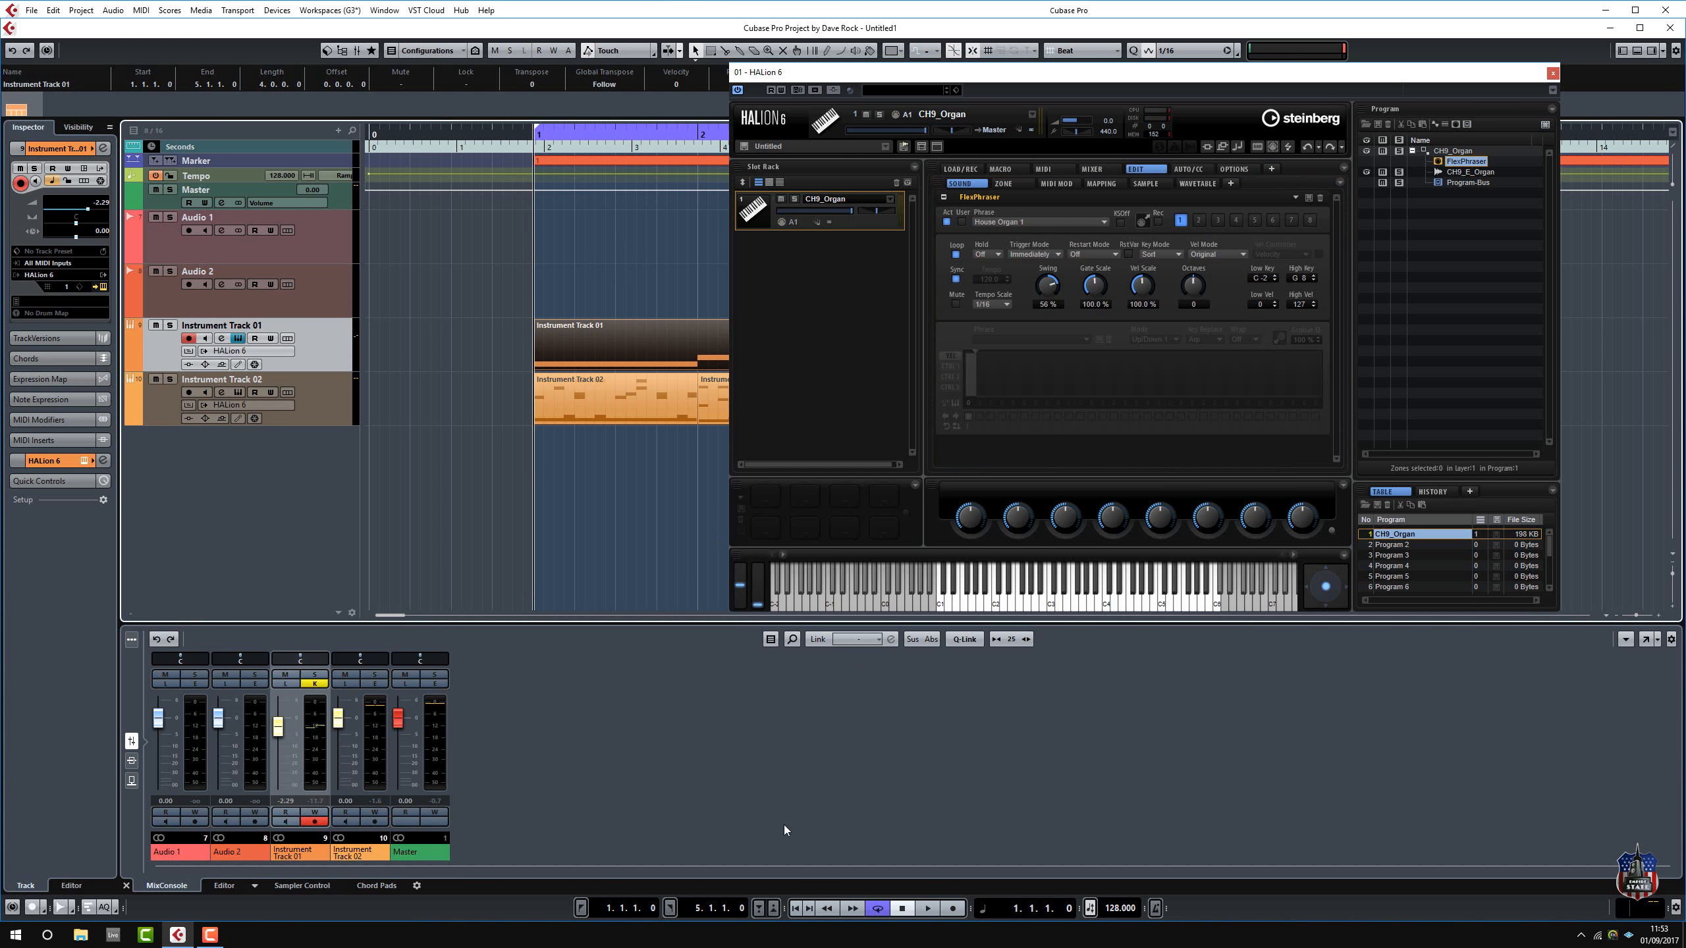
Audition the swung pattern and adjust Instrument Track 01 to about -4.15 dB.
click(927, 909)
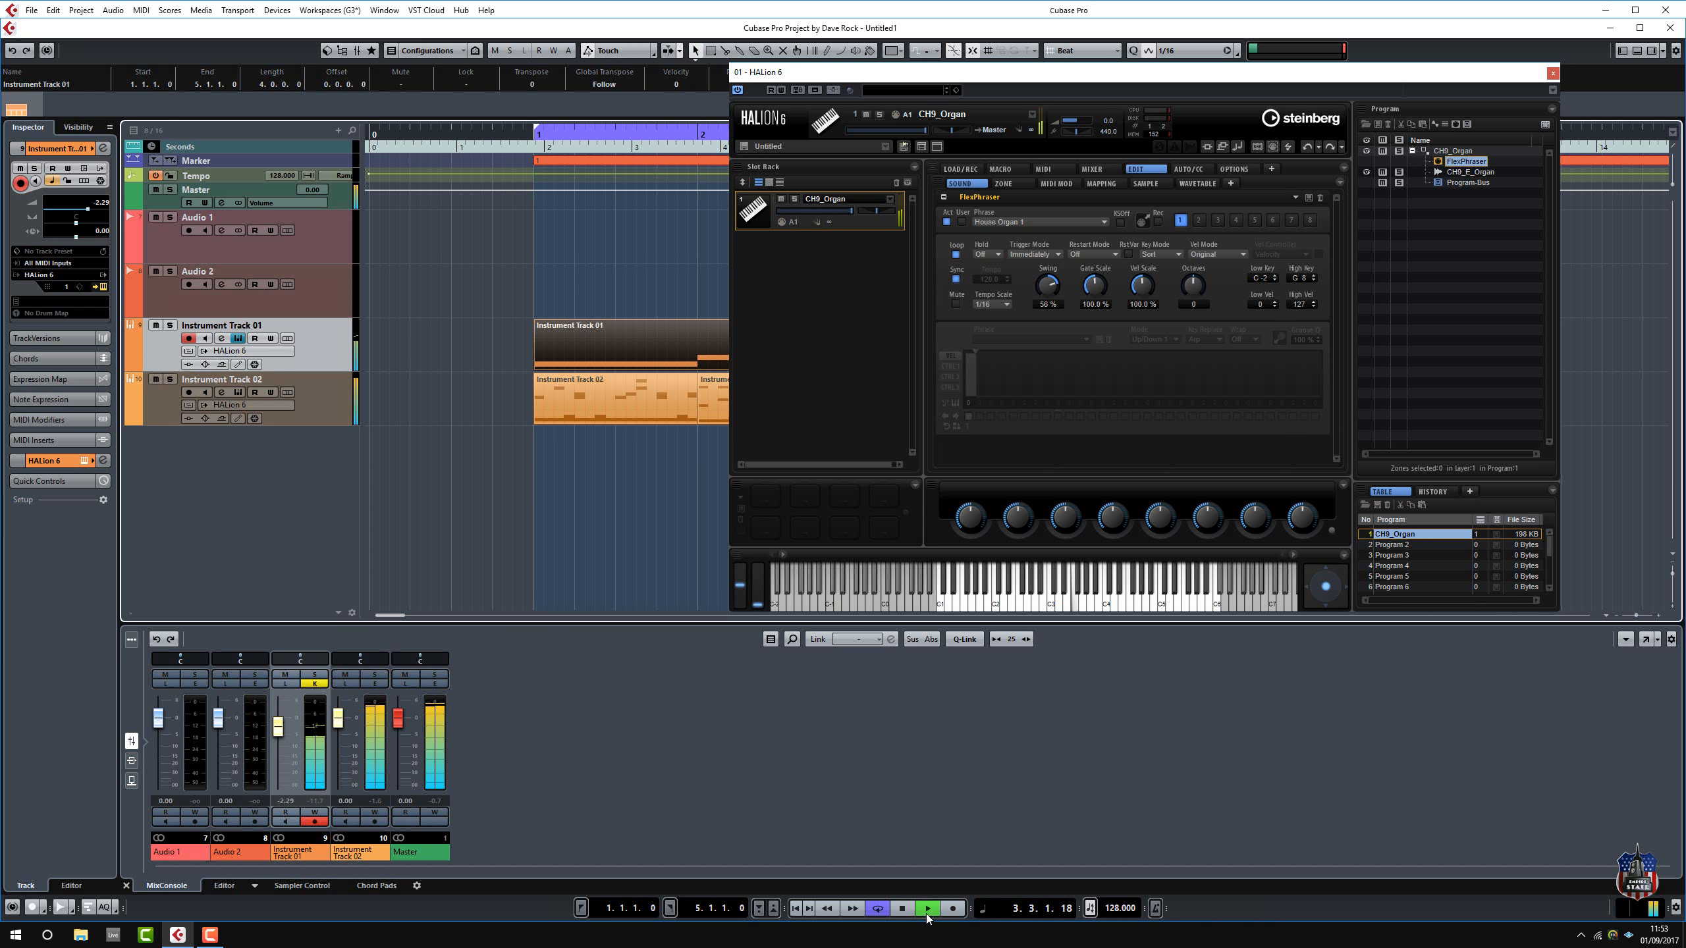
click(902, 909)
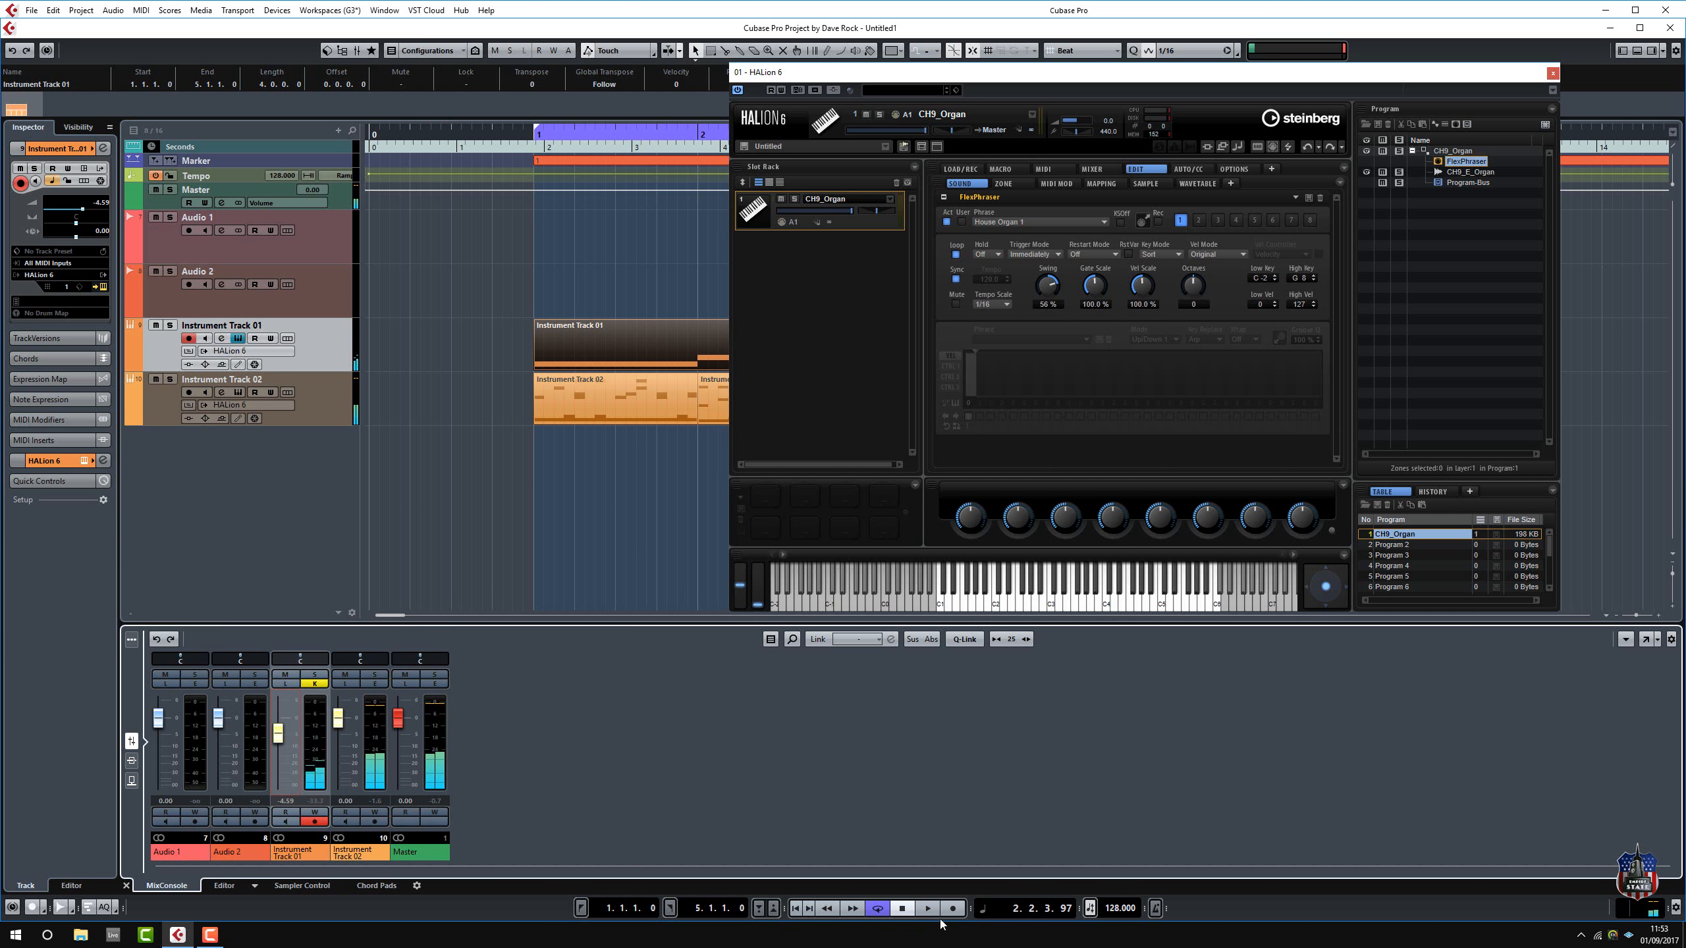
click(901, 909)
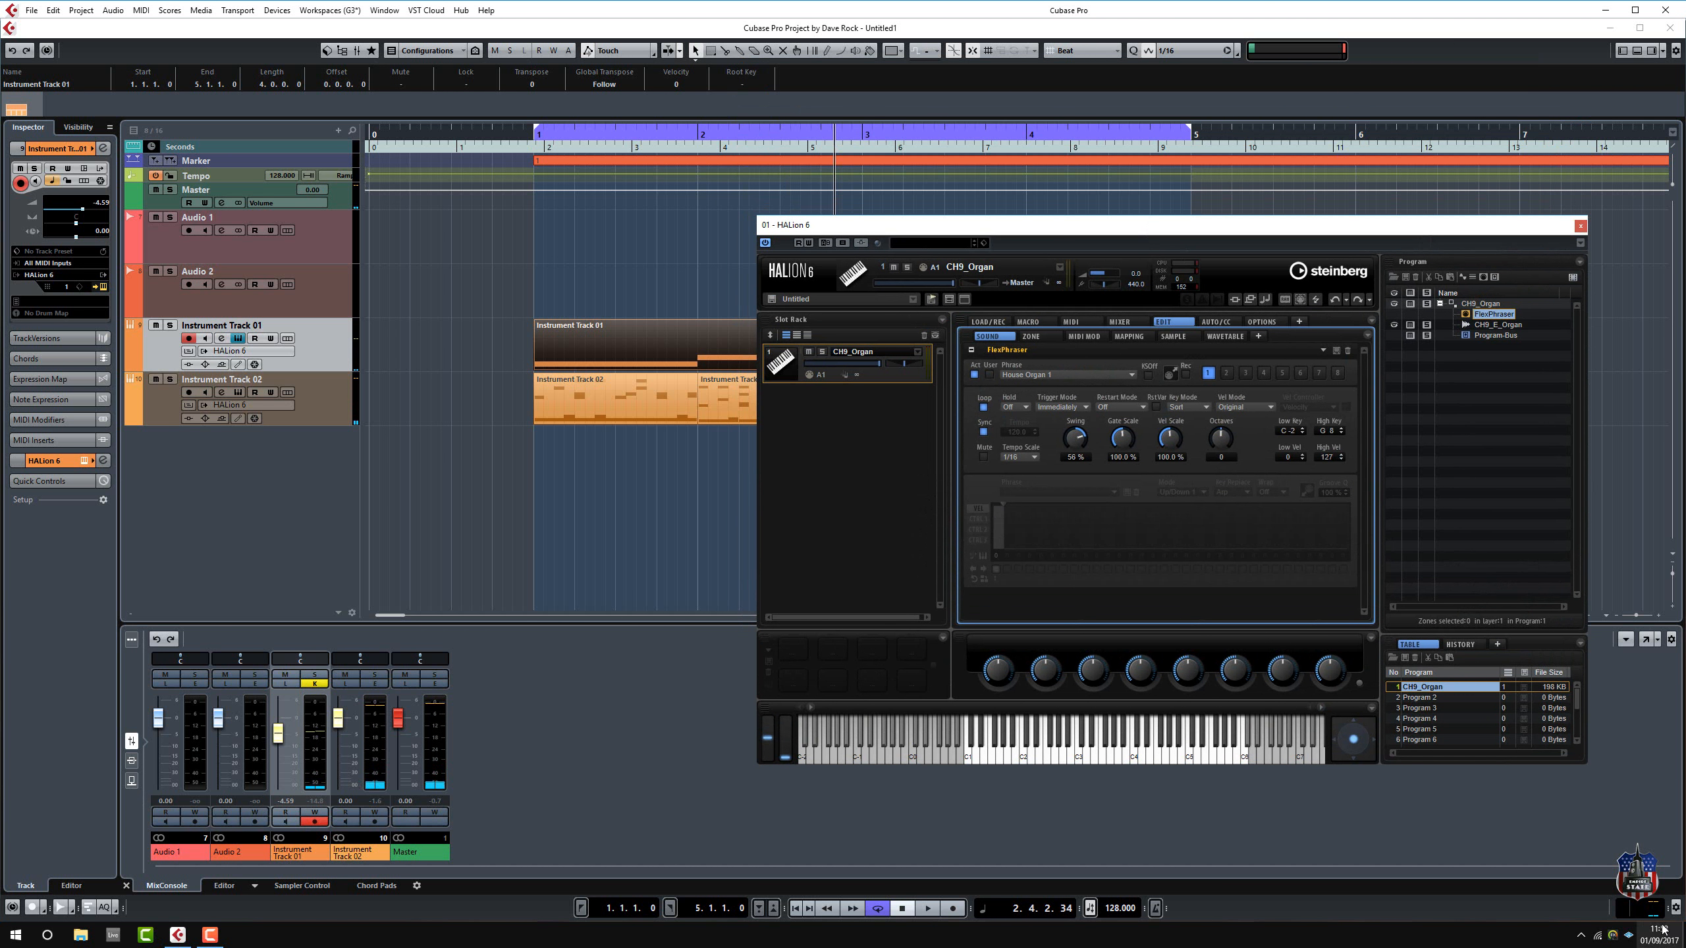
click(927, 908)
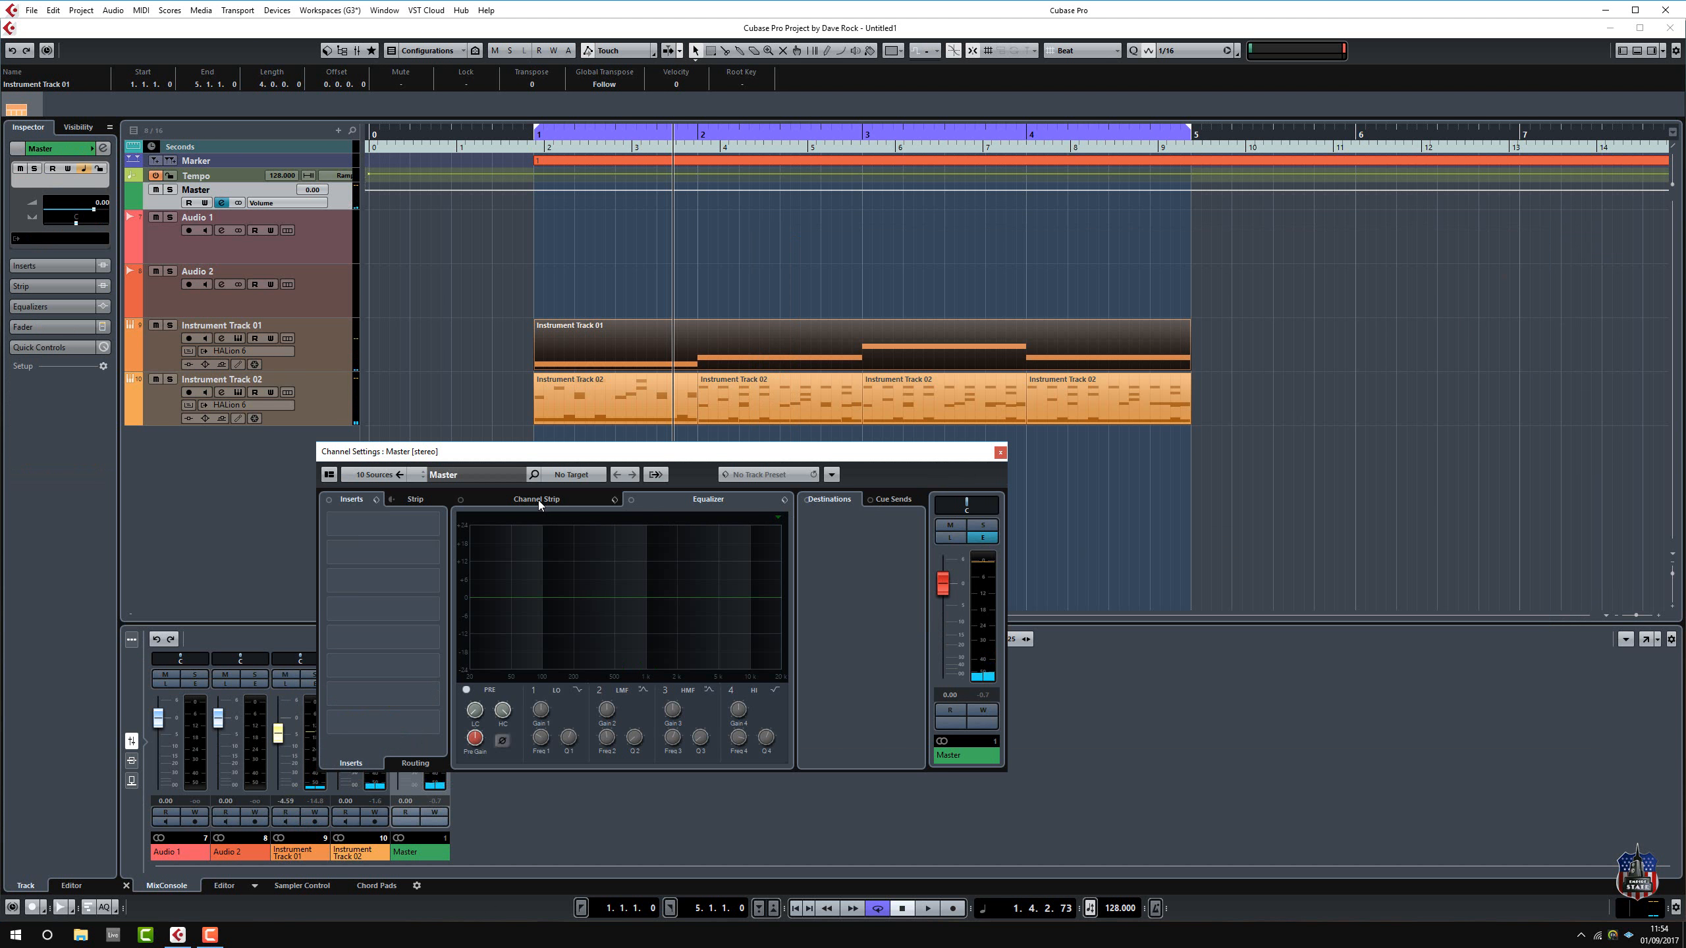
Search 'mast' in the Master channel strip presets and load a Master Buss preset.
click(614, 499)
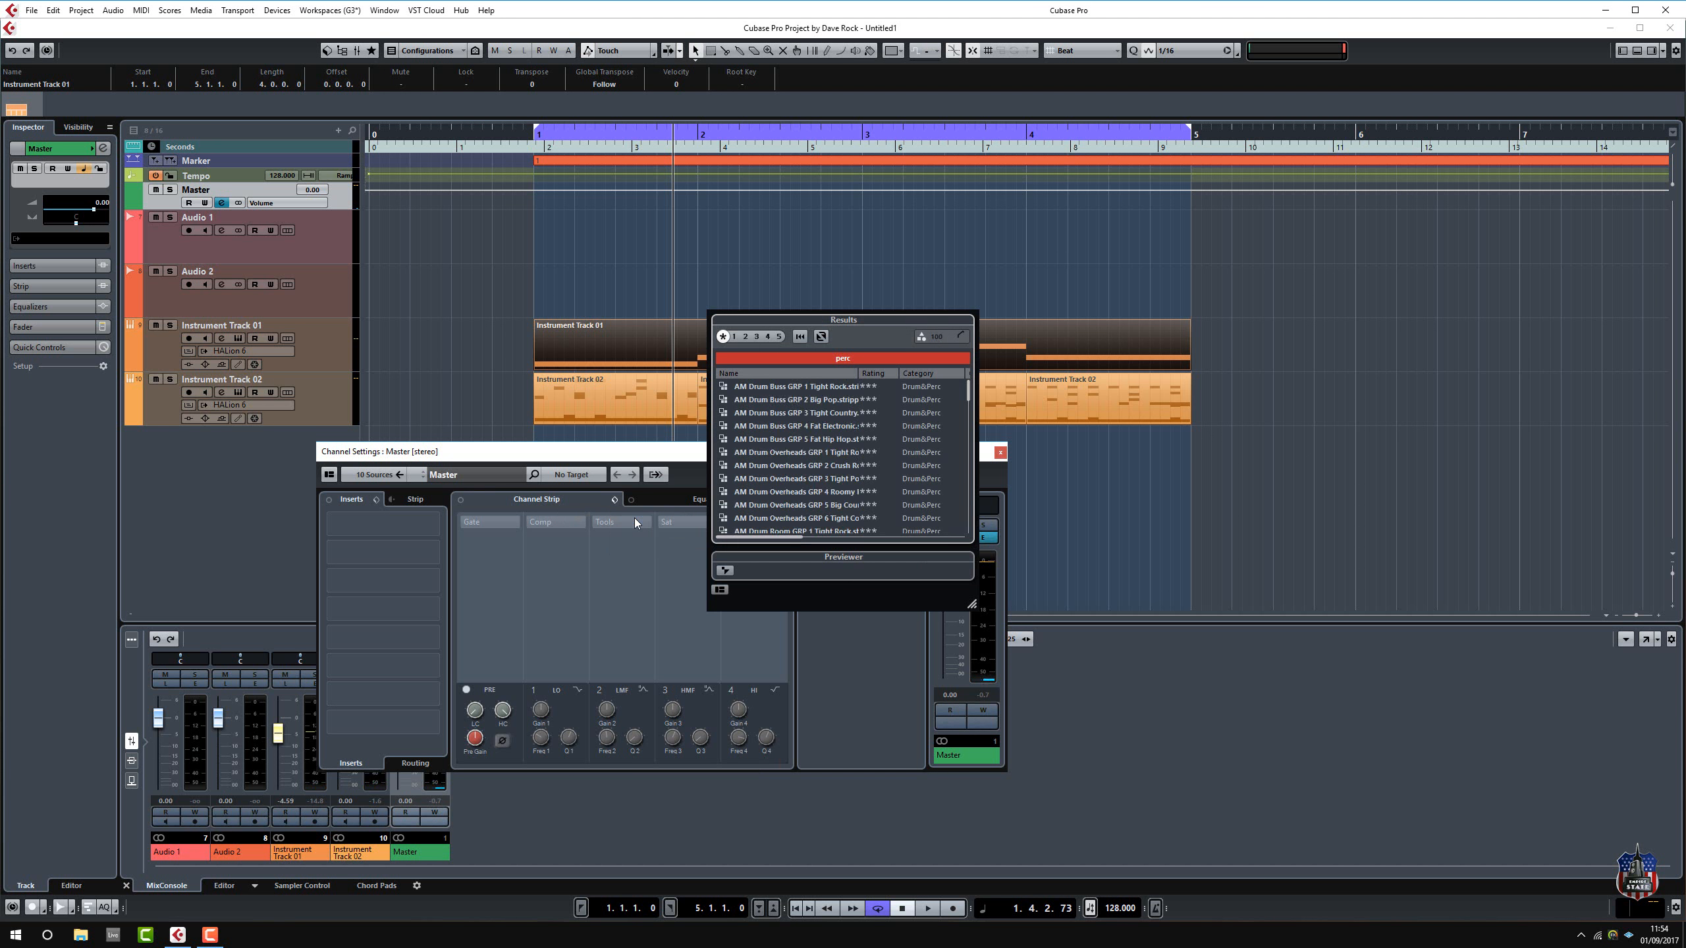
click(843, 358)
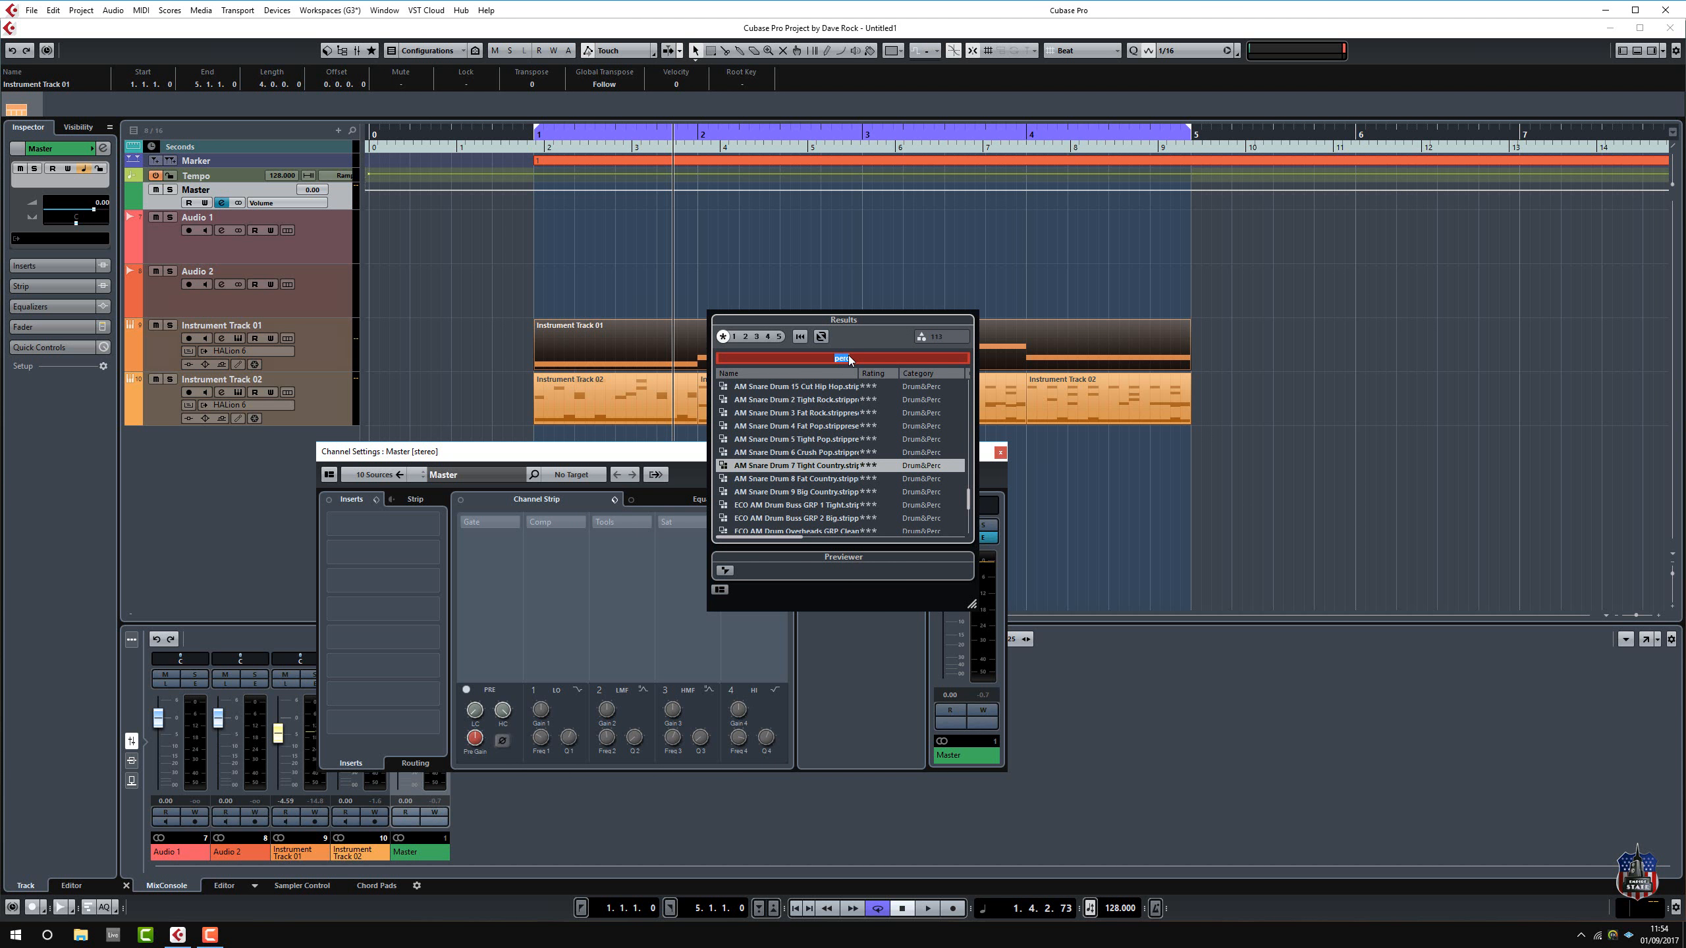
text(mast)
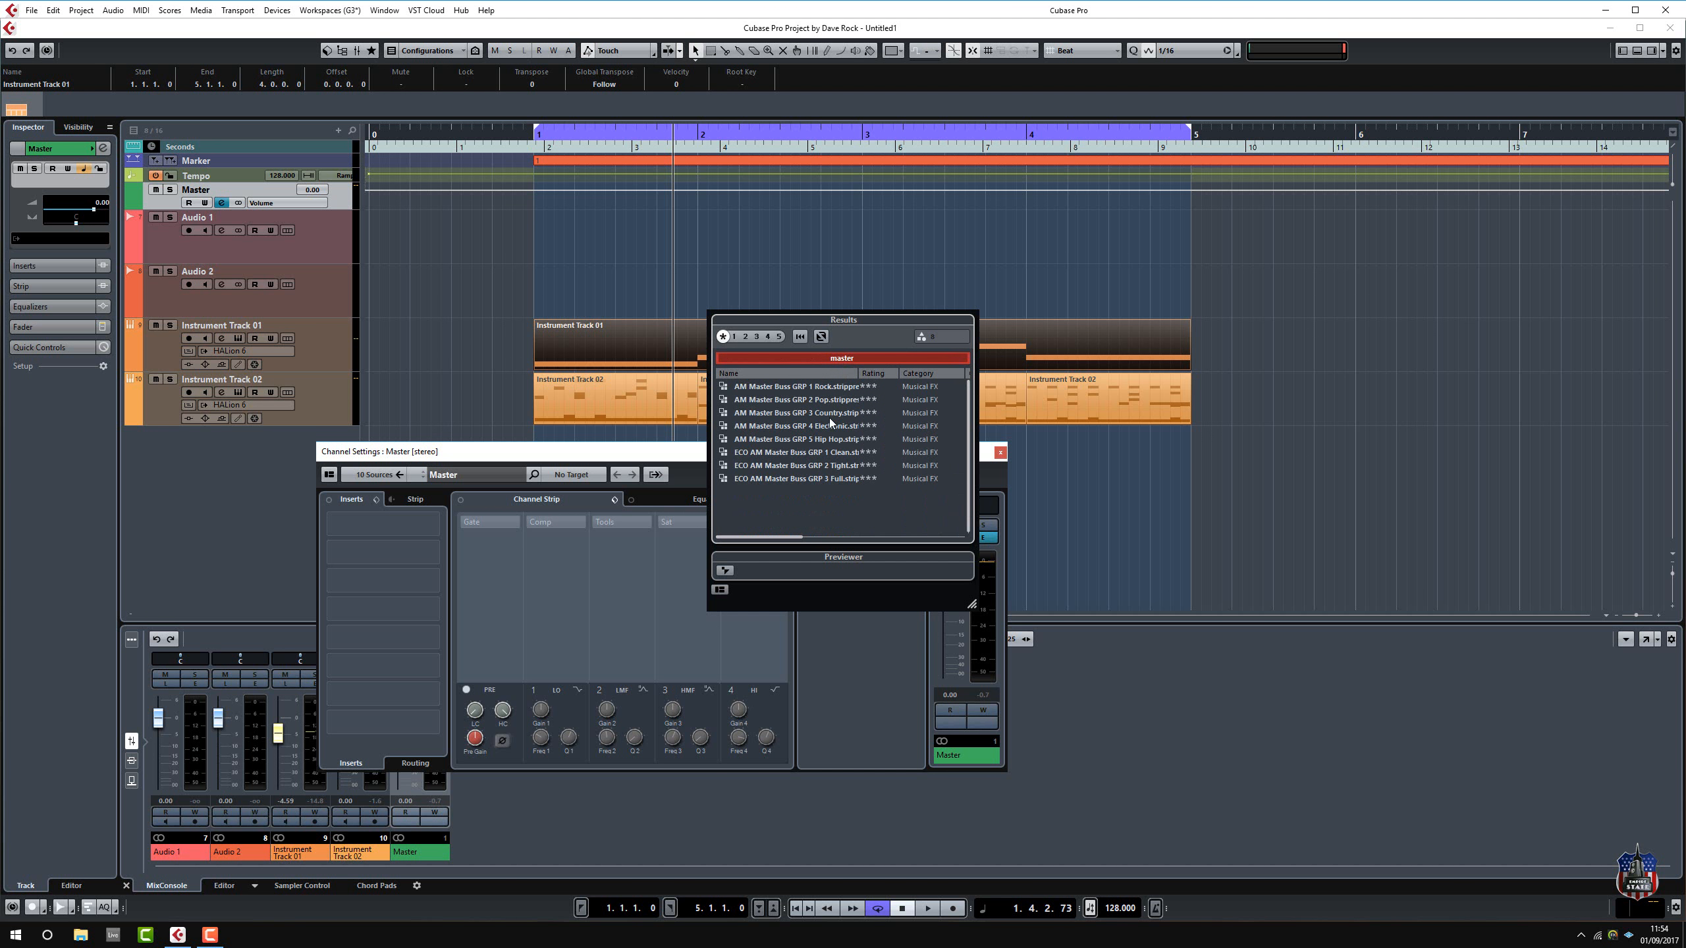
click(801, 425)
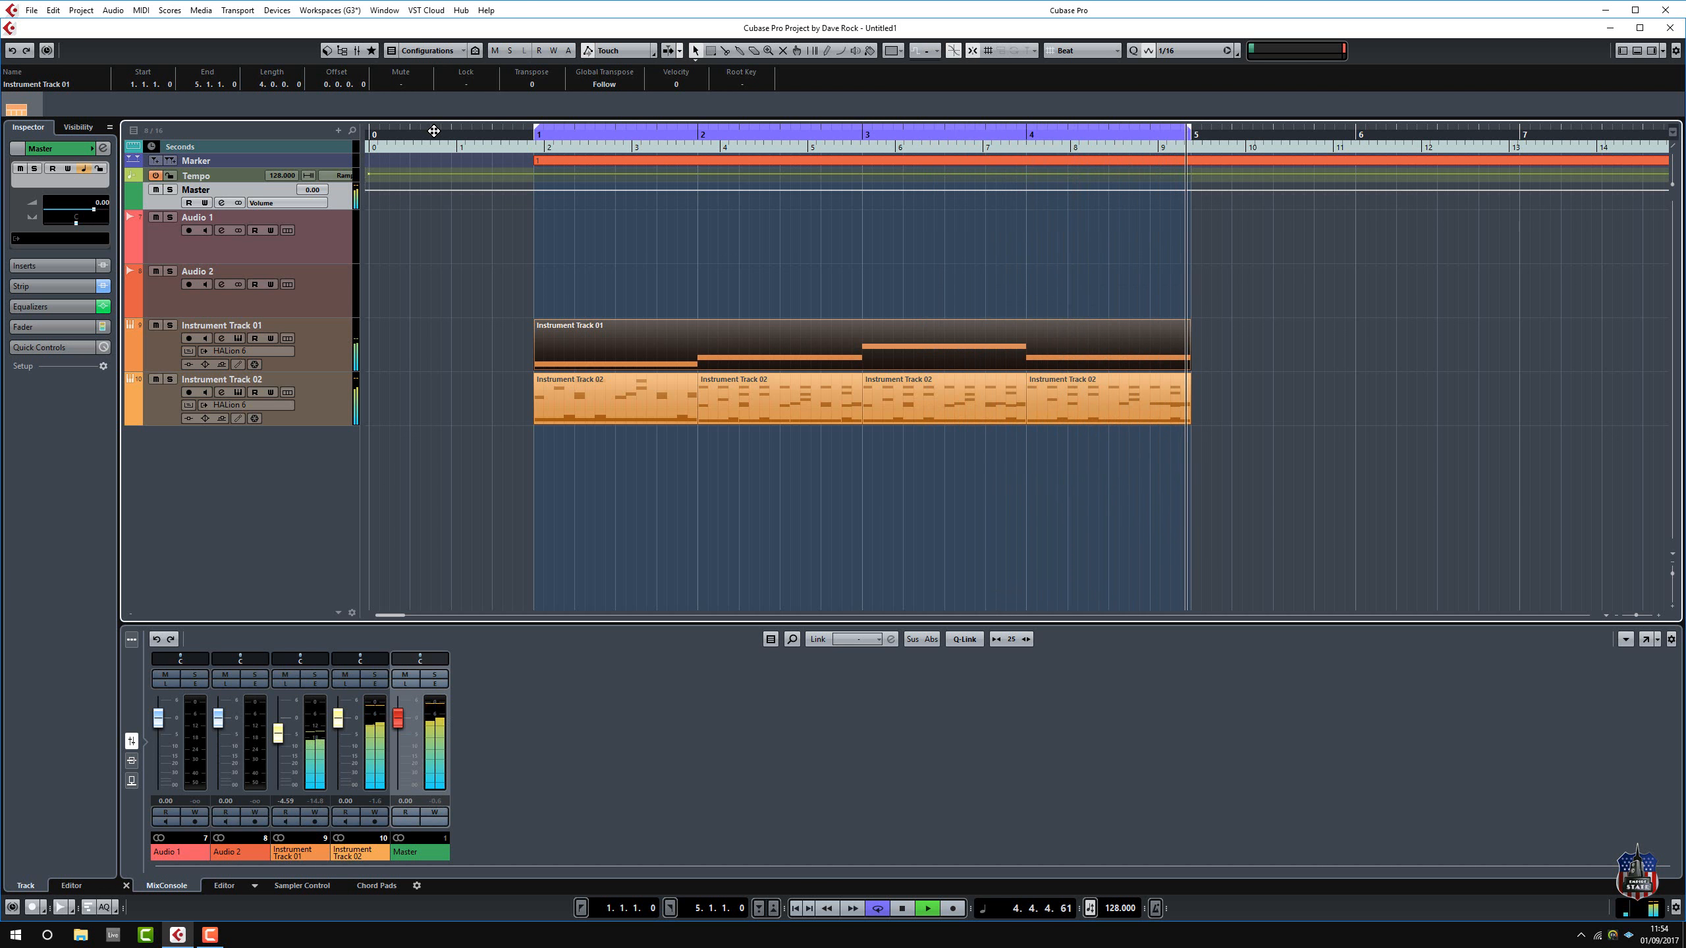
click(700, 134)
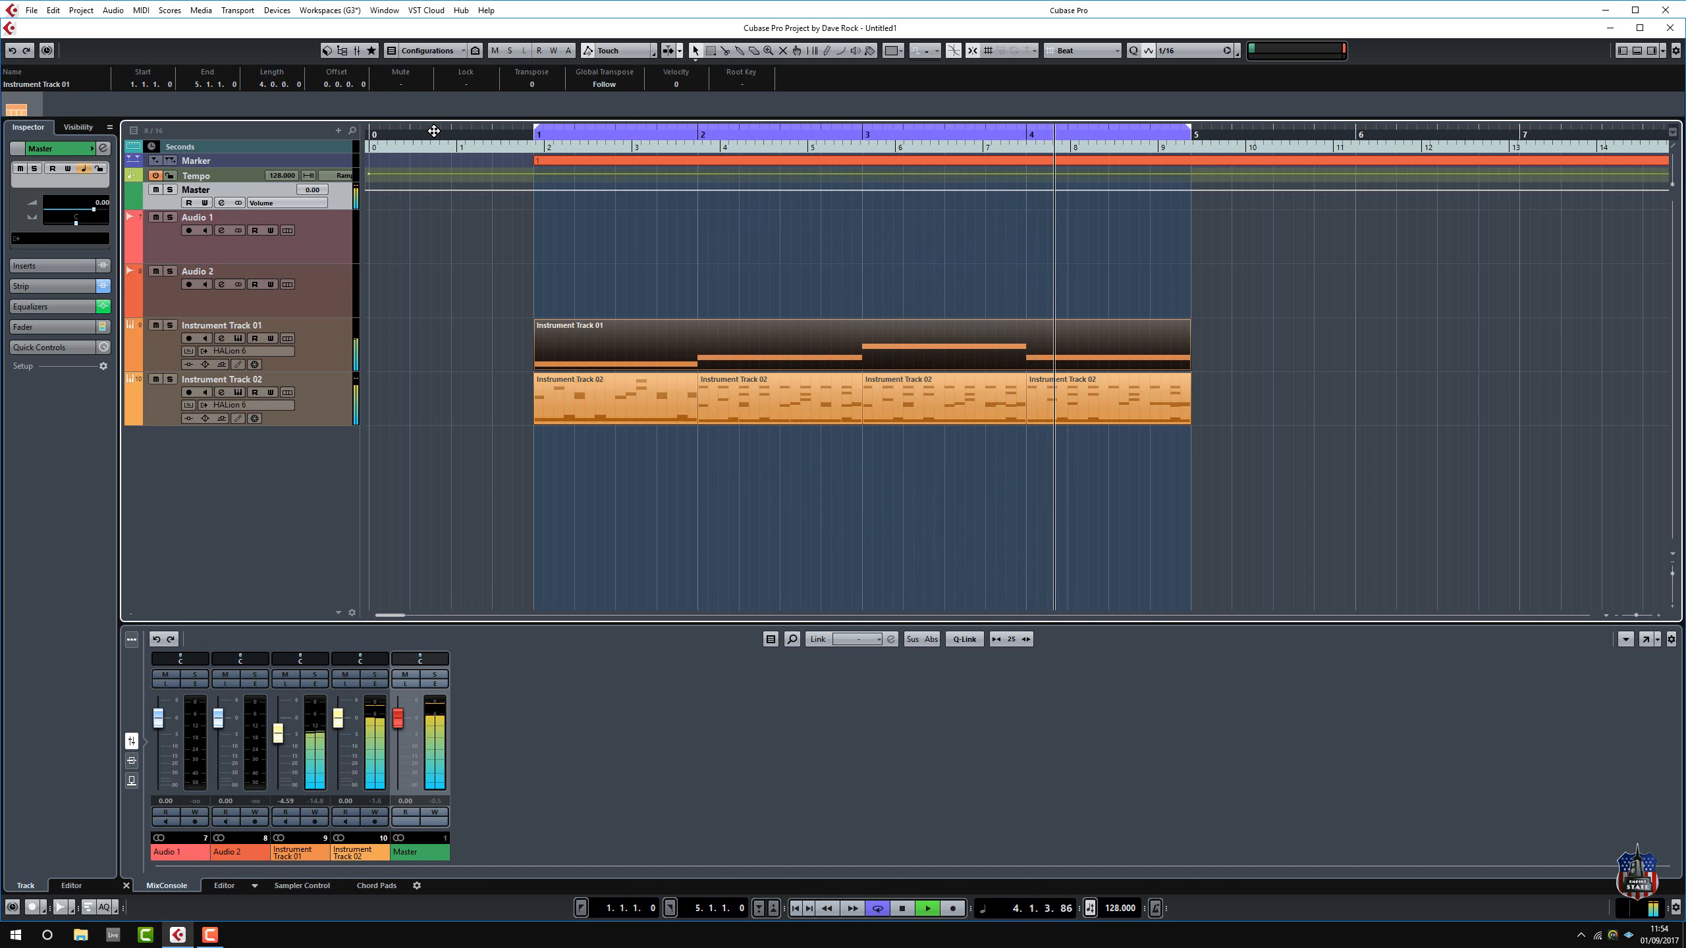
click(902, 909)
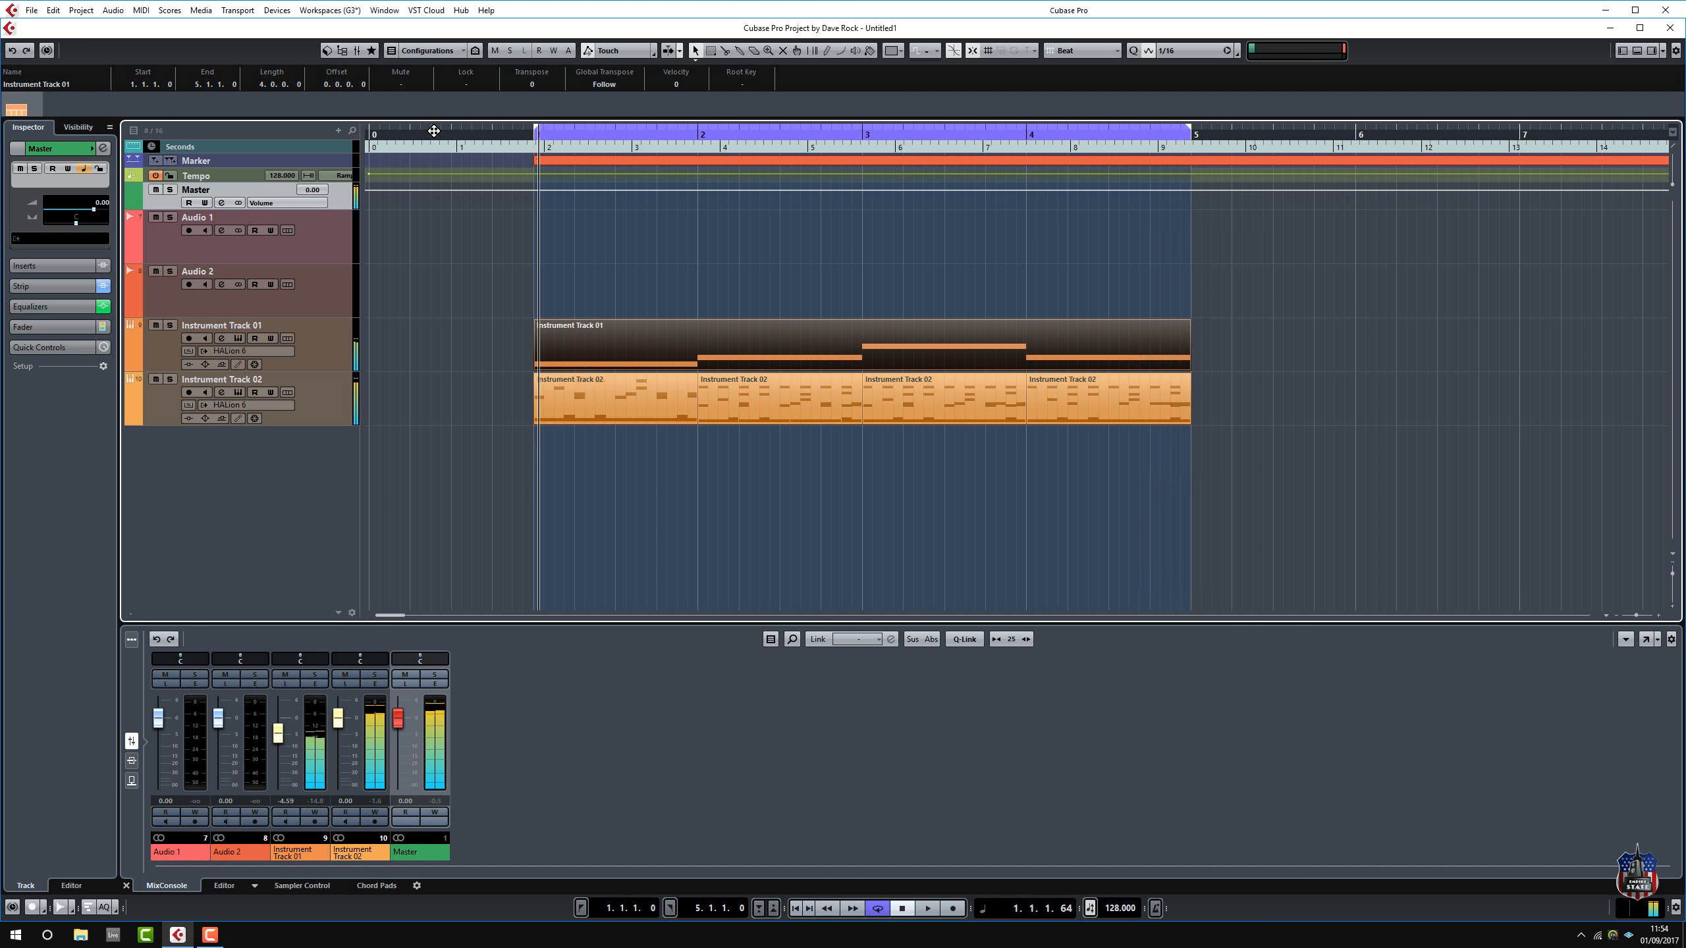